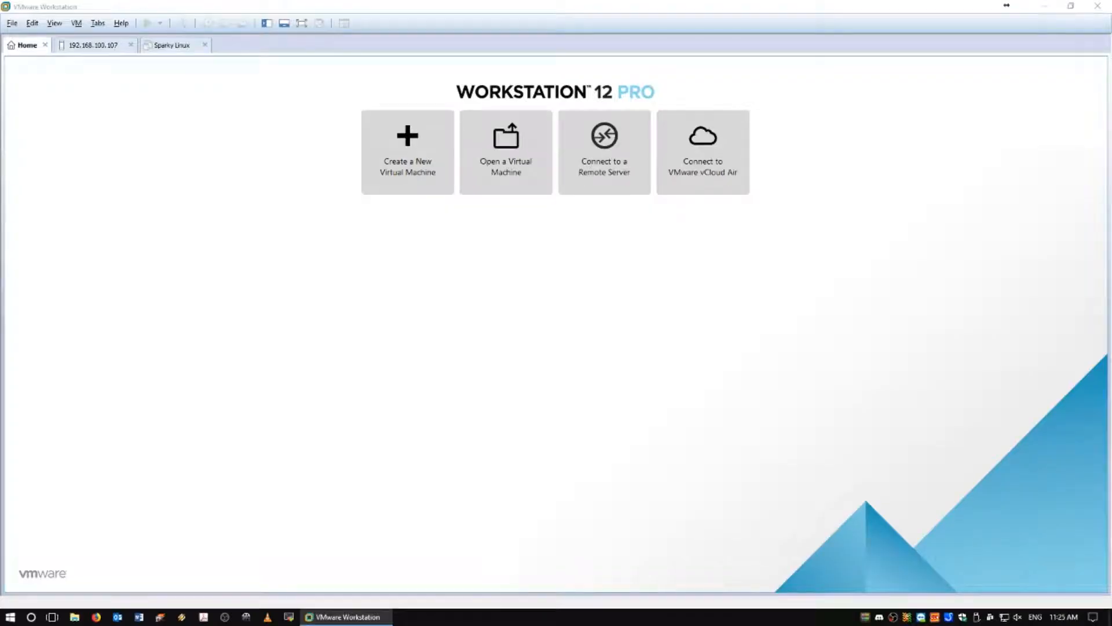
pyautogui.moveTo(337, 183)
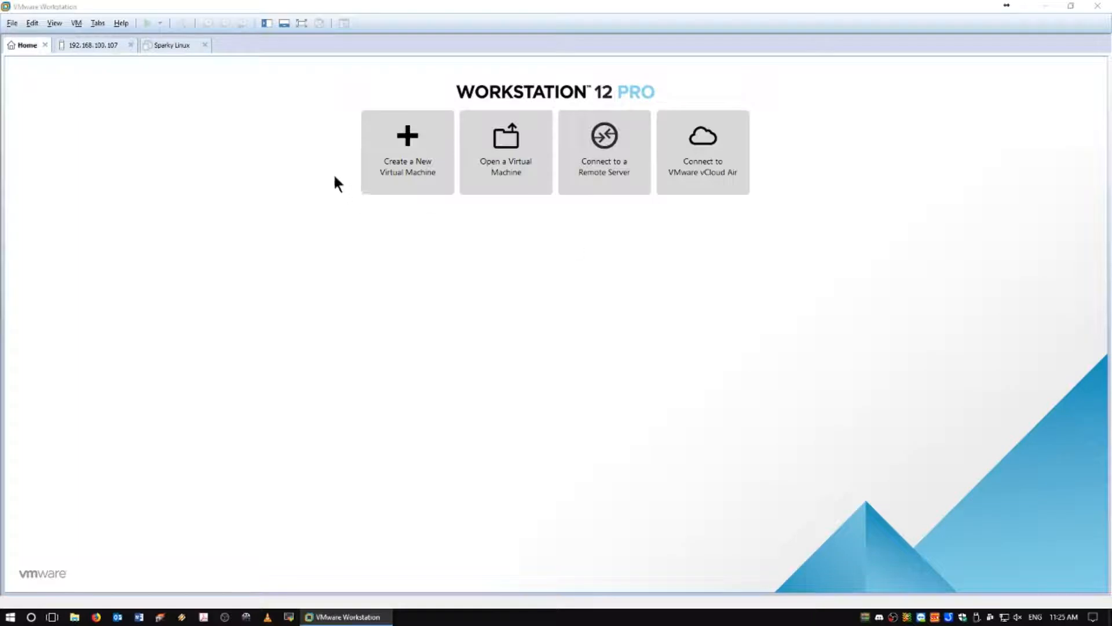
pyautogui.moveTo(317, 147)
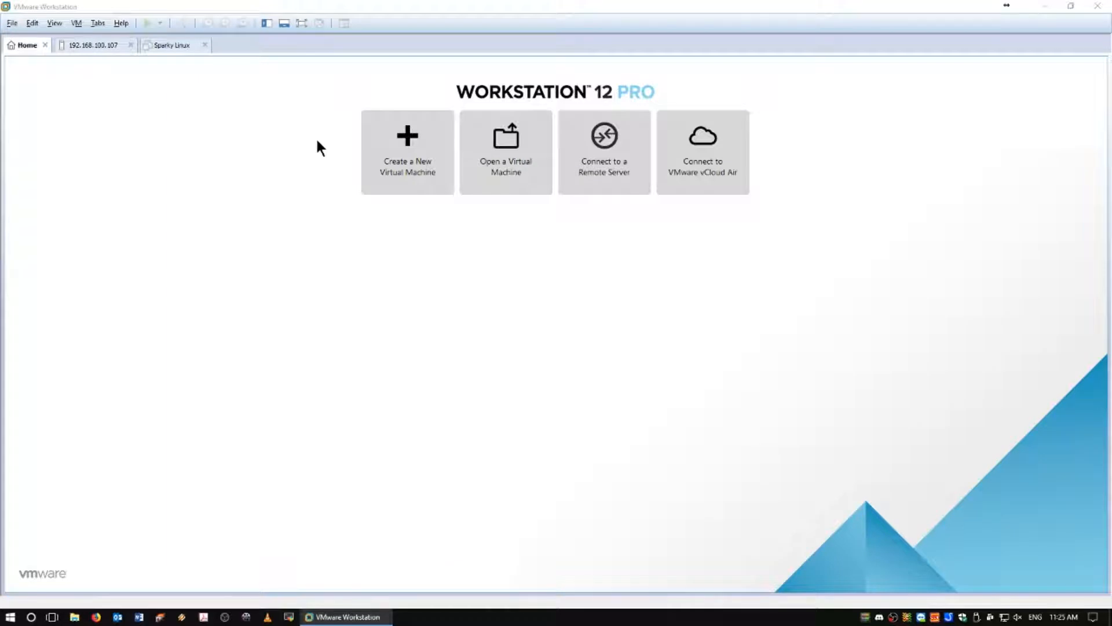
pyautogui.moveTo(178, 76)
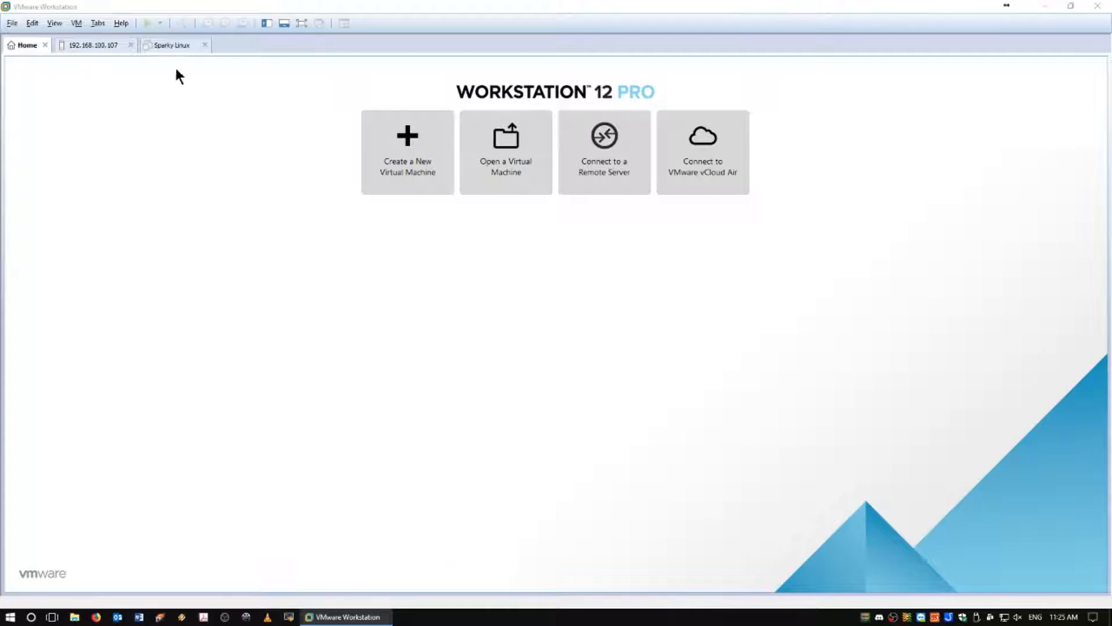
pyautogui.moveTo(171, 45)
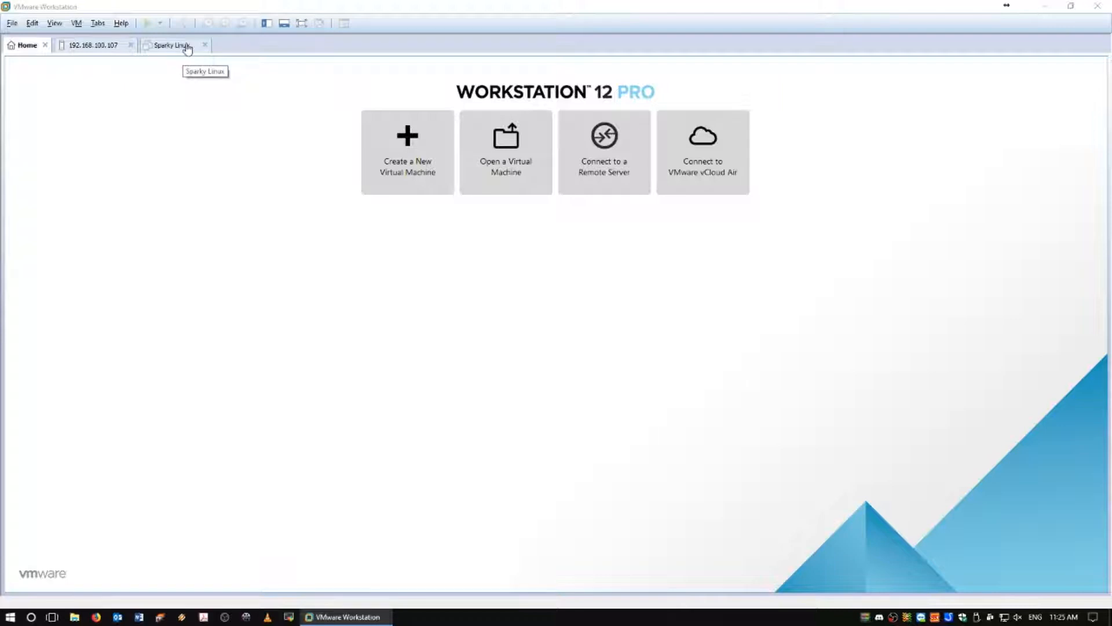
# - Show the powered-off Sparky Linux VM's summary page with its hardware devices
pyautogui.click(170, 45)
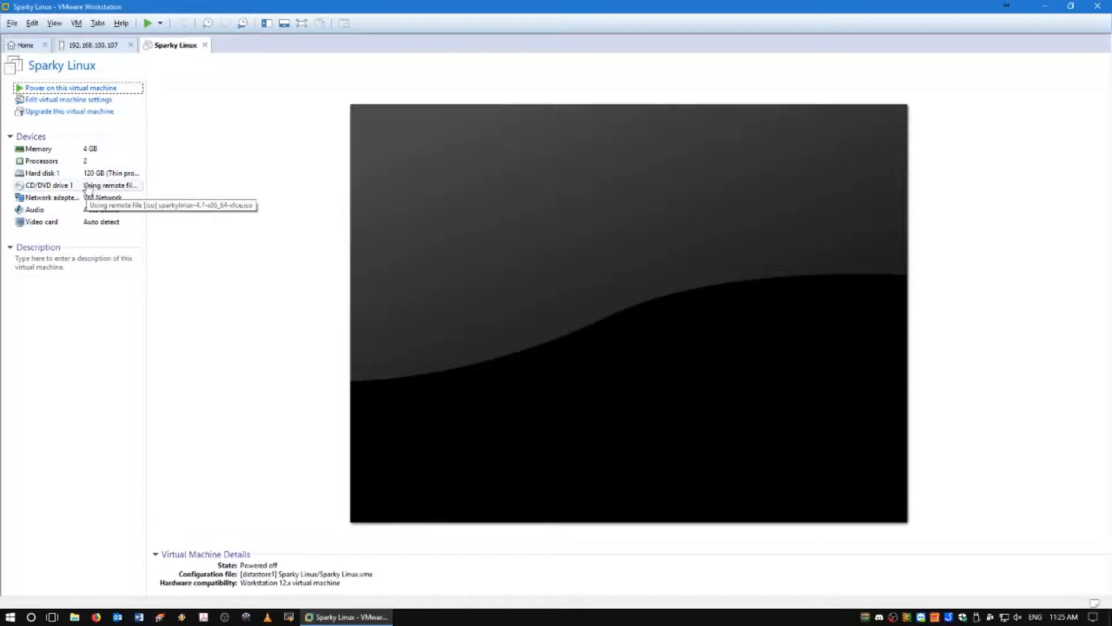
pyautogui.moveTo(156, 61)
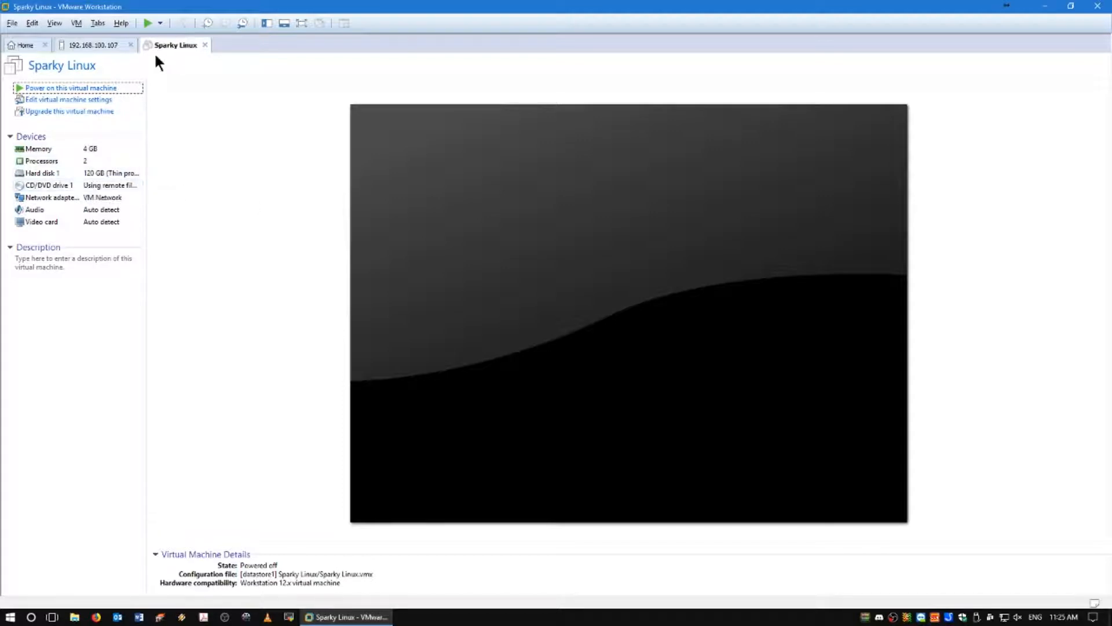
pyautogui.click(70, 87)
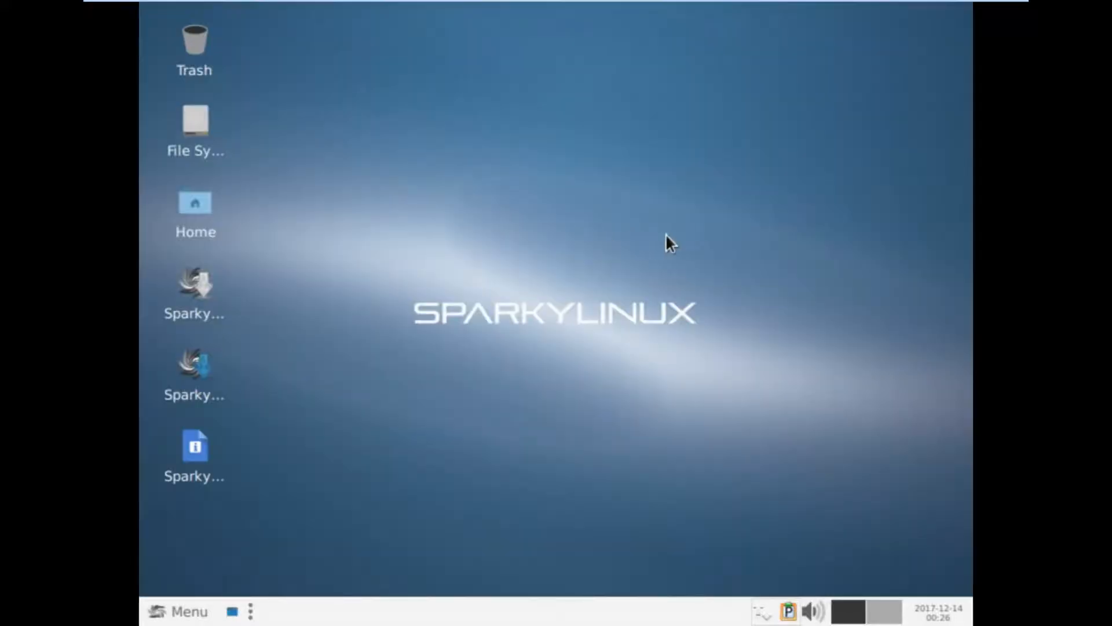
pyautogui.moveTo(220, 372)
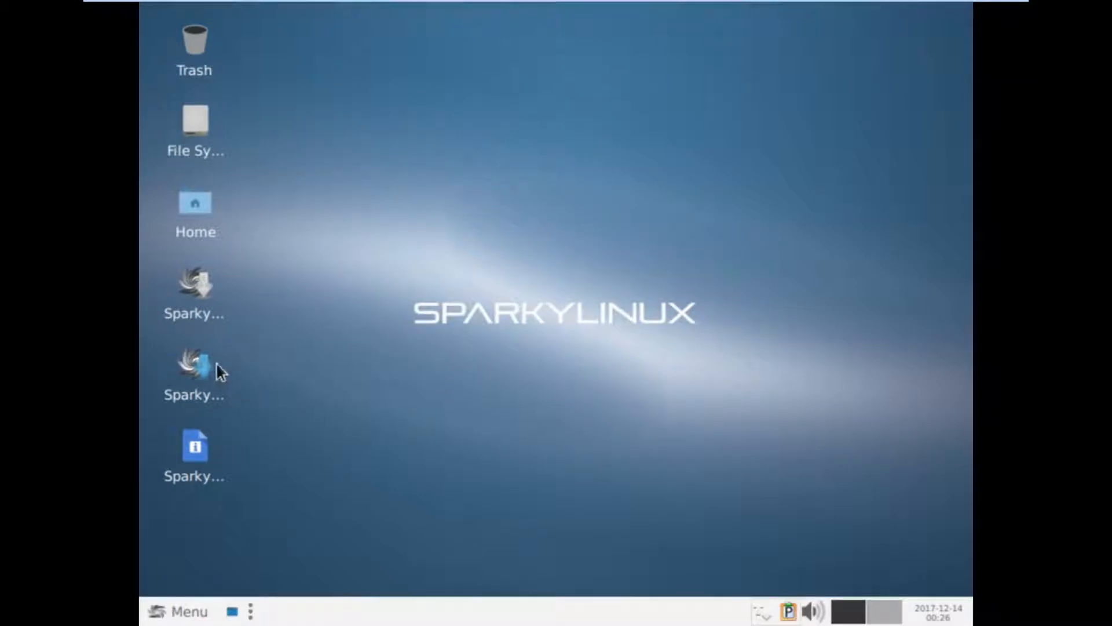
# - Launch the Sparky Installer from its desktop icon
pyautogui.click(194, 376)
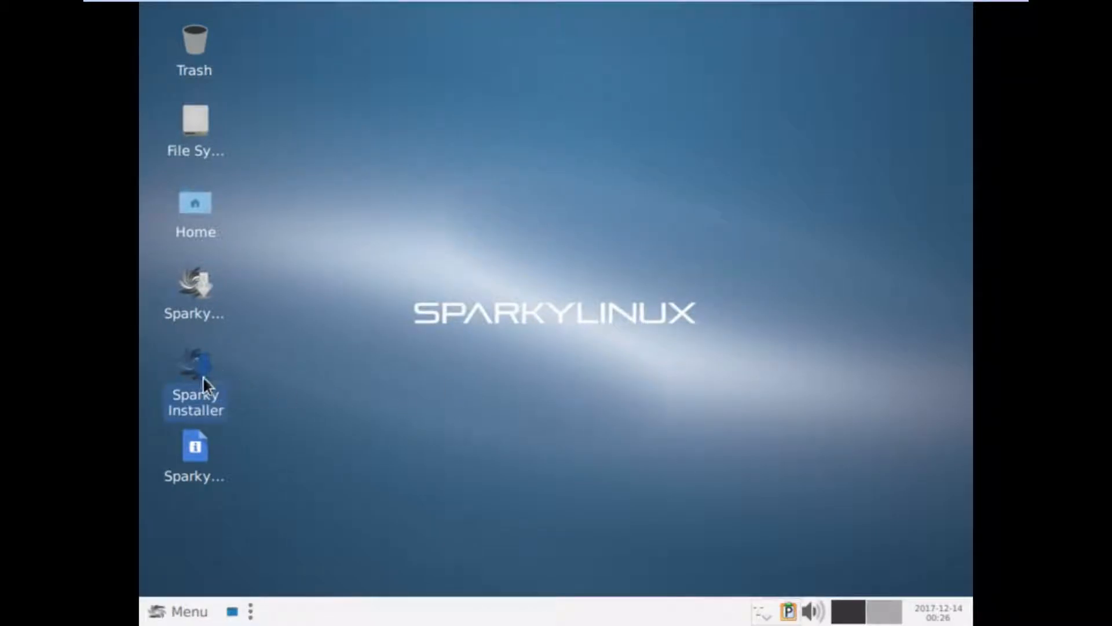
pyautogui.doubleClick(195, 364)
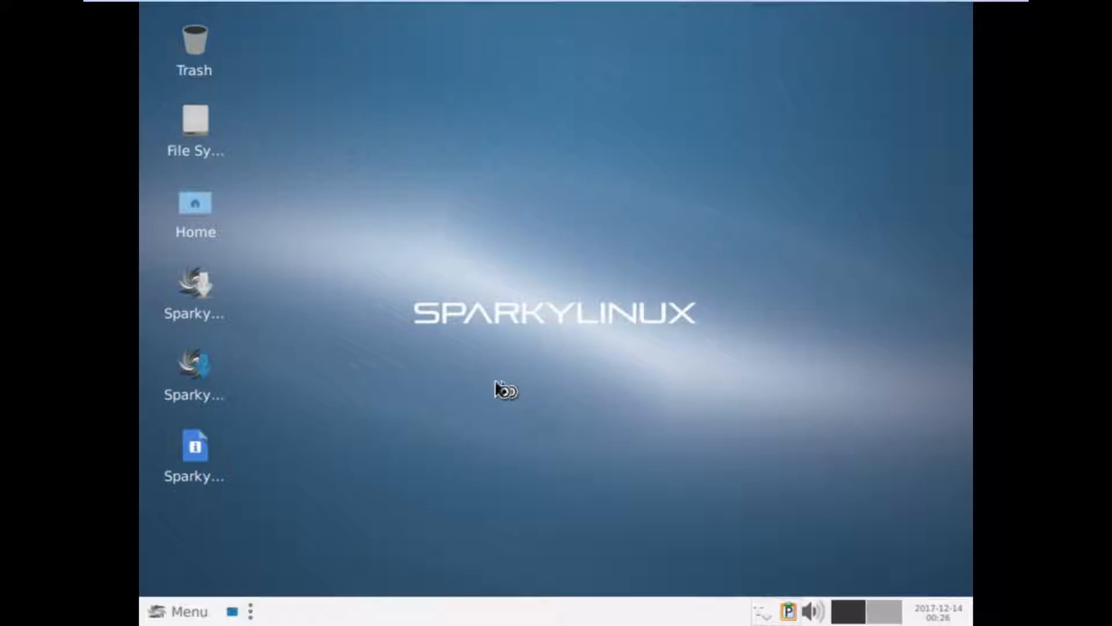
pyautogui.moveTo(195, 284)
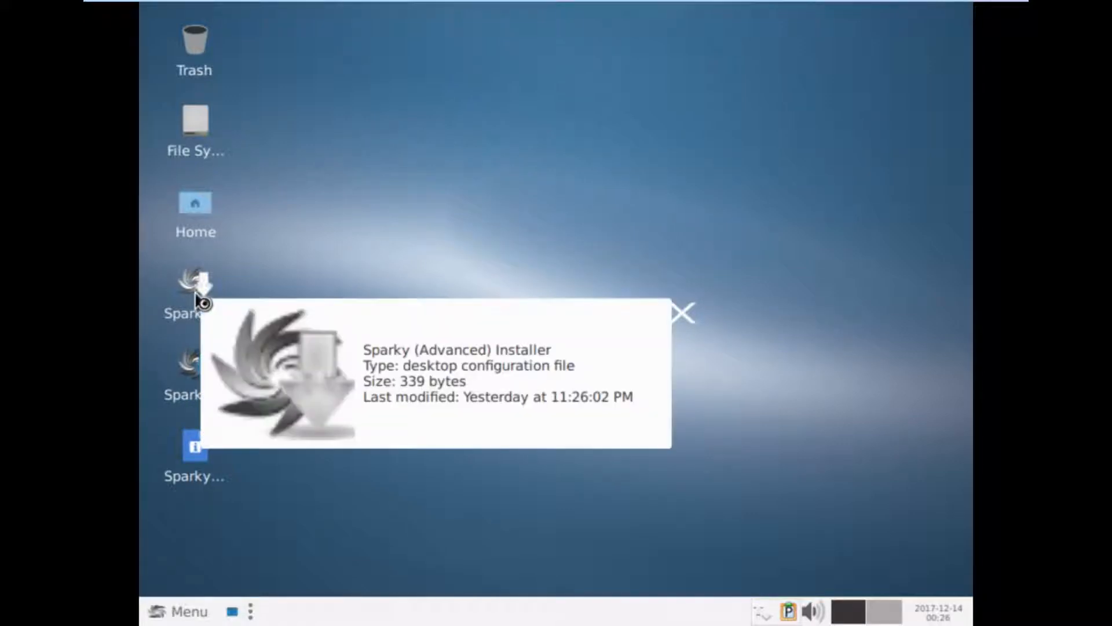
pyautogui.doubleClick(195, 277)
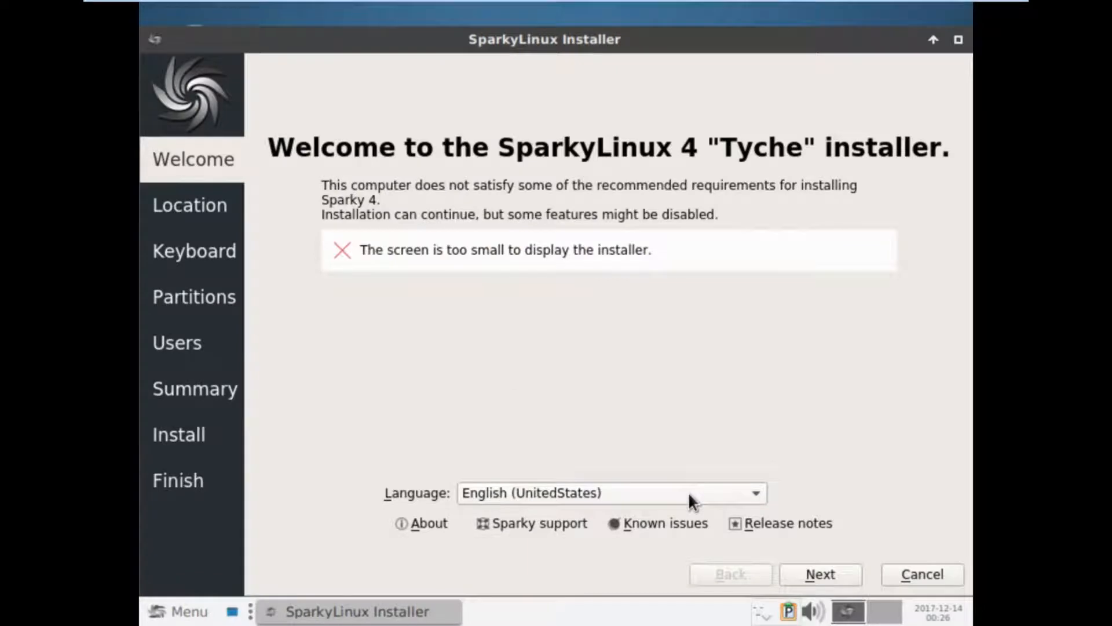
# - Cancel the installer at the screen-too-small warning and confirm quitting
pyautogui.click(921, 573)
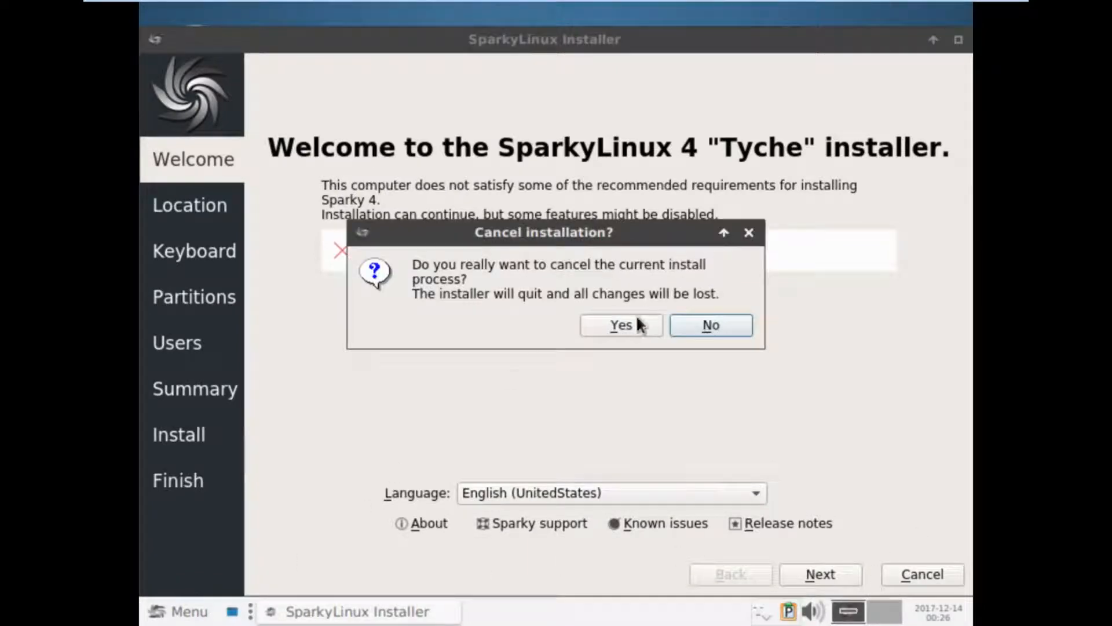
pyautogui.click(620, 325)
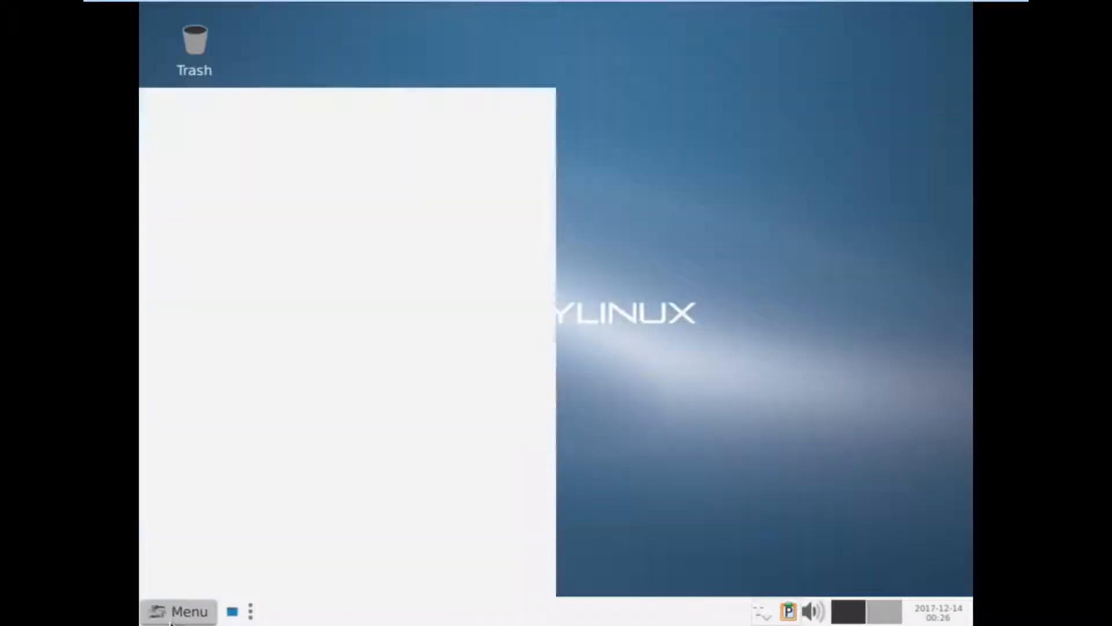
# - Change the live desktop's resolution to 1440x900 via Menu > Settings > Display and close it
pyautogui.click(188, 611)
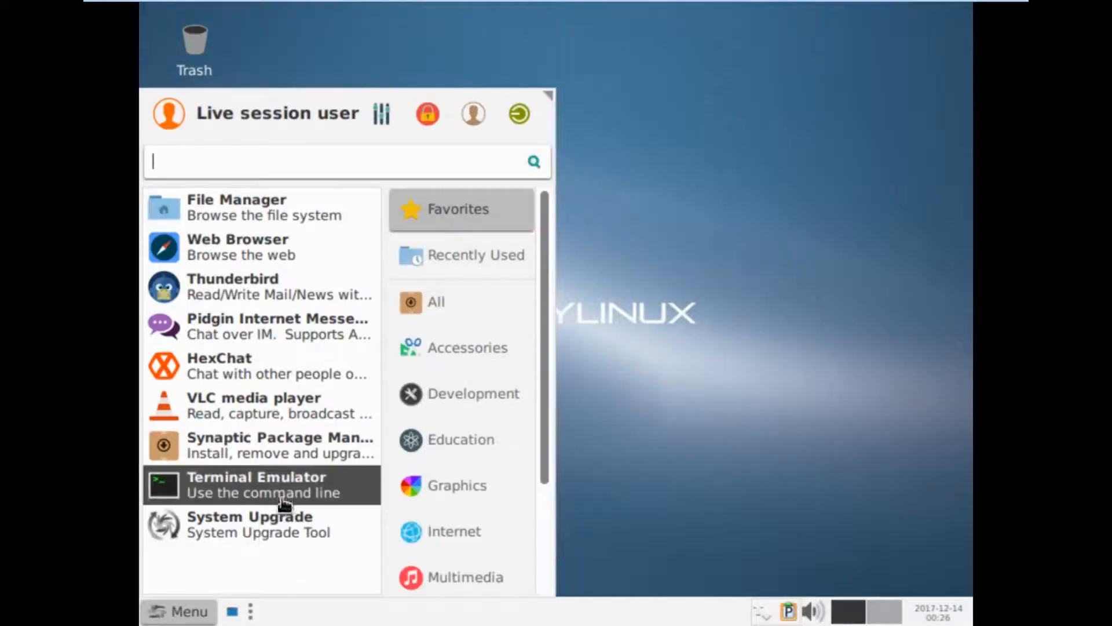
pyautogui.moveTo(442, 302)
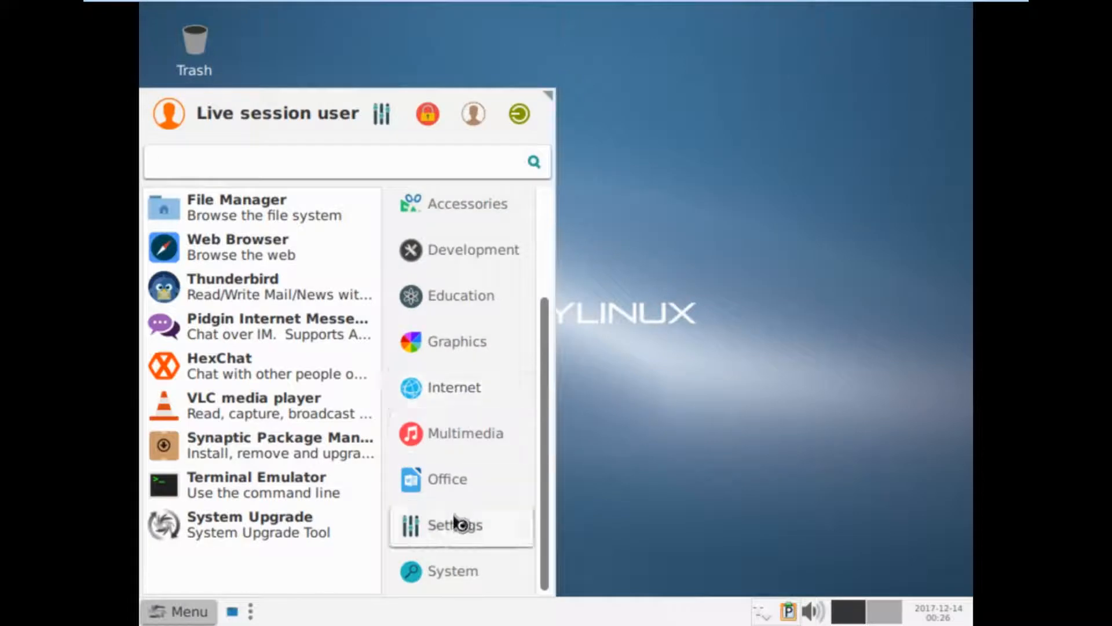
pyautogui.click(455, 525)
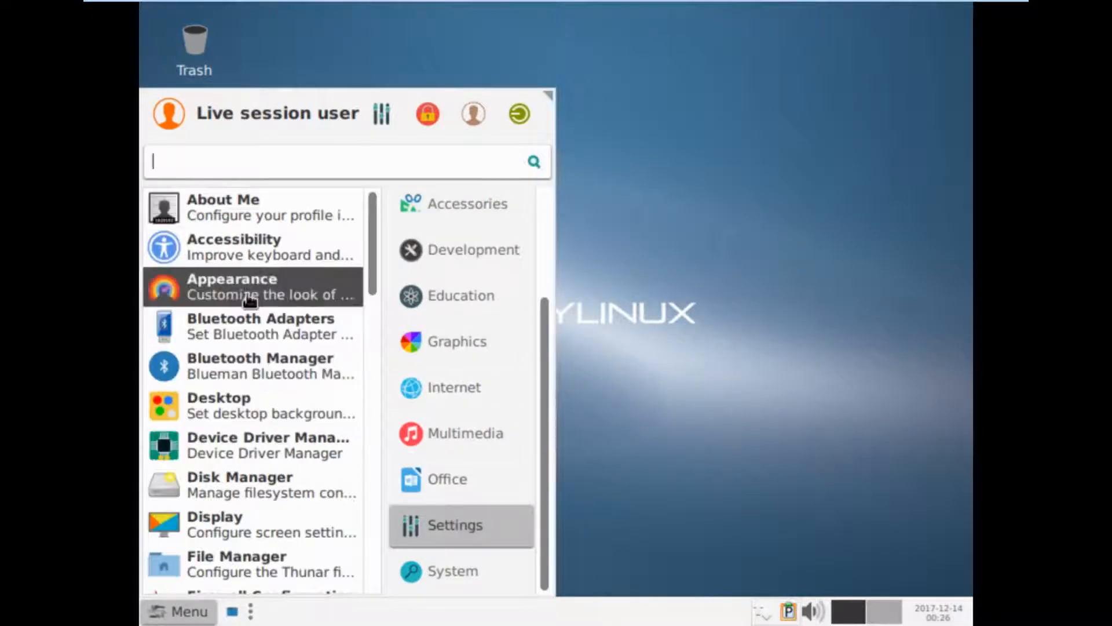
pyautogui.click(214, 523)
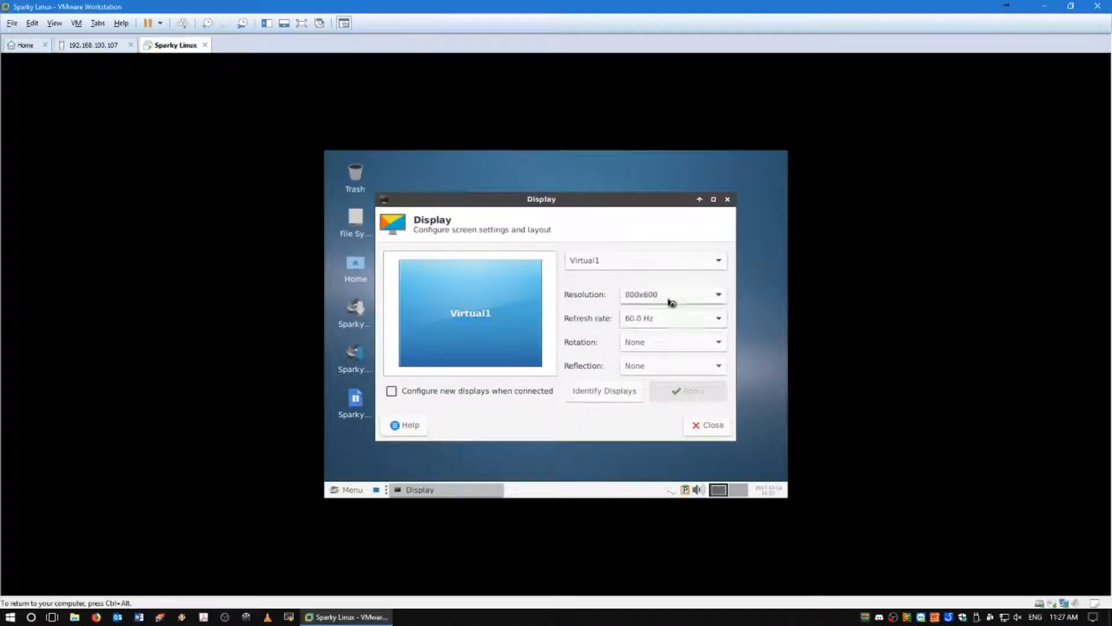
pyautogui.click(670, 293)
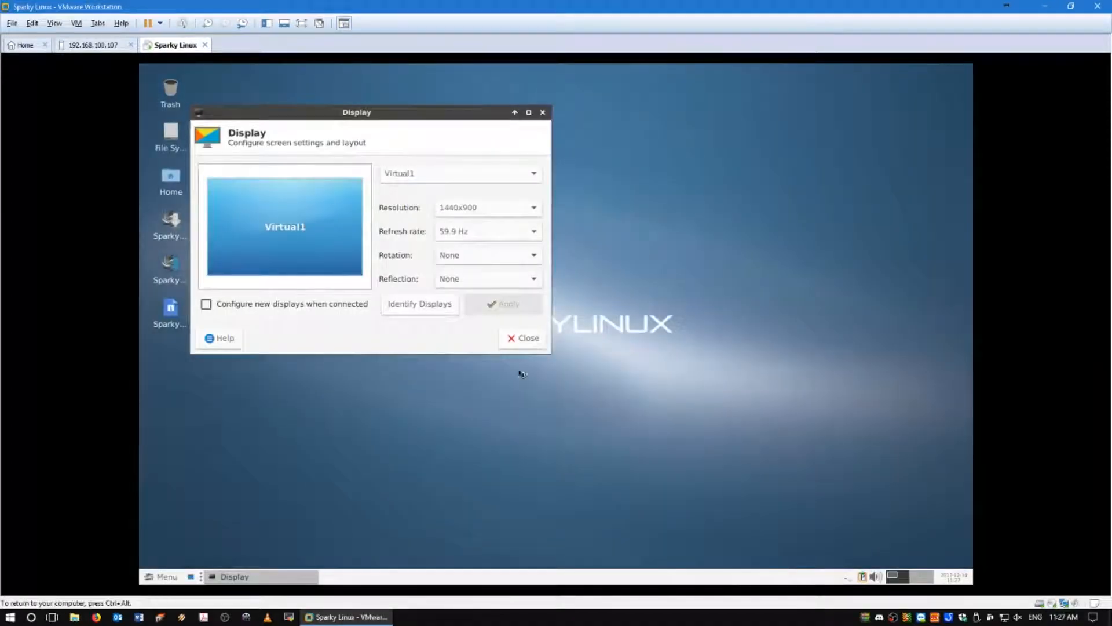
pyautogui.click(523, 337)
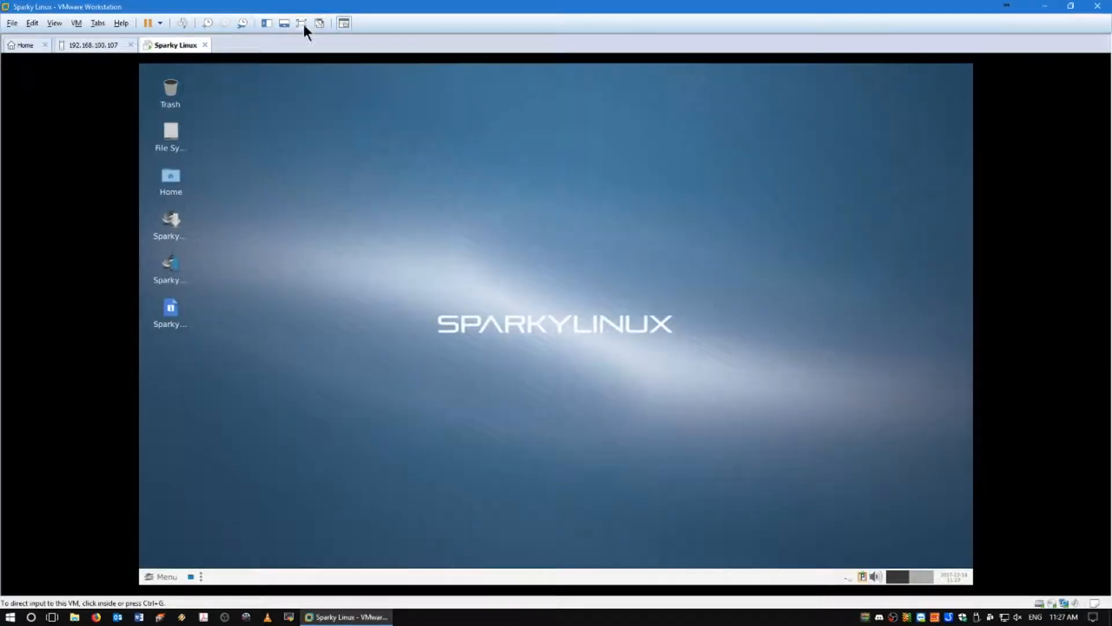
# - Relaunch the installer full screen, keep default language and English (US) keyboard, choose Erase disk
pyautogui.click(301, 23)
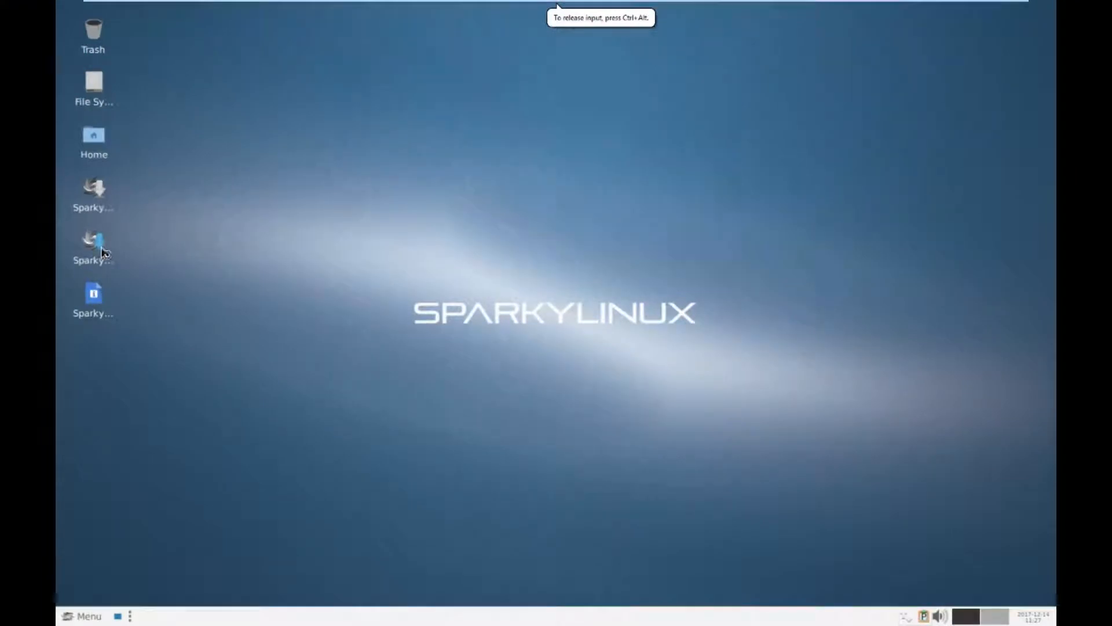
pyautogui.doubleClick(92, 246)
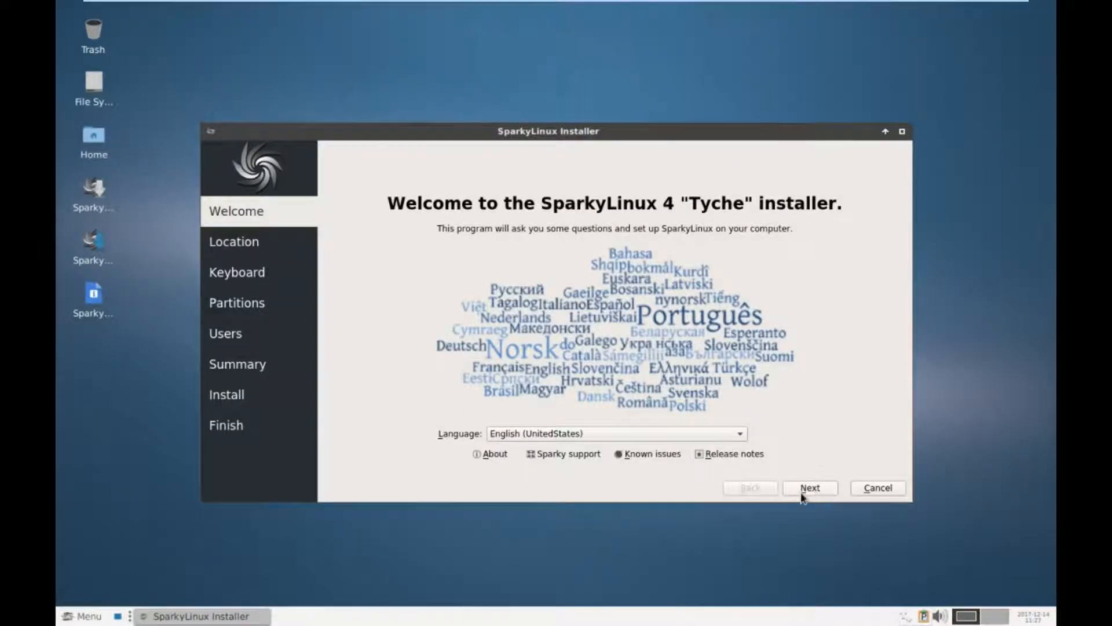
pyautogui.click(810, 488)
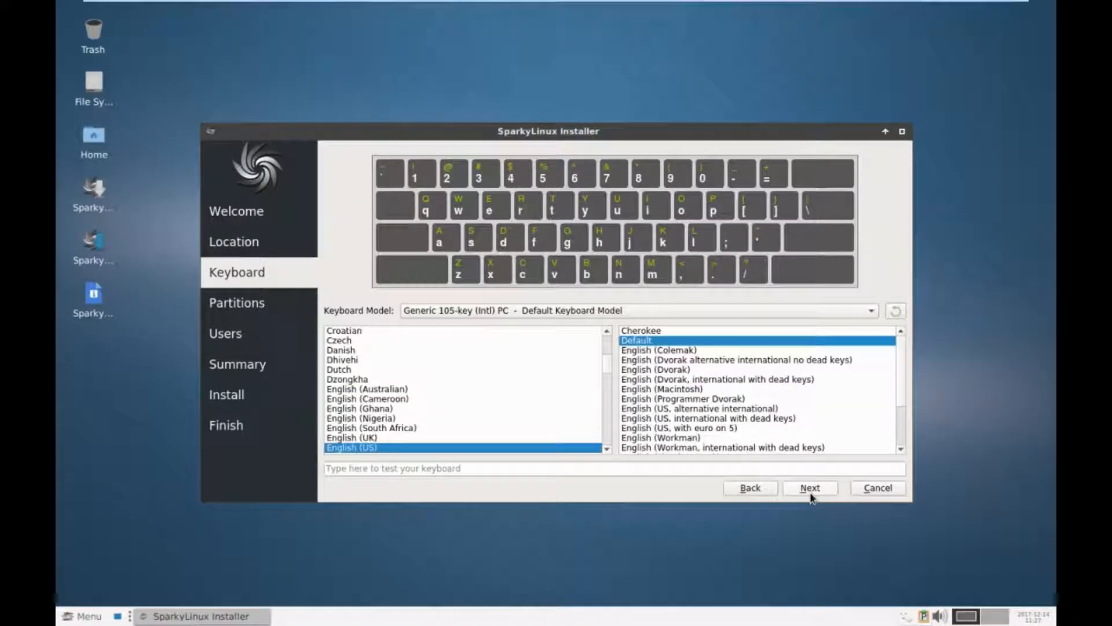
pyautogui.click(810, 488)
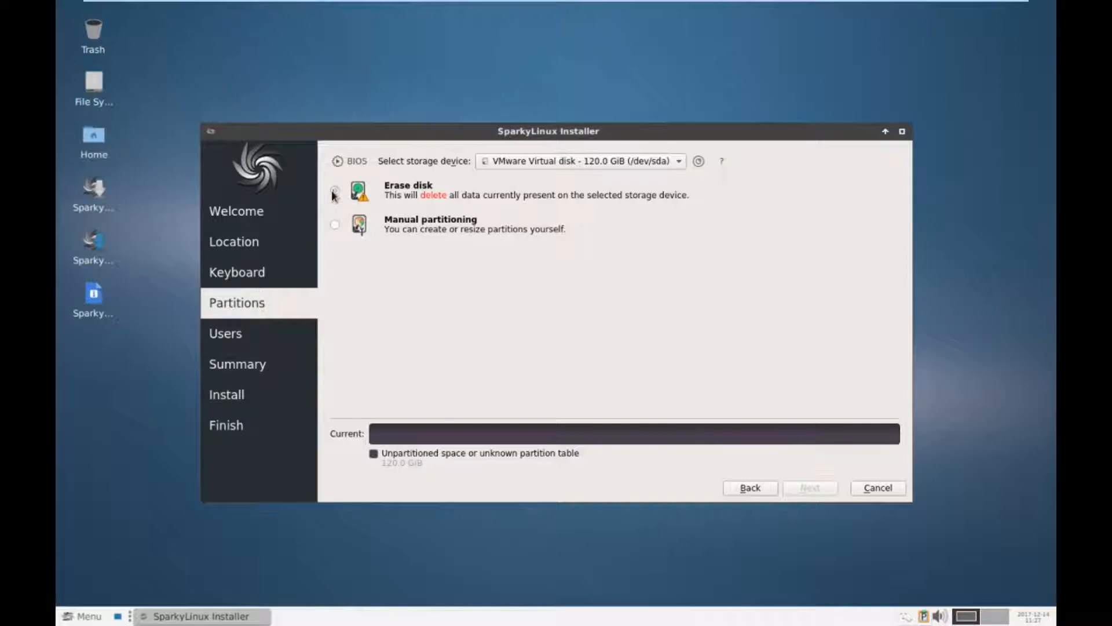
pyautogui.click(809, 488)
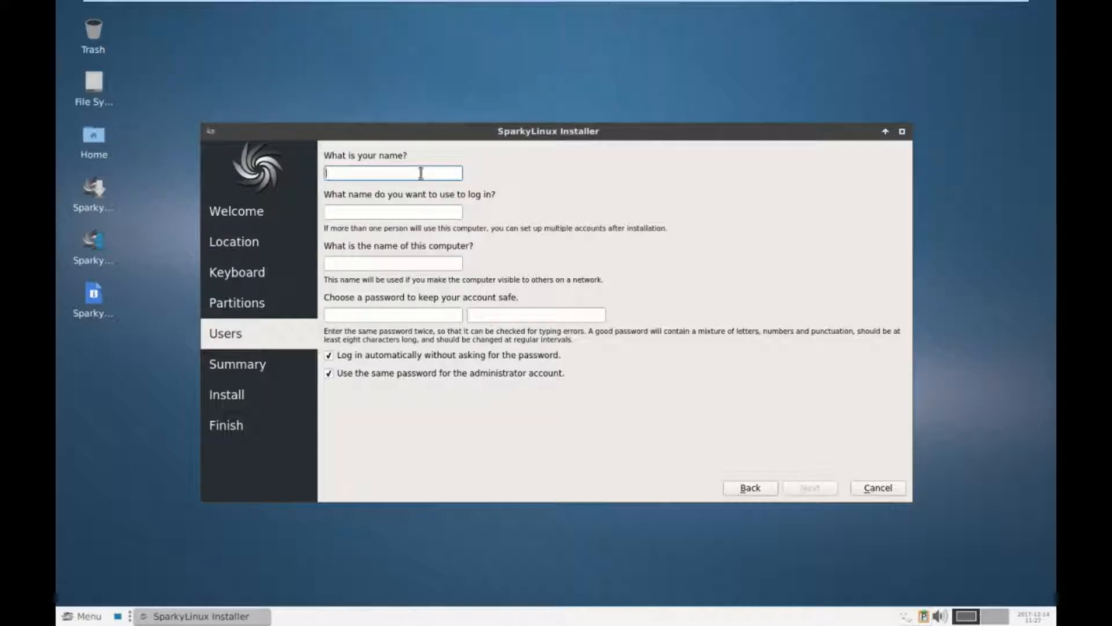
# - Fill the user account 'Backyard' with its password and continue to the summary
pyautogui.write('Back')
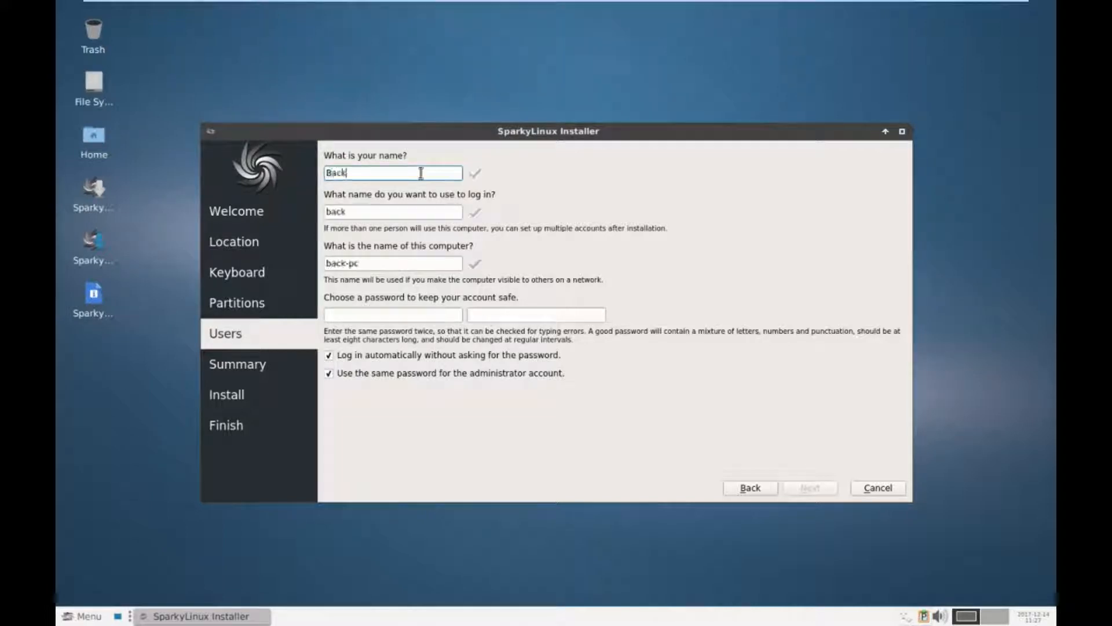
pyautogui.write('yard')
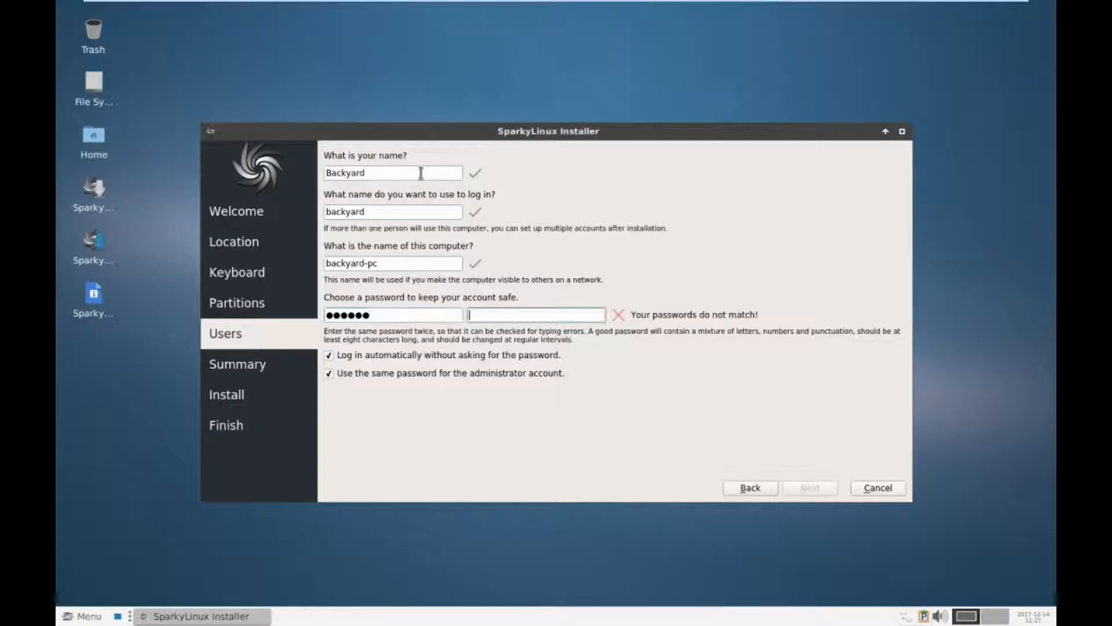
pyautogui.write('••••••')
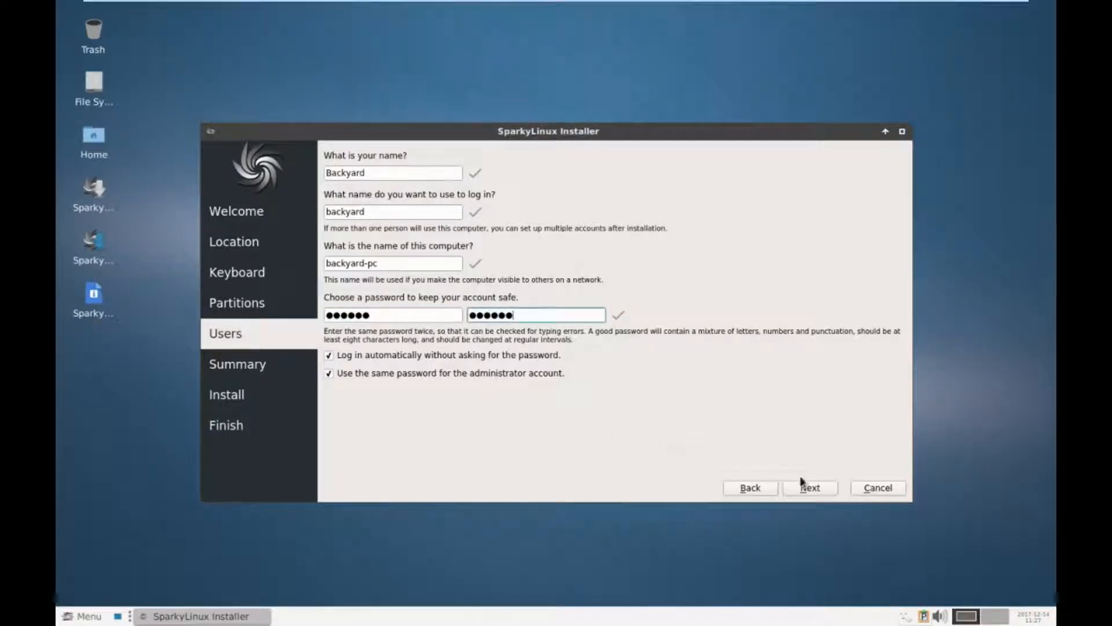
pyautogui.click(809, 488)
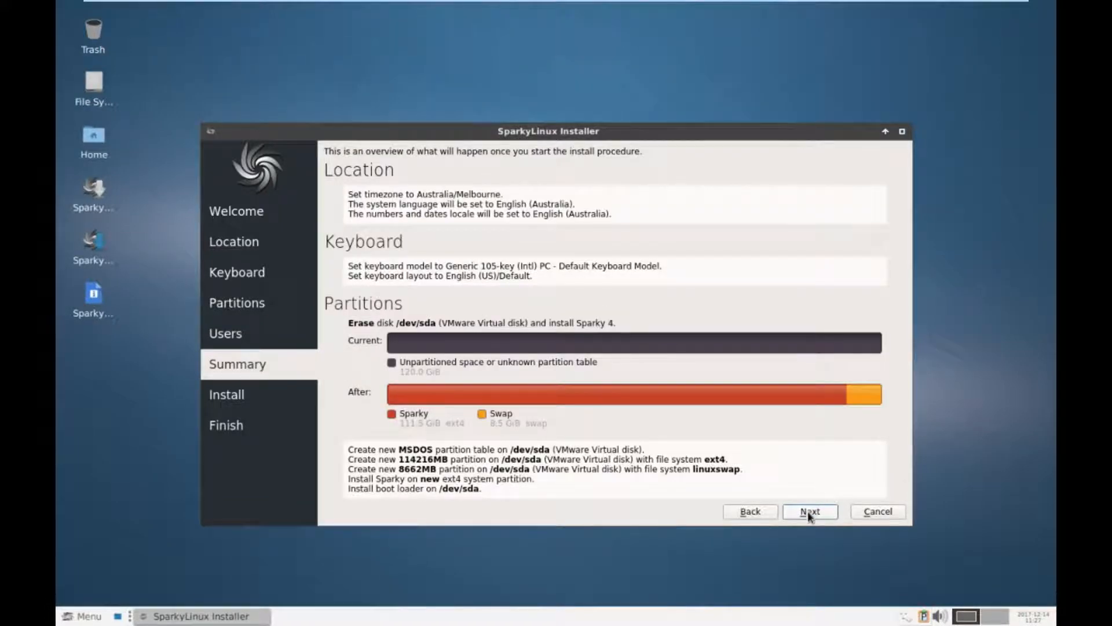
# - Begin installing SparkyLinux onto the virtual disk from the Summary page
pyautogui.click(810, 510)
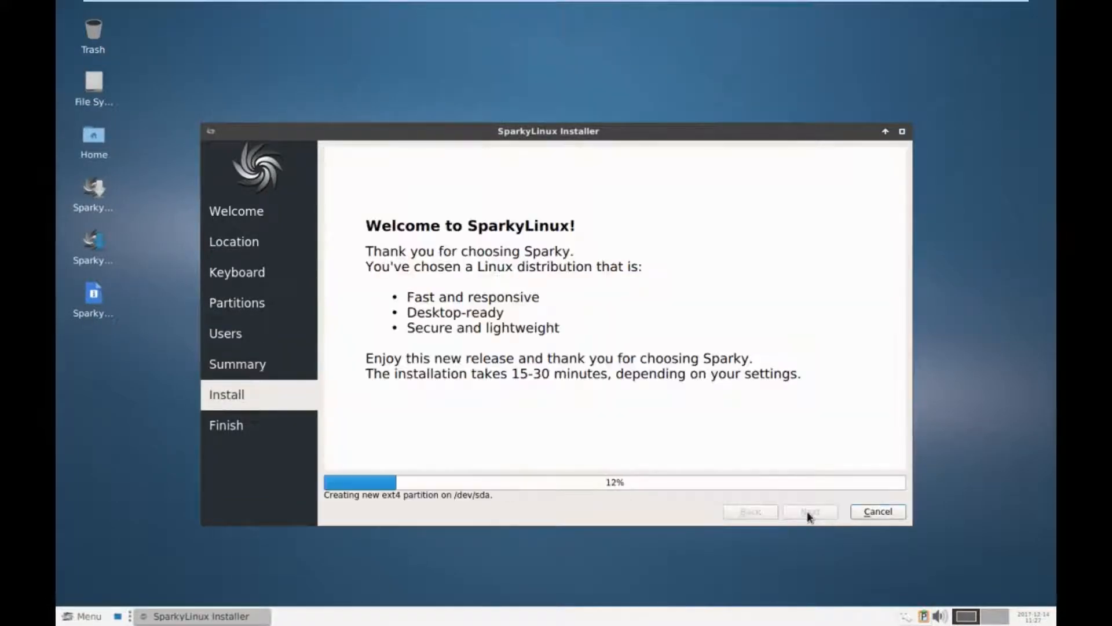
pyautogui.moveTo(805, 516)
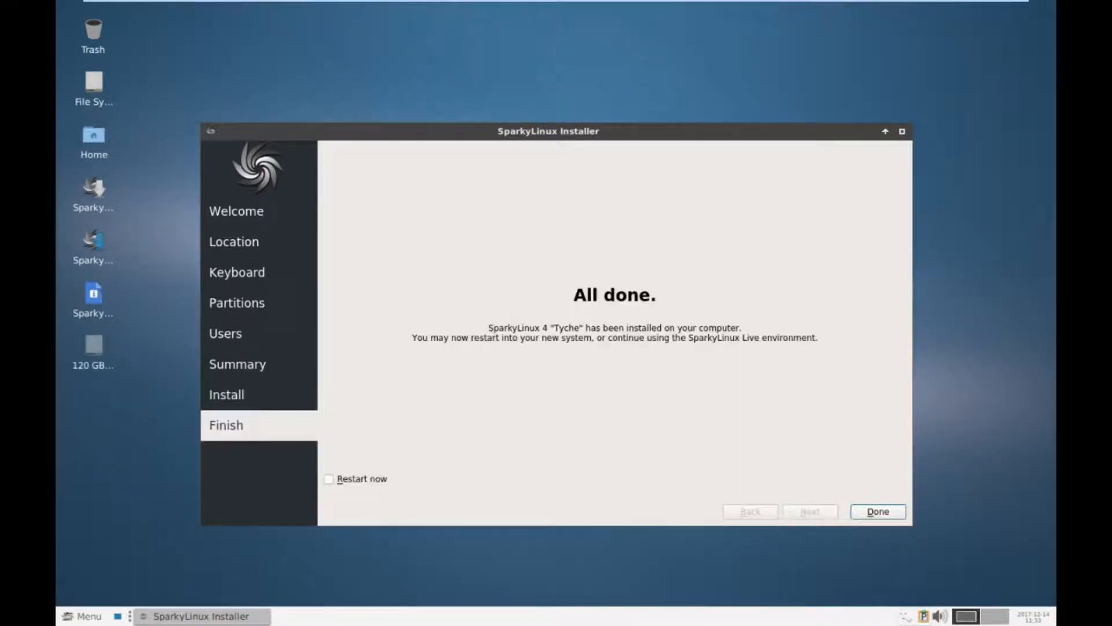
pyautogui.moveTo(548, 387)
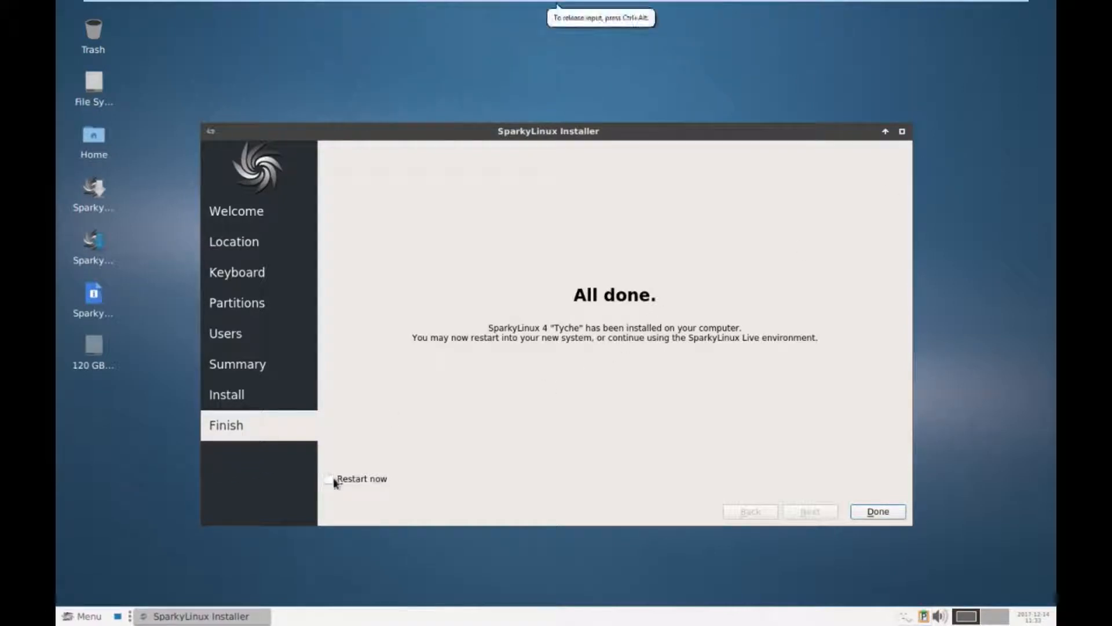
# - Tick 'Restart now' on the All done page and finish the installer
pyautogui.click(327, 479)
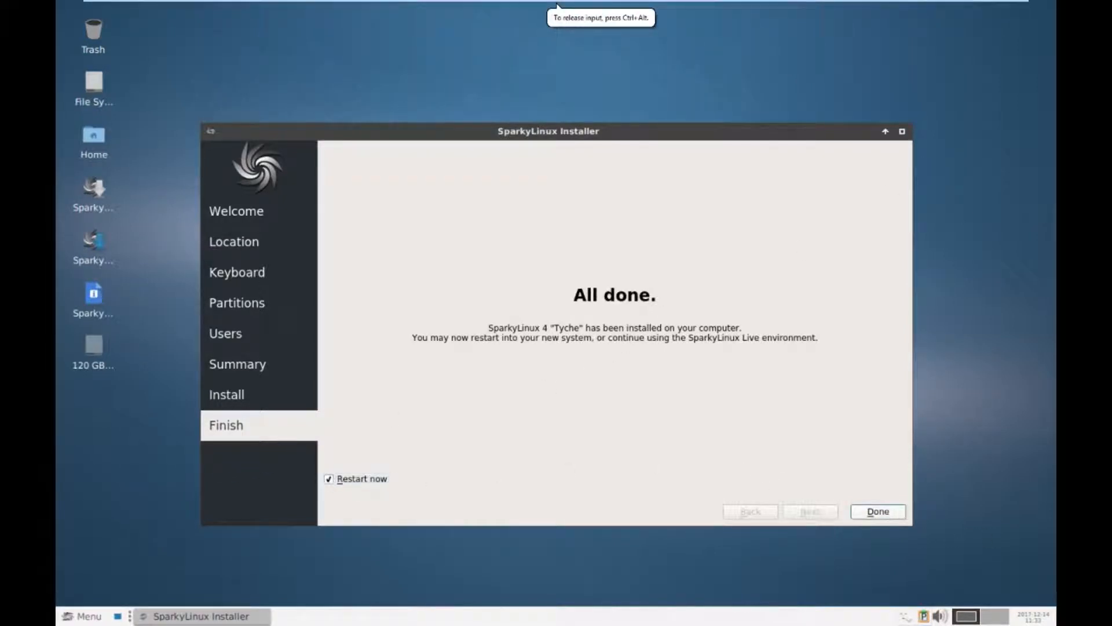
pyautogui.click(877, 511)
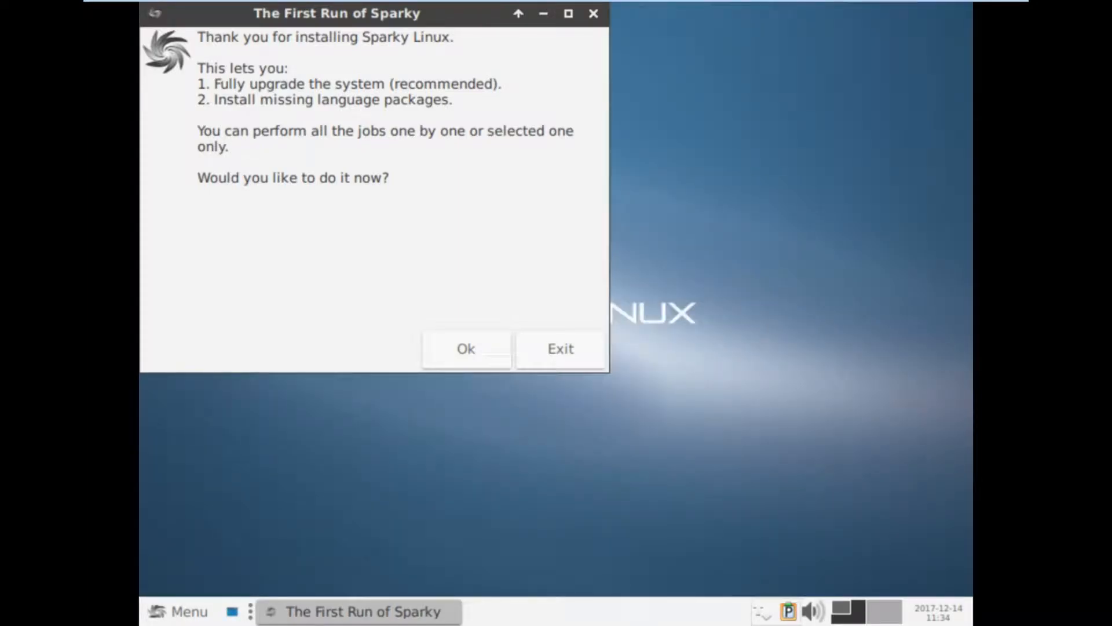
pyautogui.moveTo(895, 319)
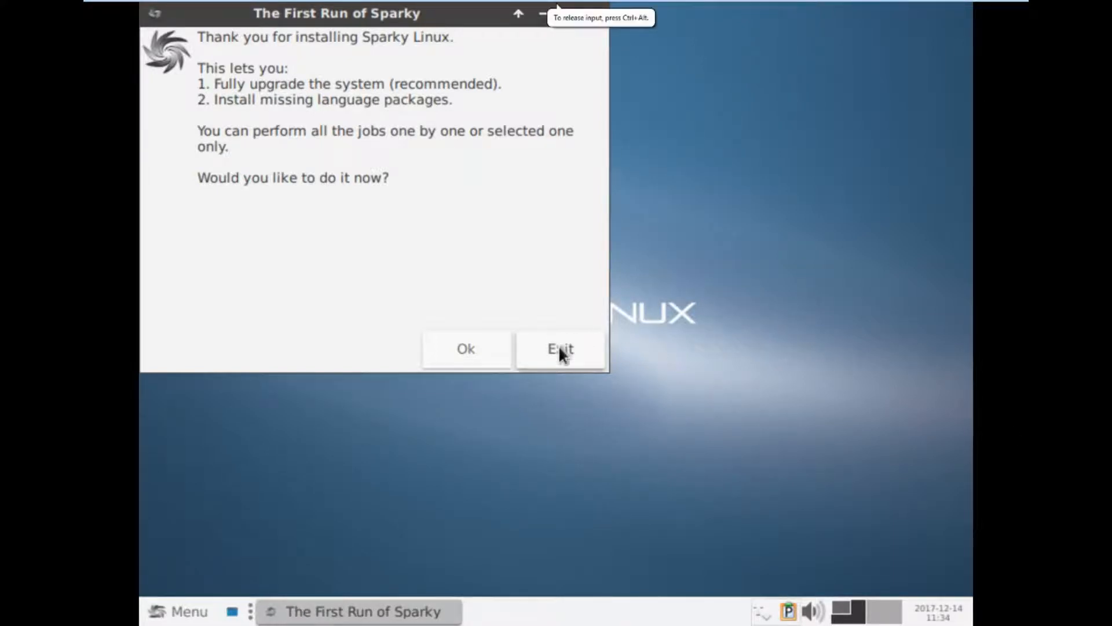
# - Exit the First Run of Sparky dialog without upgrading and dismiss the removal prompt
pyautogui.click(559, 349)
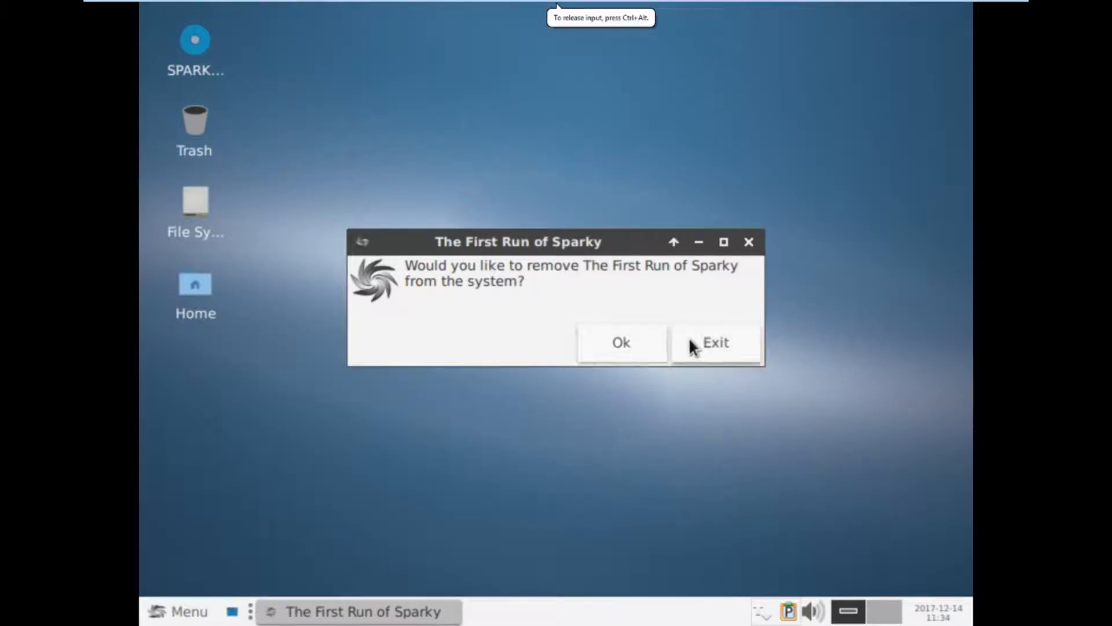
pyautogui.click(715, 343)
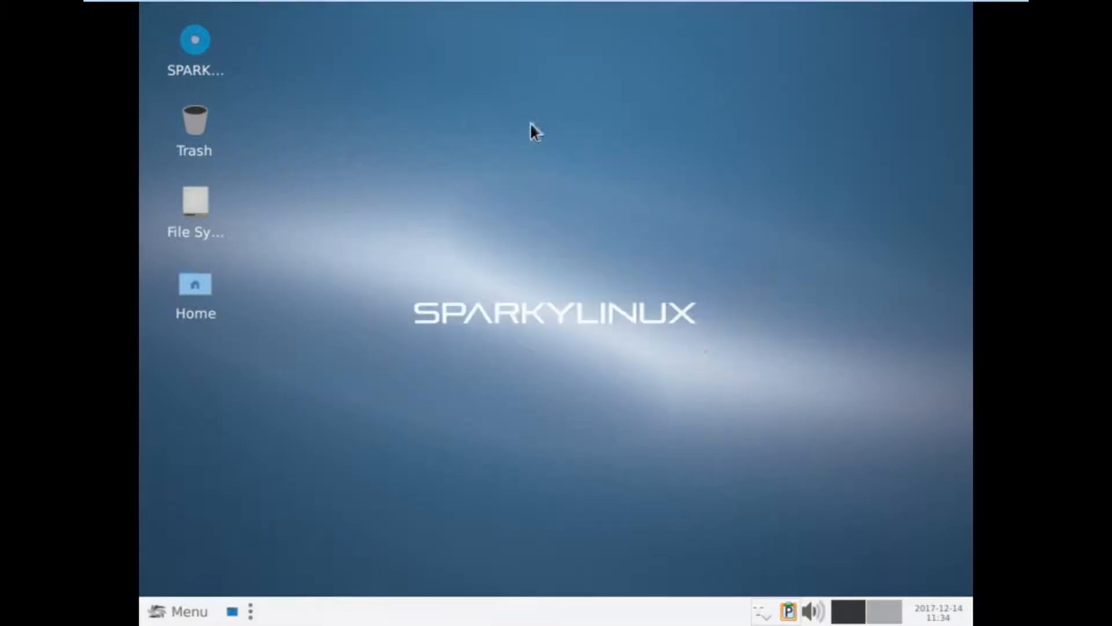
# - Set the installed system's display resolution to 1440x900 and close Display settings
pyautogui.click(187, 610)
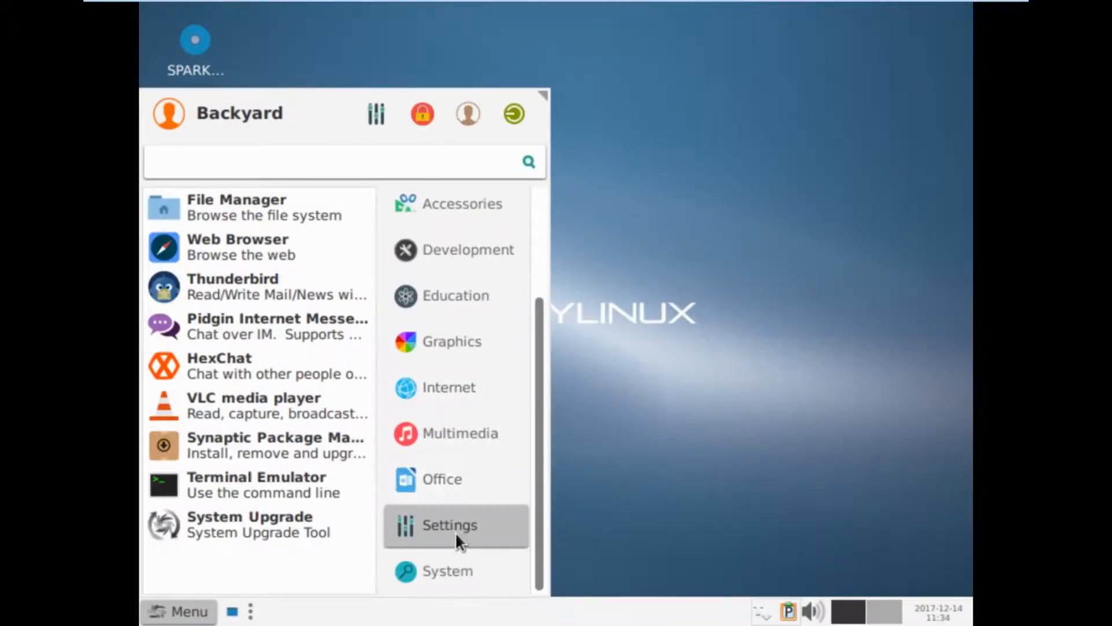
pyautogui.click(450, 525)
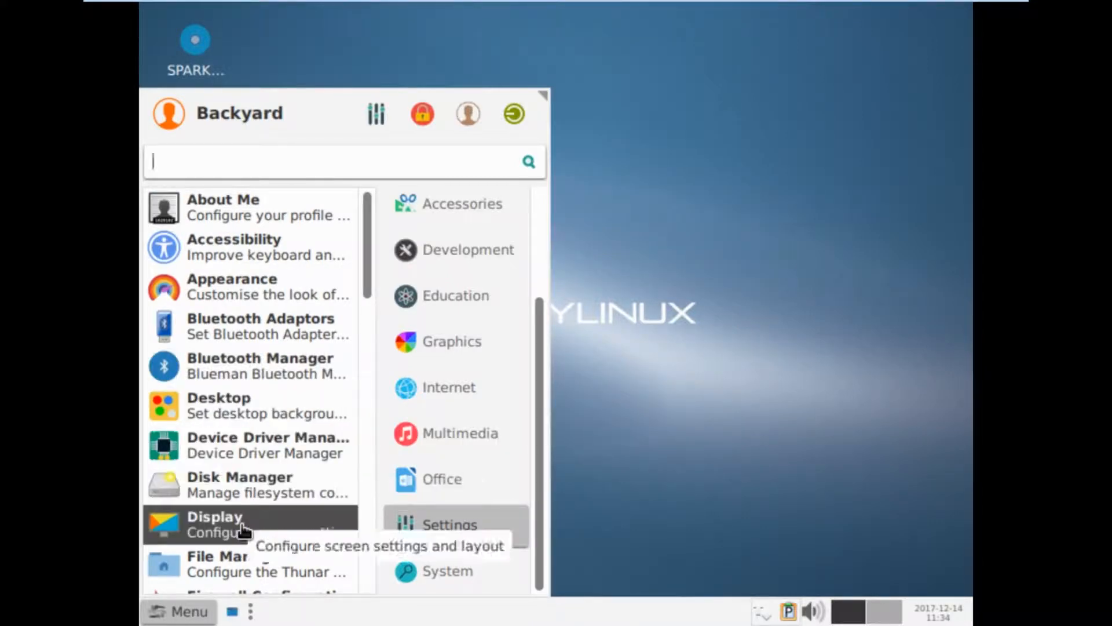
pyautogui.click(215, 517)
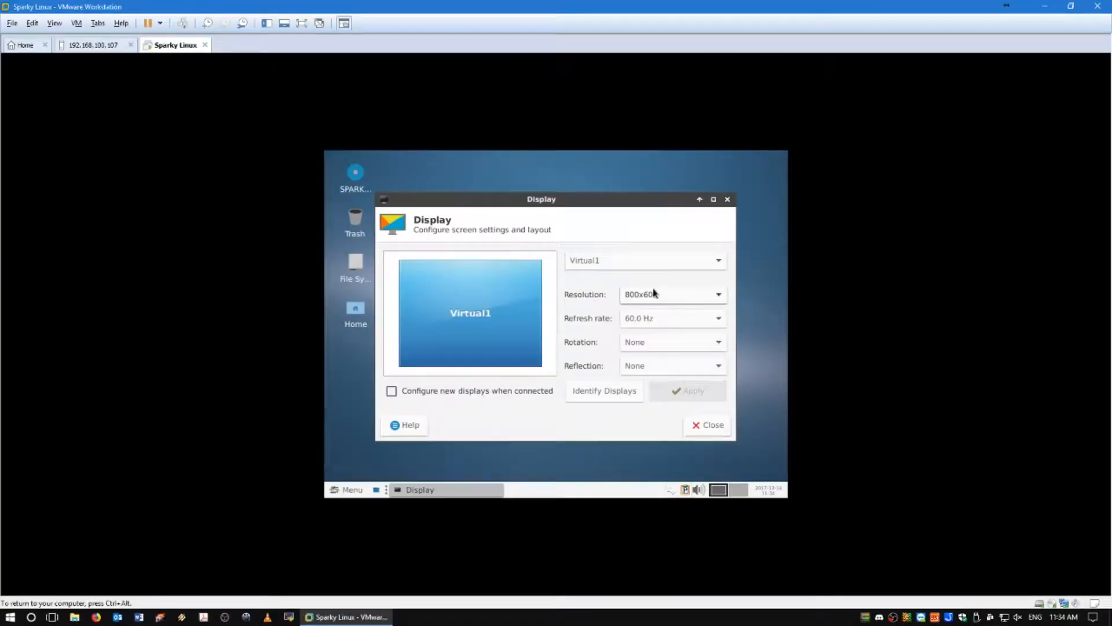
pyautogui.click(717, 293)
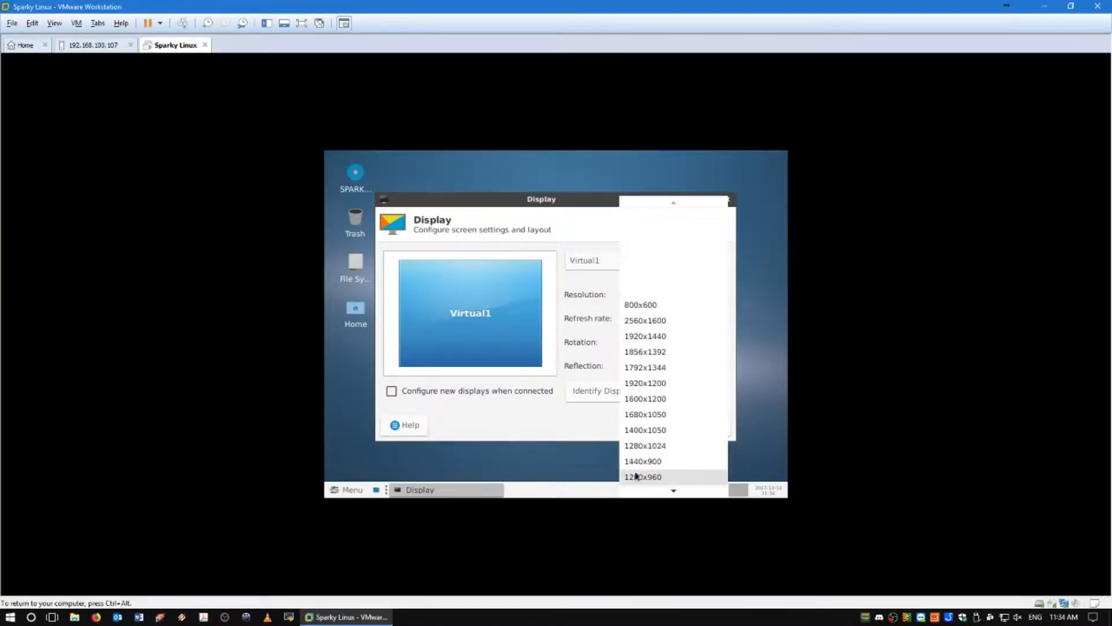
pyautogui.click(643, 461)
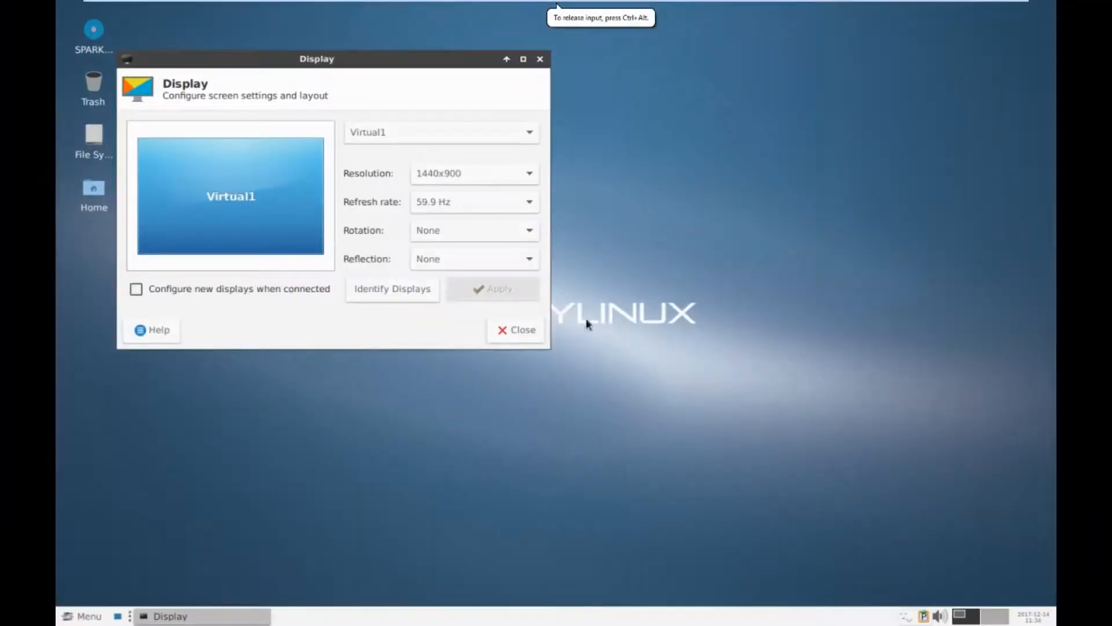
pyautogui.click(516, 329)
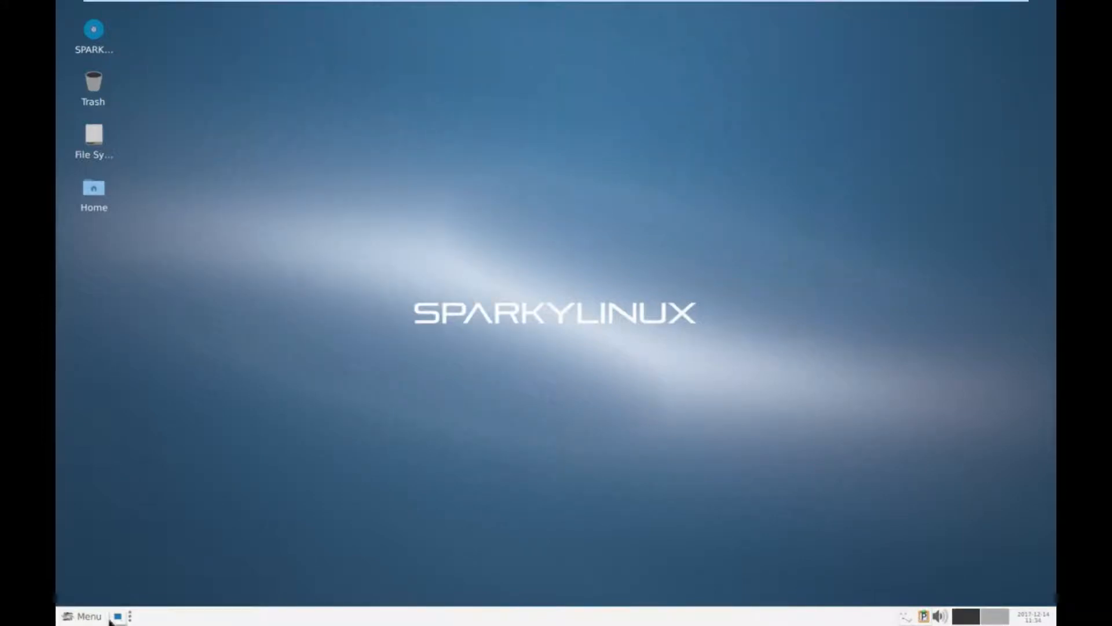
# - Run uname -a in a terminal to show kernel 4.9.0-4-amd64 on Debian
pyautogui.click(81, 615)
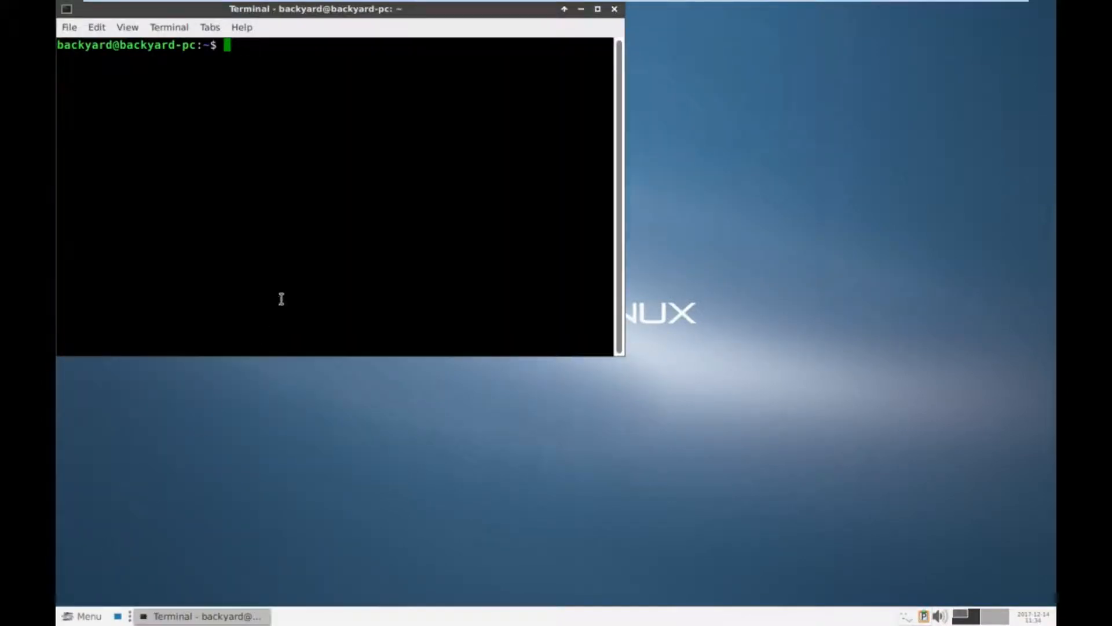
pyautogui.write('un')
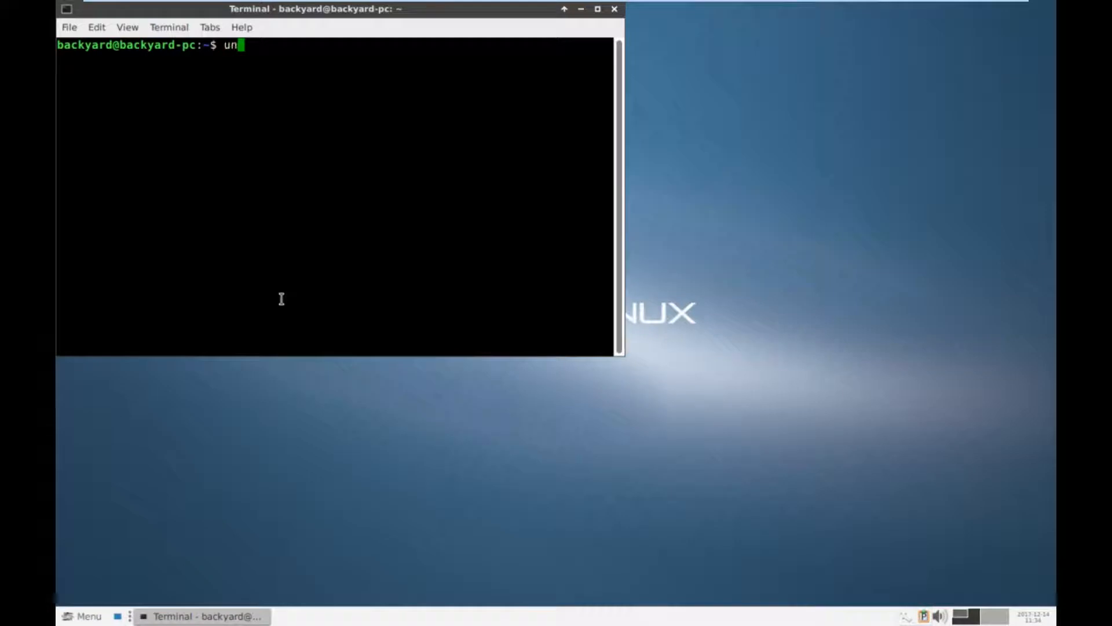
pyautogui.write('ame -a')
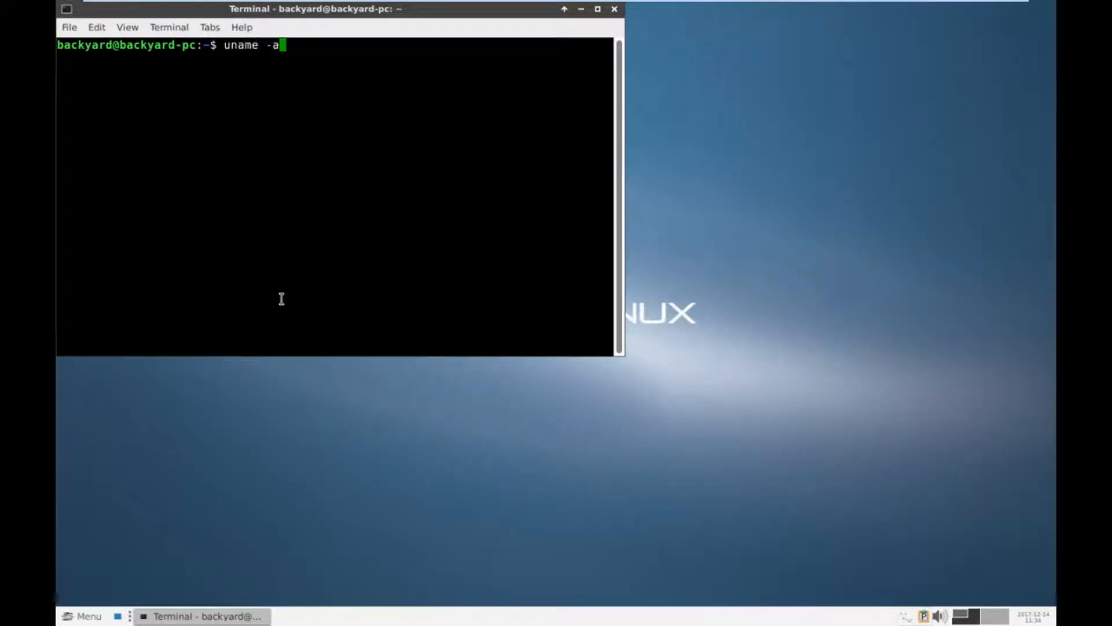
pyautogui.write('=')
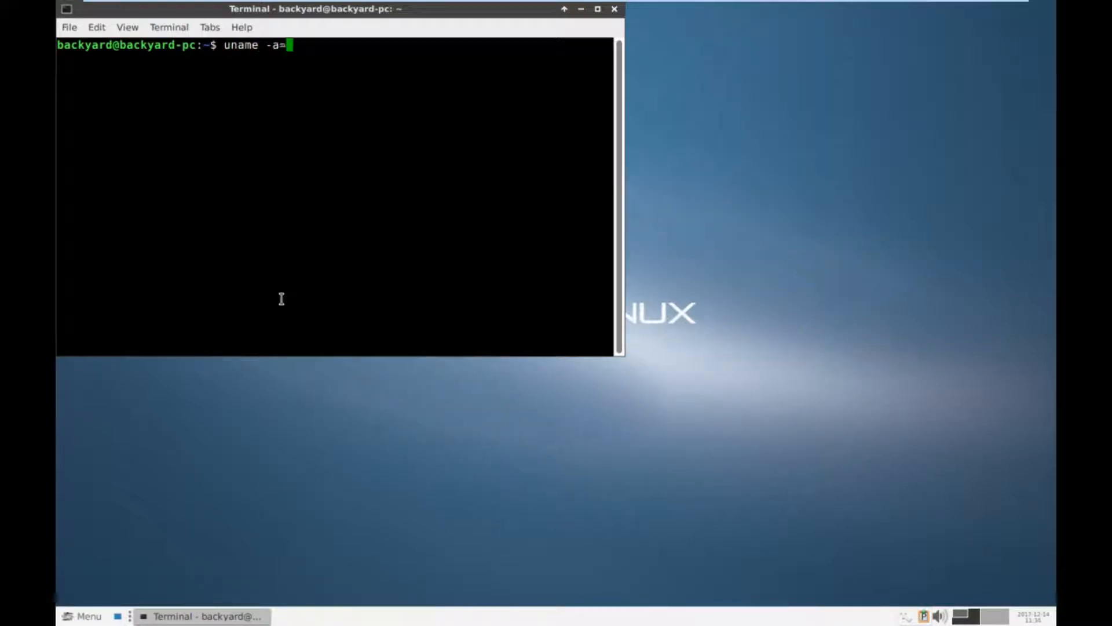
pyautogui.press('BackSpace')
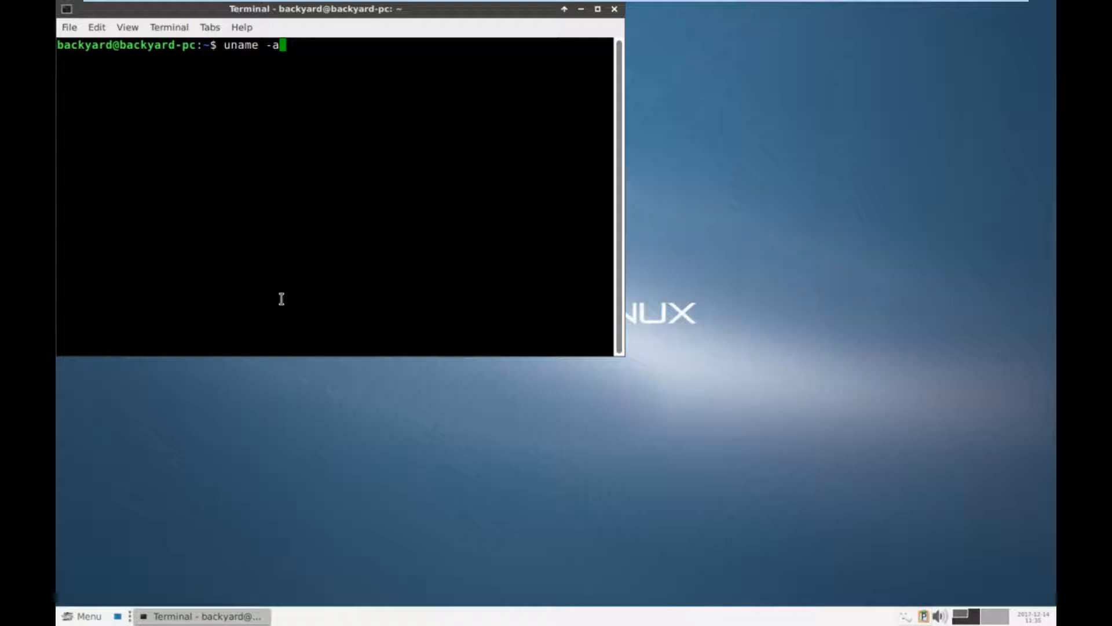
# - Maximize the terminal to read the output, then close it
pyautogui.click(596, 9)
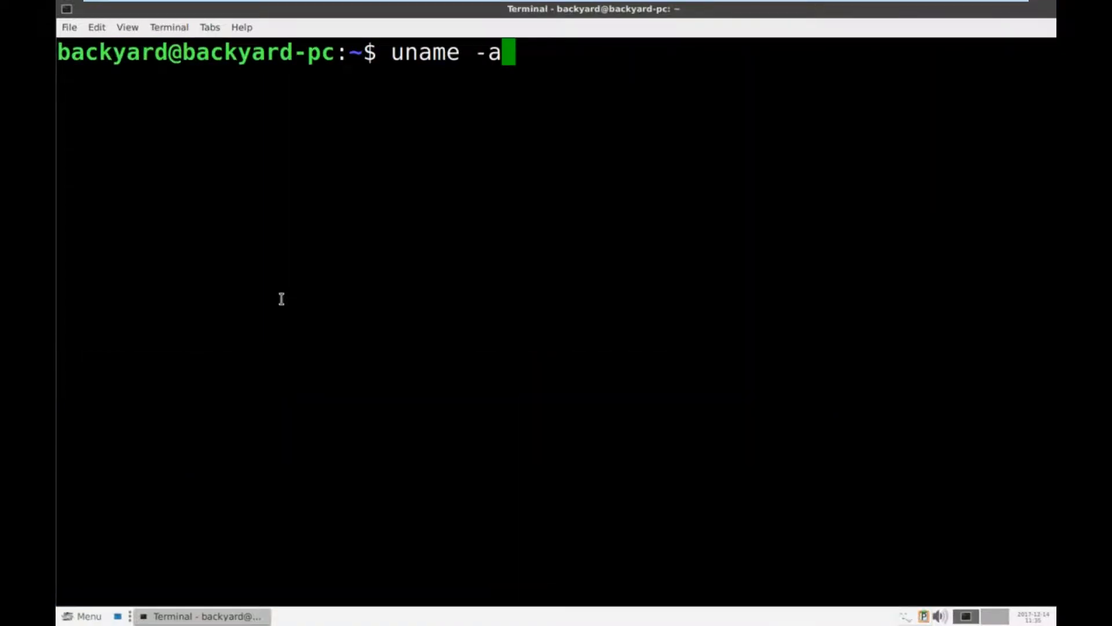
pyautogui.moveTo(280, 298)
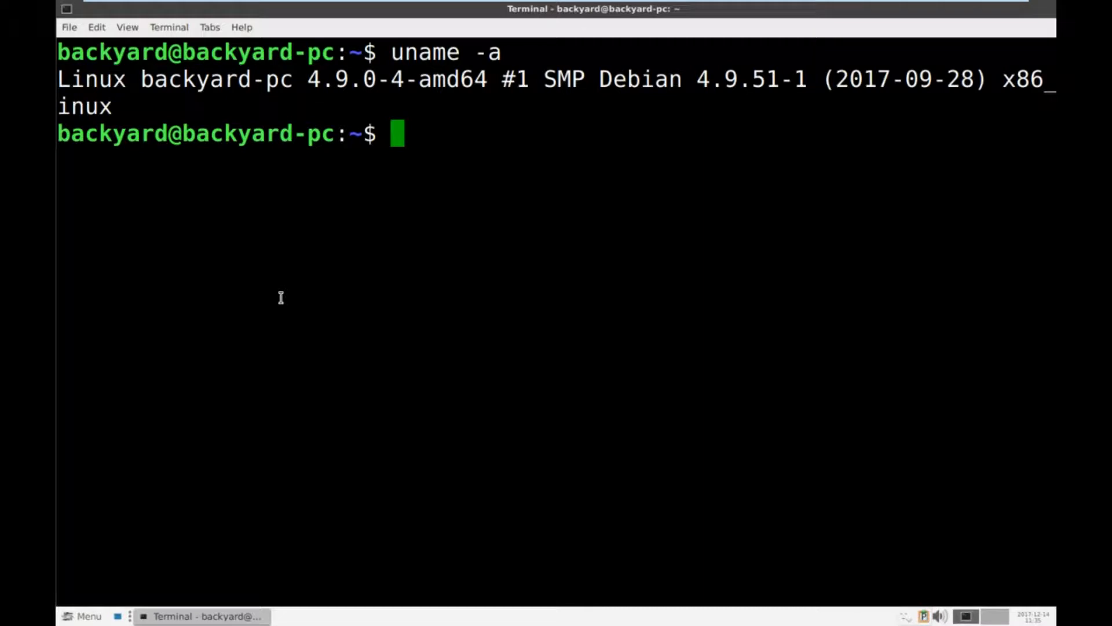
pyautogui.write('+')
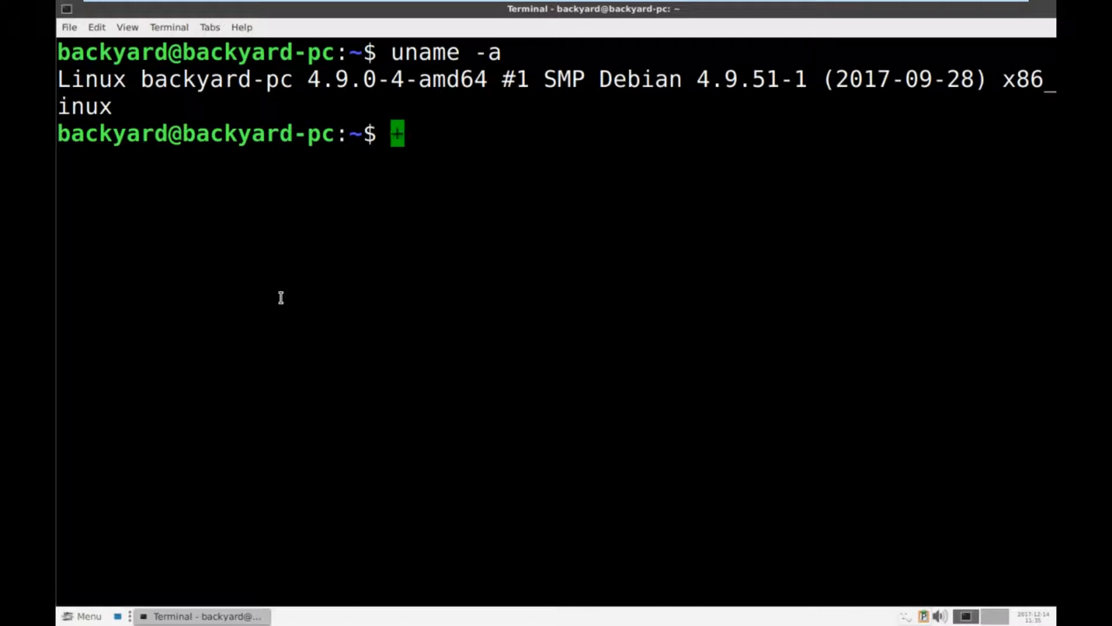
pyautogui.click(69, 27)
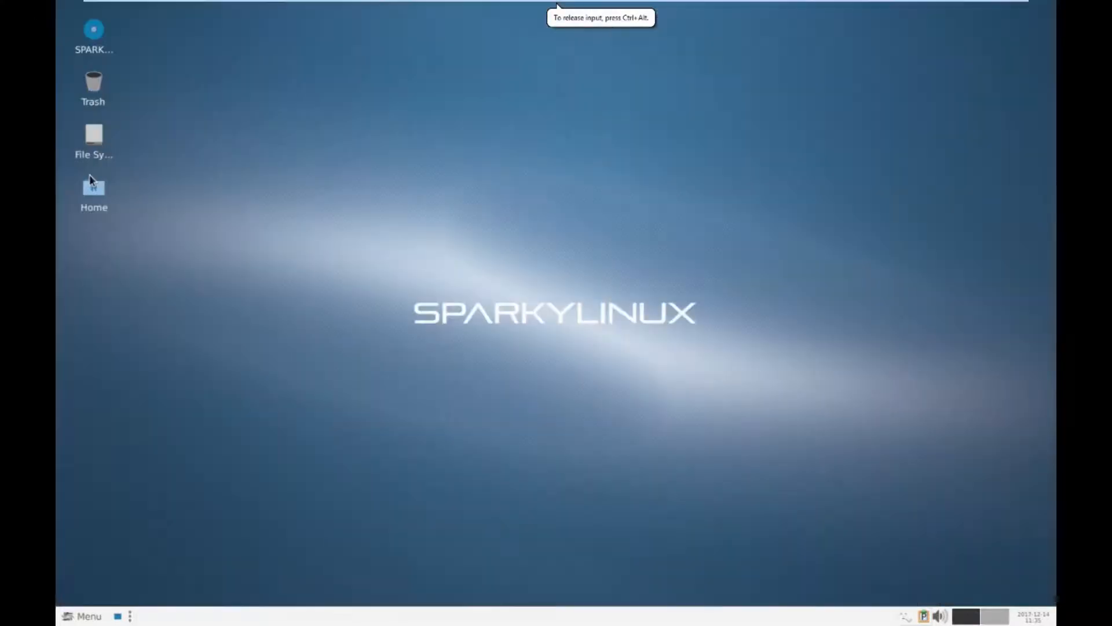
# - Bring up the applications menu listing favourite programs and categories
pyautogui.click(81, 615)
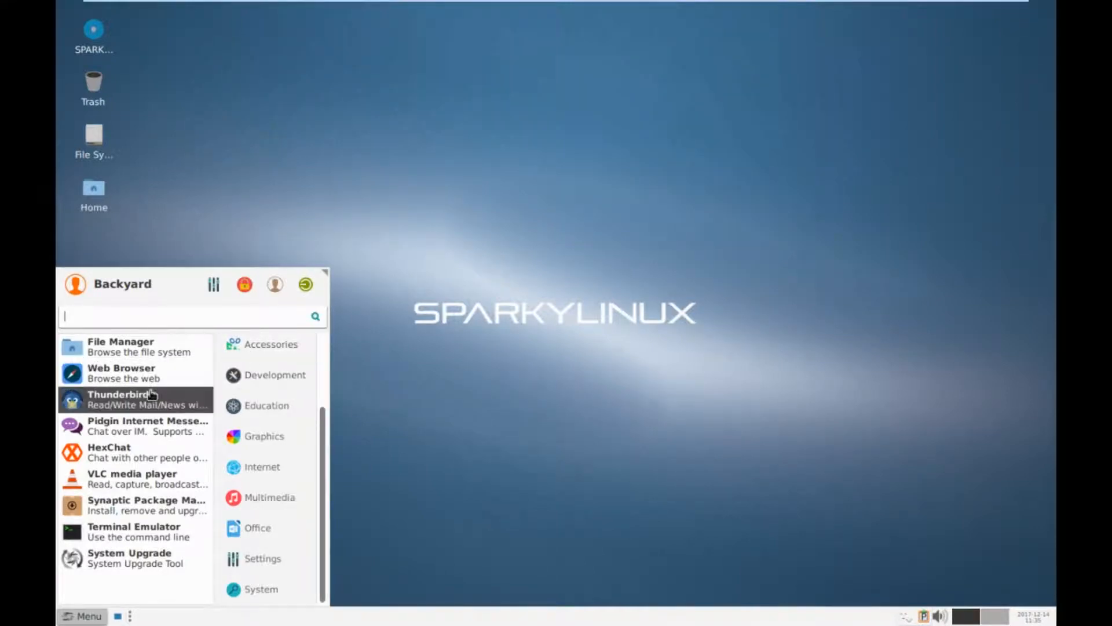
pyautogui.moveTo(149, 400)
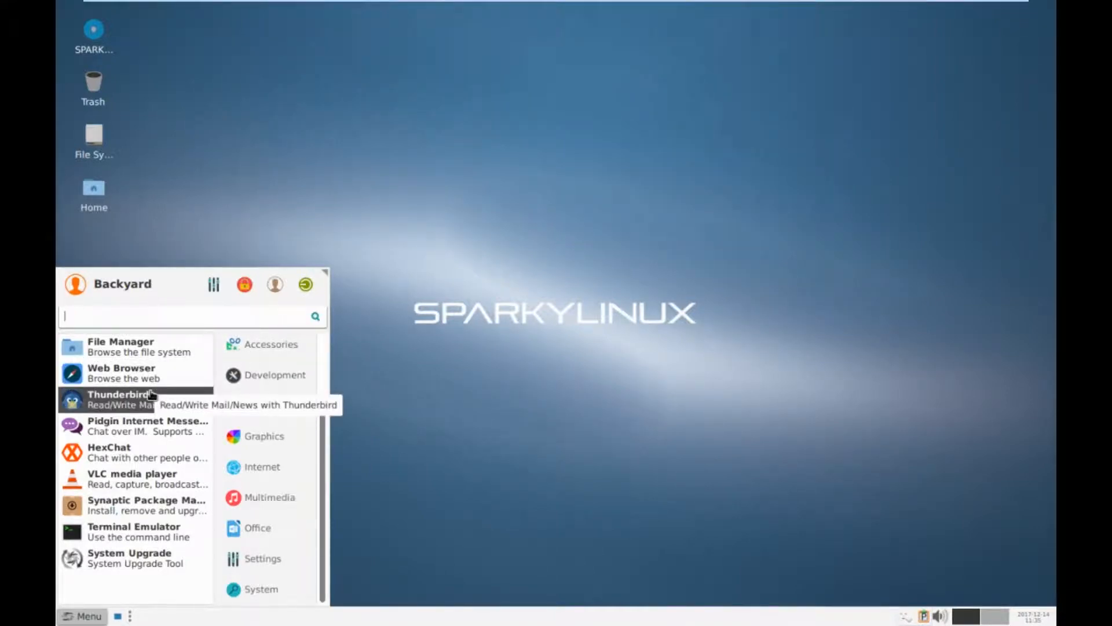
pyautogui.moveTo(141, 478)
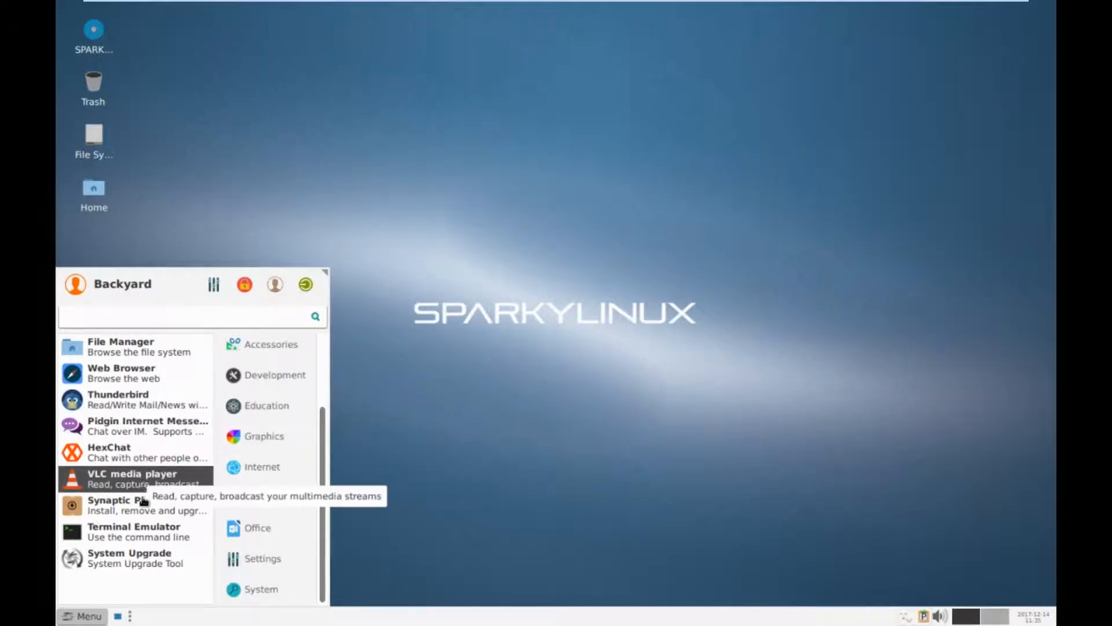
pyautogui.moveTo(137, 532)
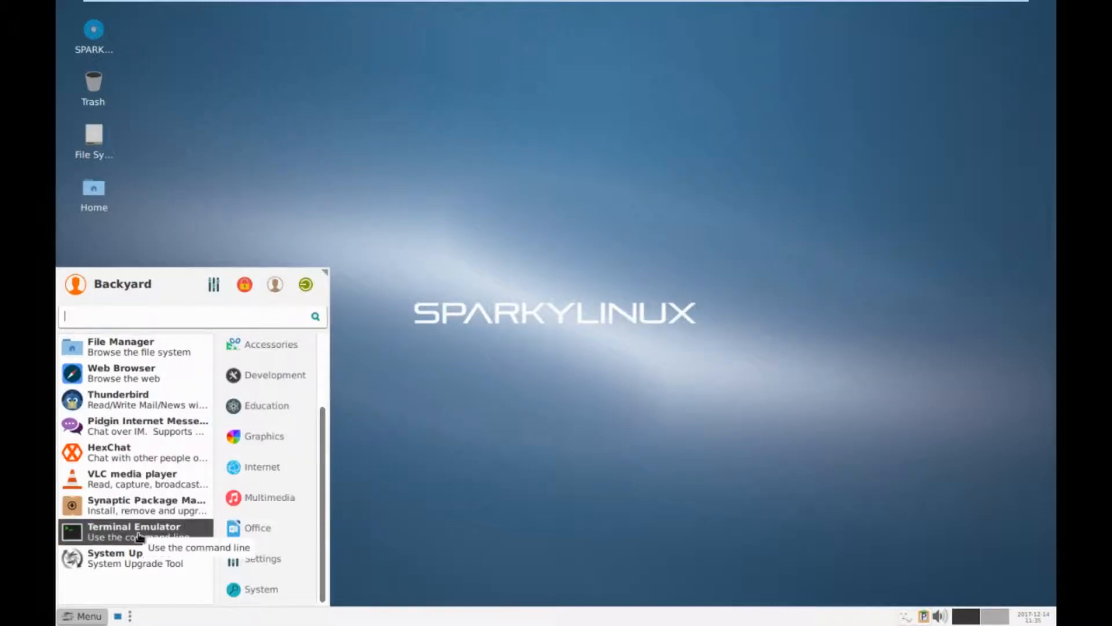
# - Install htop in a terminal with sudo apt-get install htop
pyautogui.click(134, 532)
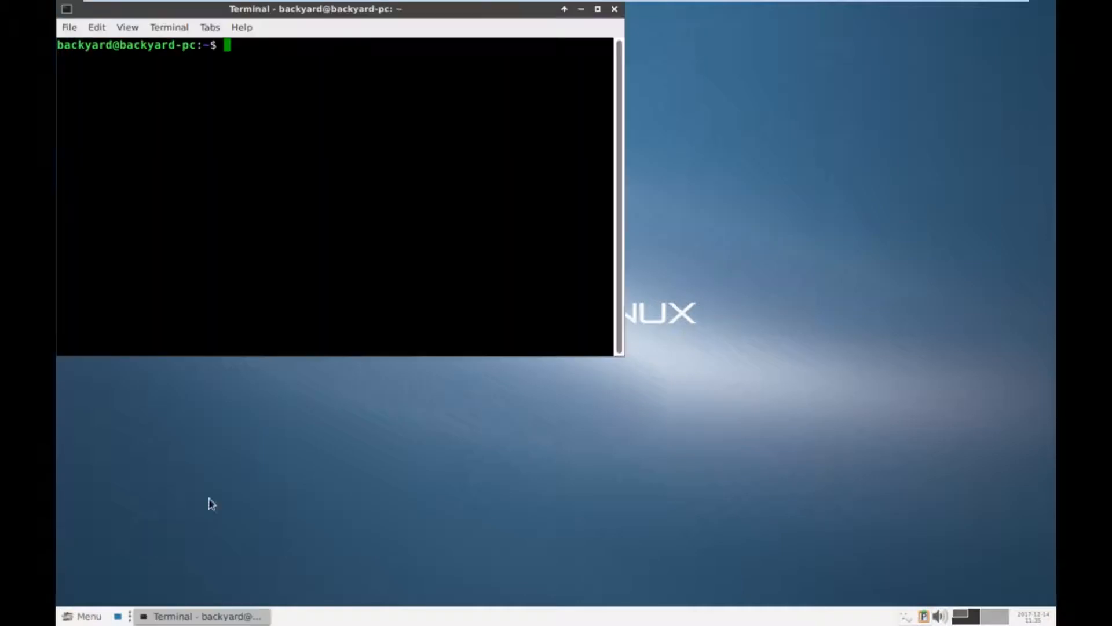
pyautogui.write('htop')
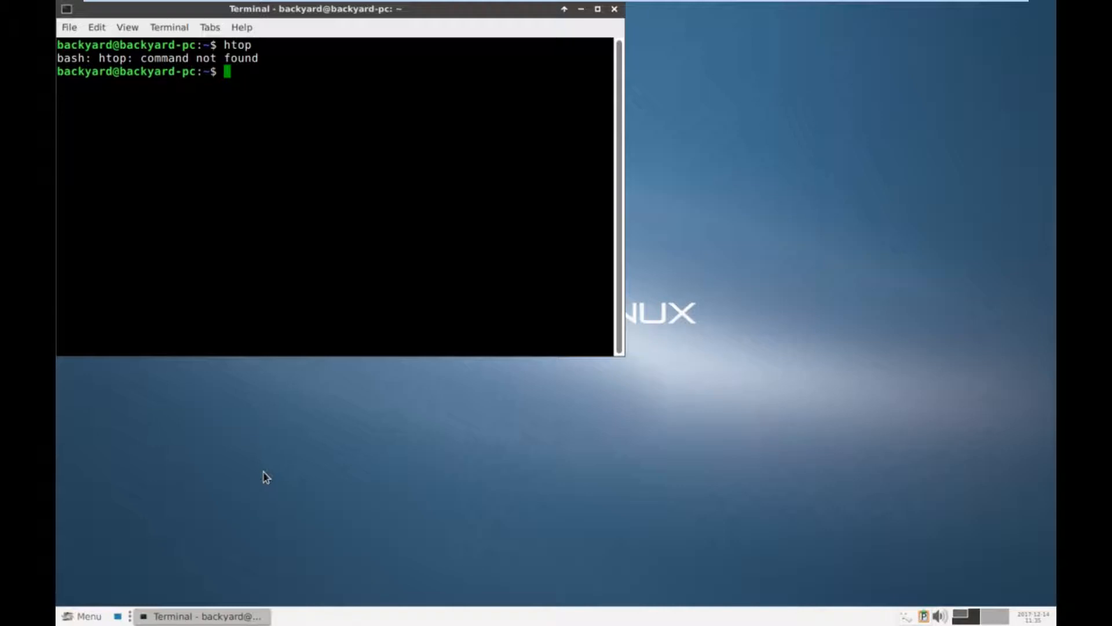
pyautogui.write('apt g')
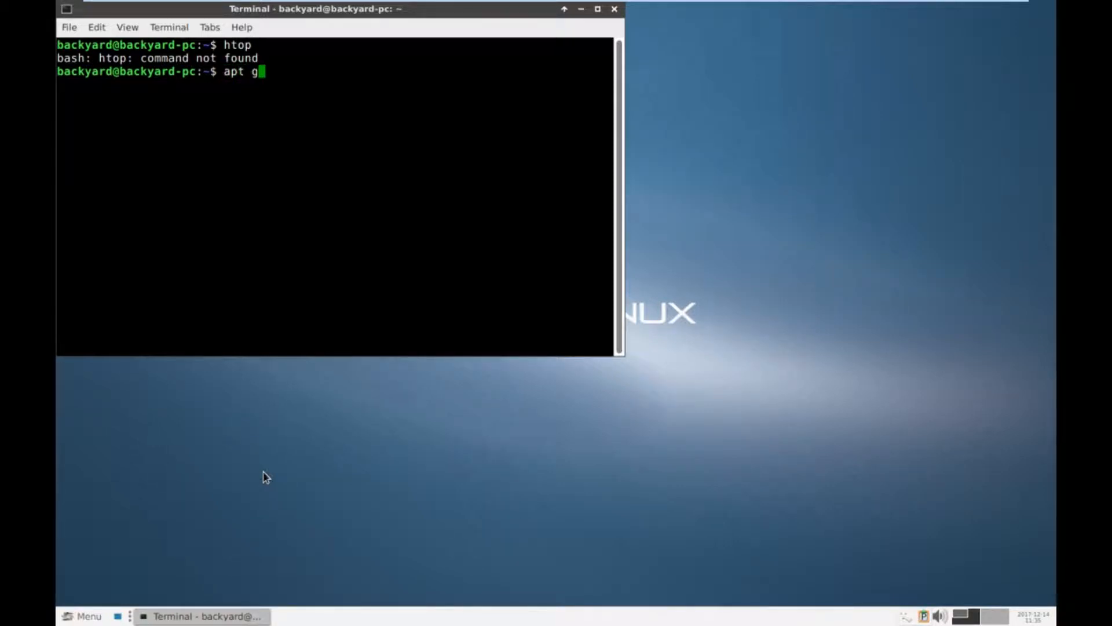
pyautogui.write('sudo')
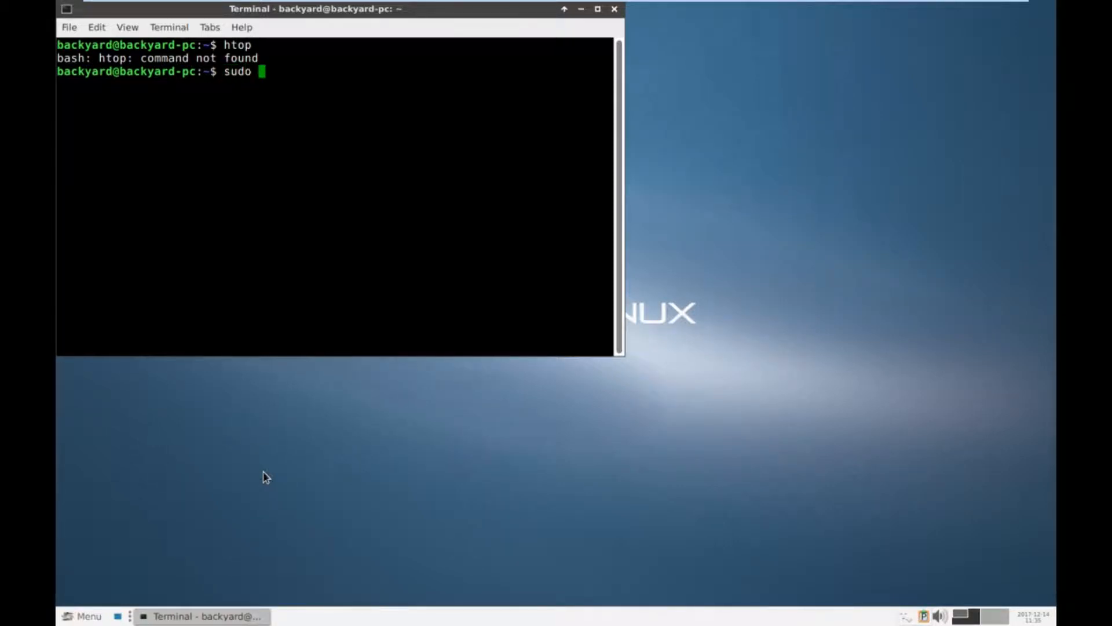
pyautogui.write('apt-get')
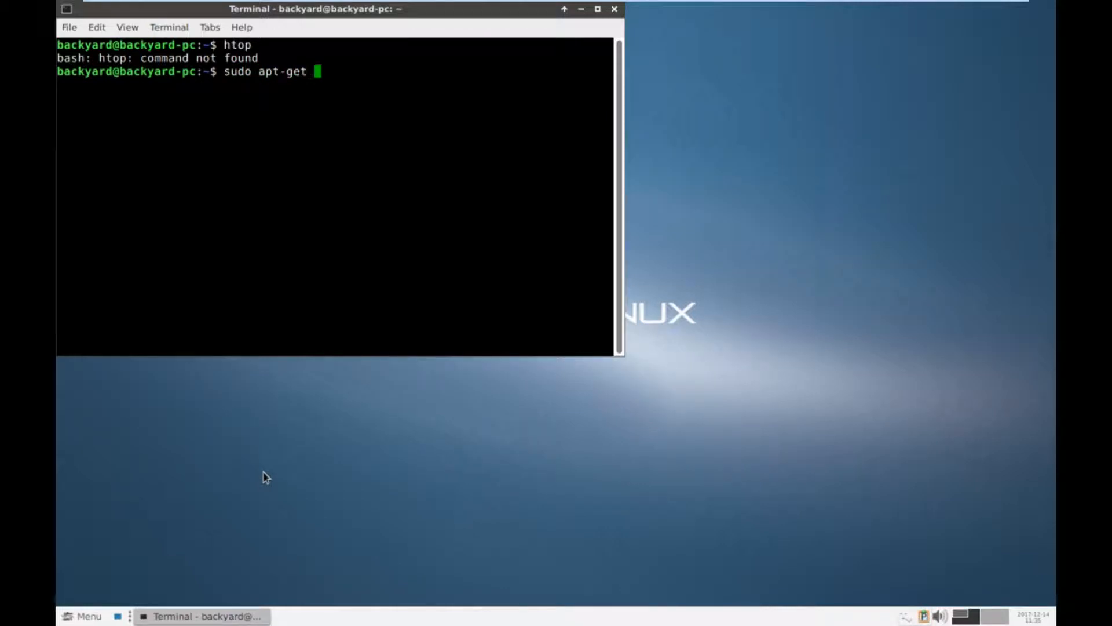
pyautogui.write('install htop')
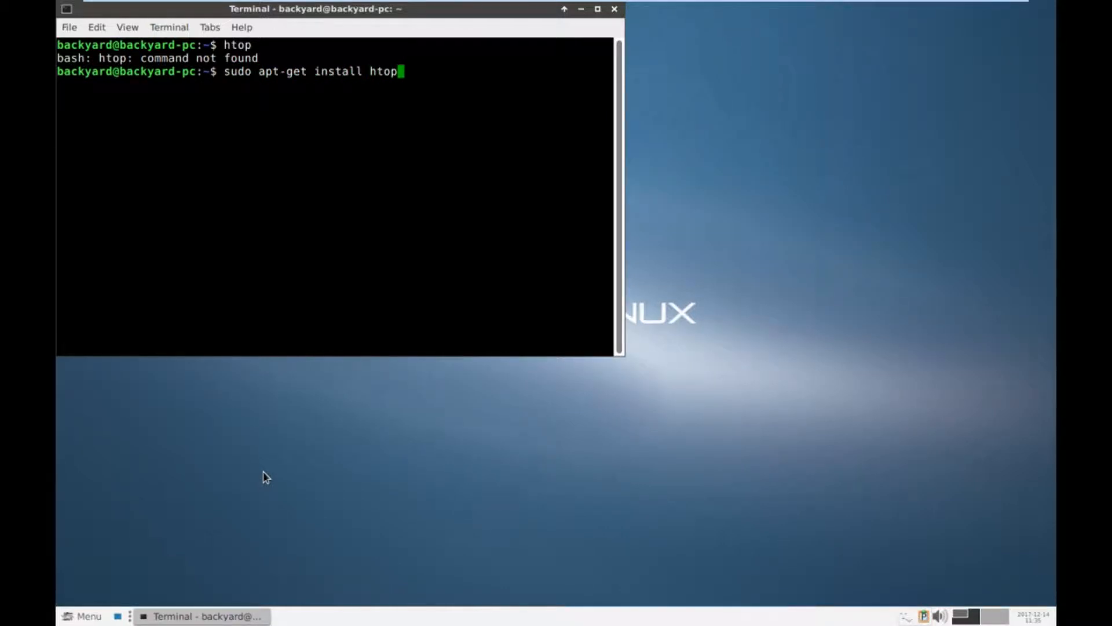
pyautogui.press('Return')
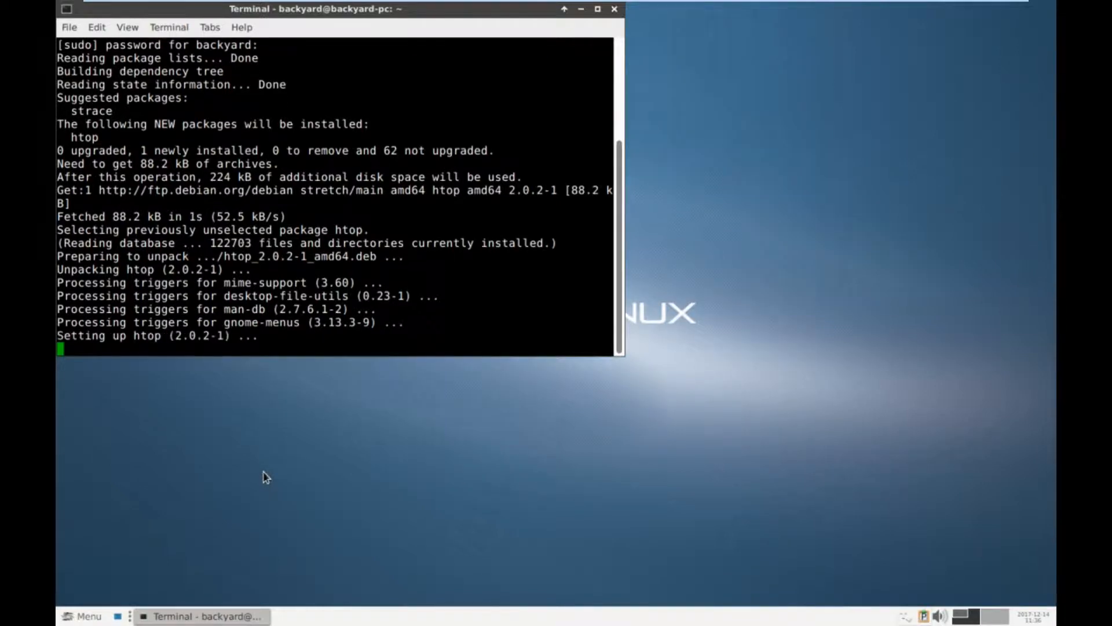
pyautogui.write('ht')
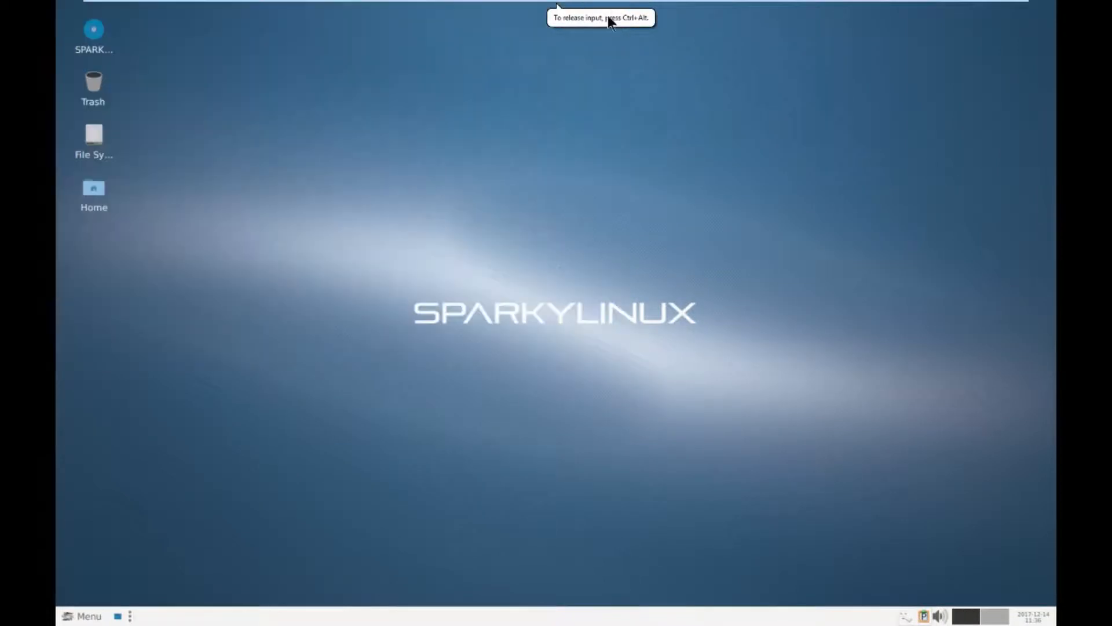
# - Browse the Accessories category of the application menu, scrolling through its utilities
pyautogui.click(82, 615)
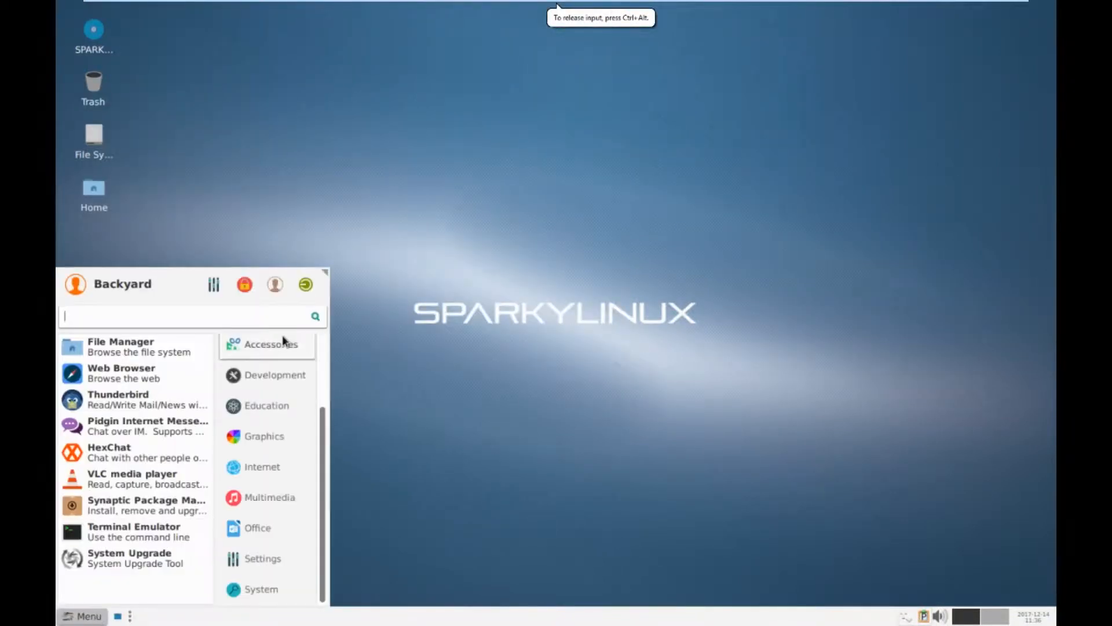
pyautogui.click(270, 344)
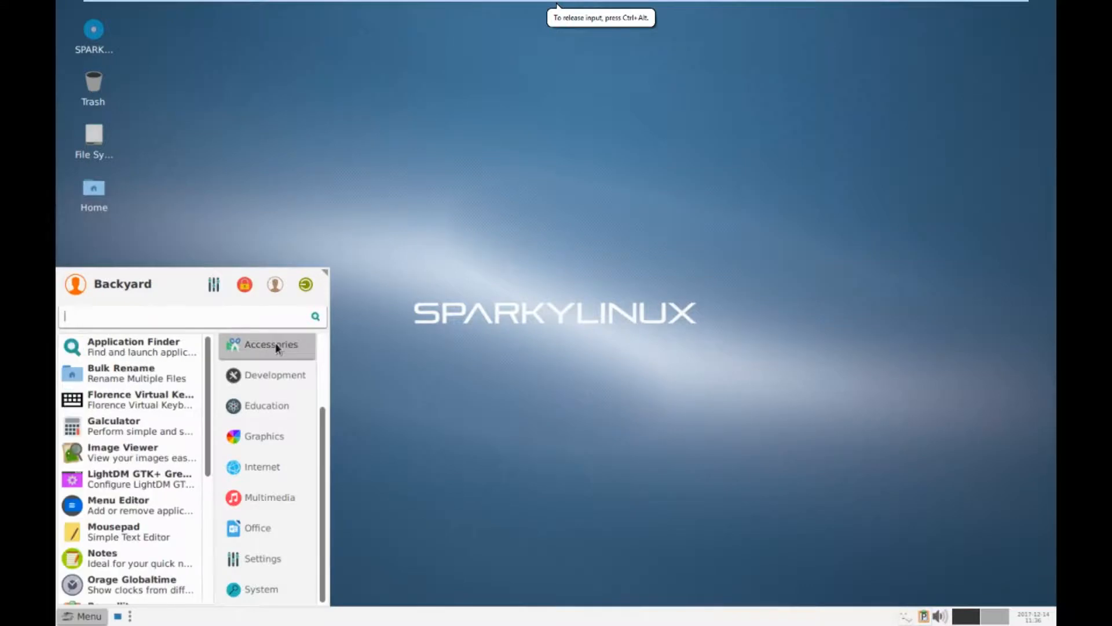
pyautogui.moveTo(133, 347)
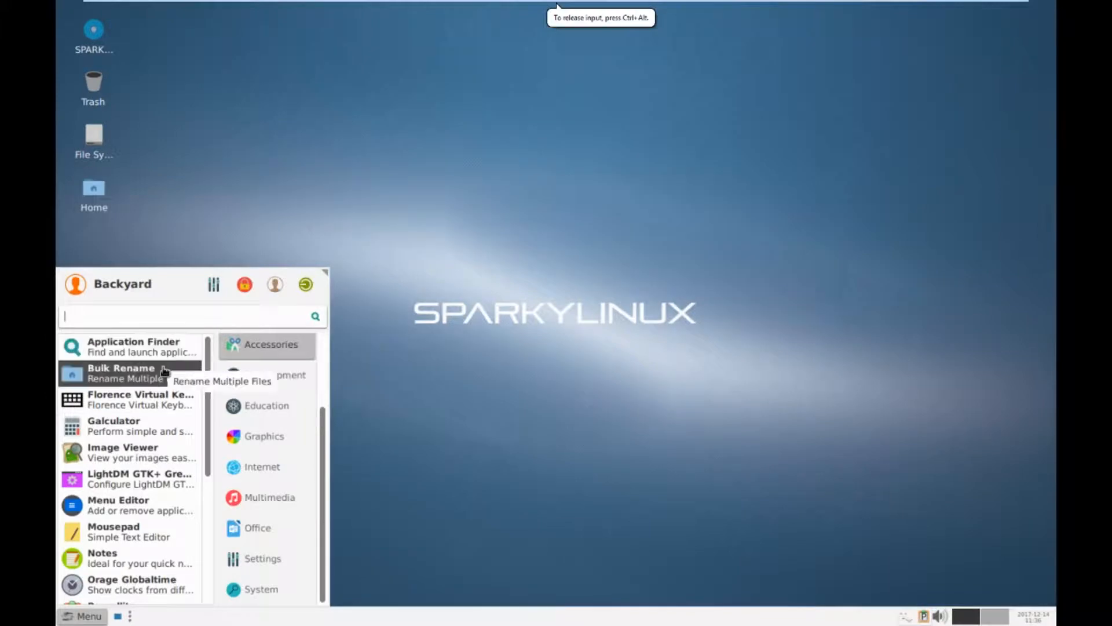
pyautogui.moveTo(127, 398)
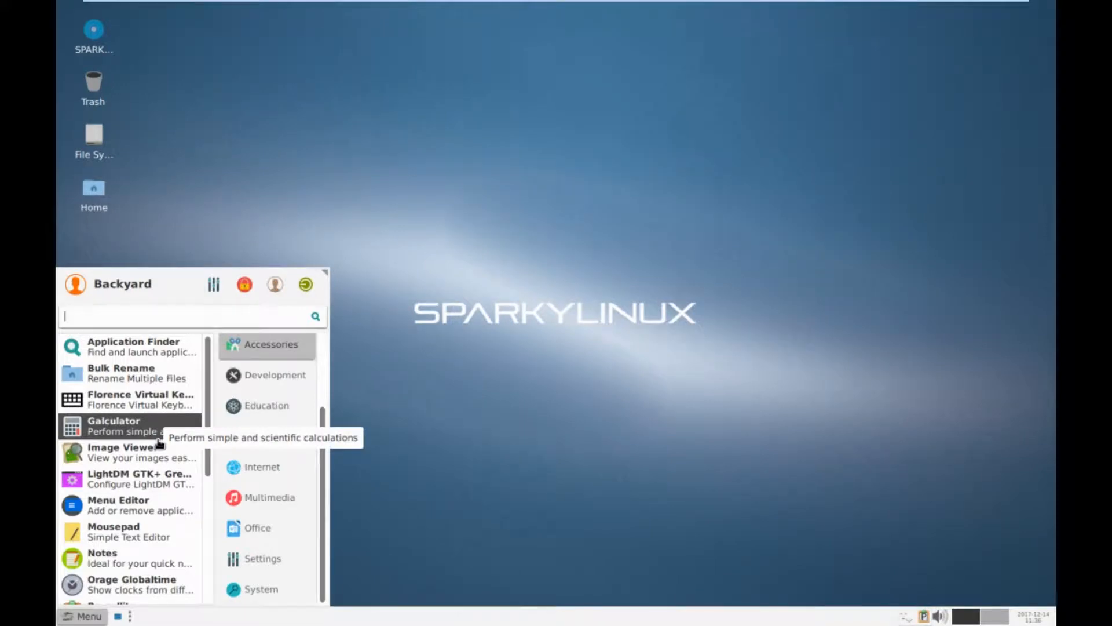
pyautogui.moveTo(128, 452)
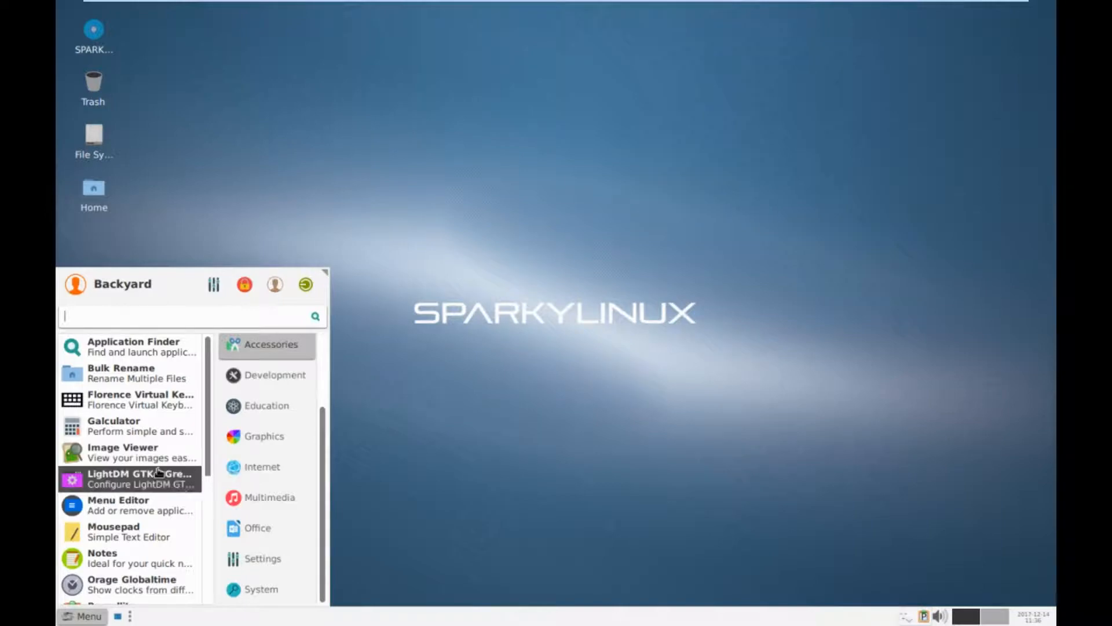
pyautogui.moveTo(149, 482)
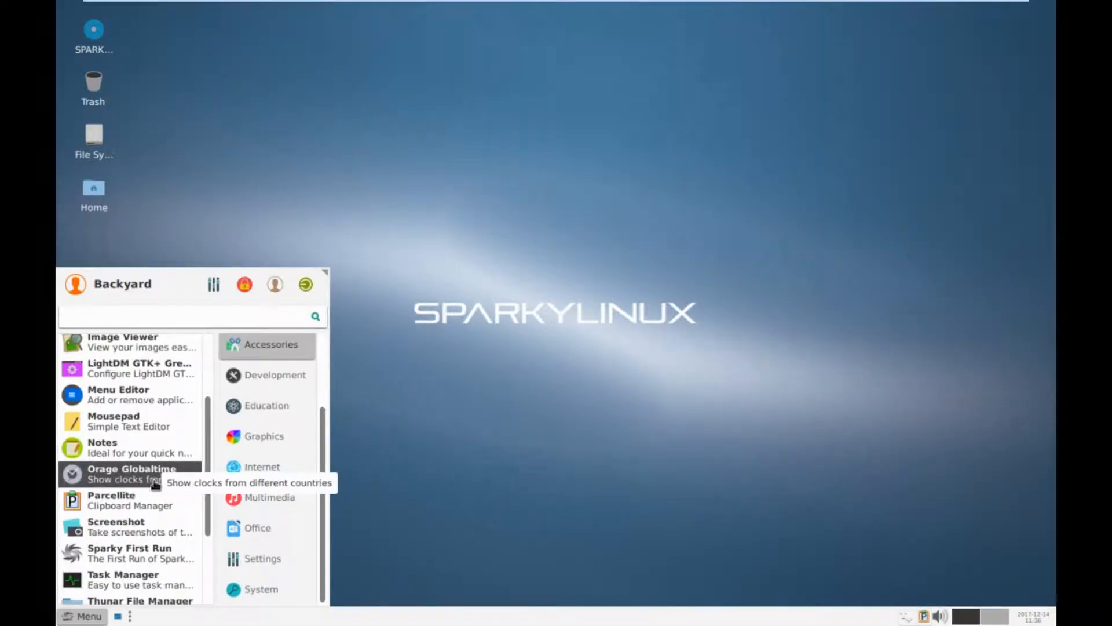
pyautogui.scroll(-3)
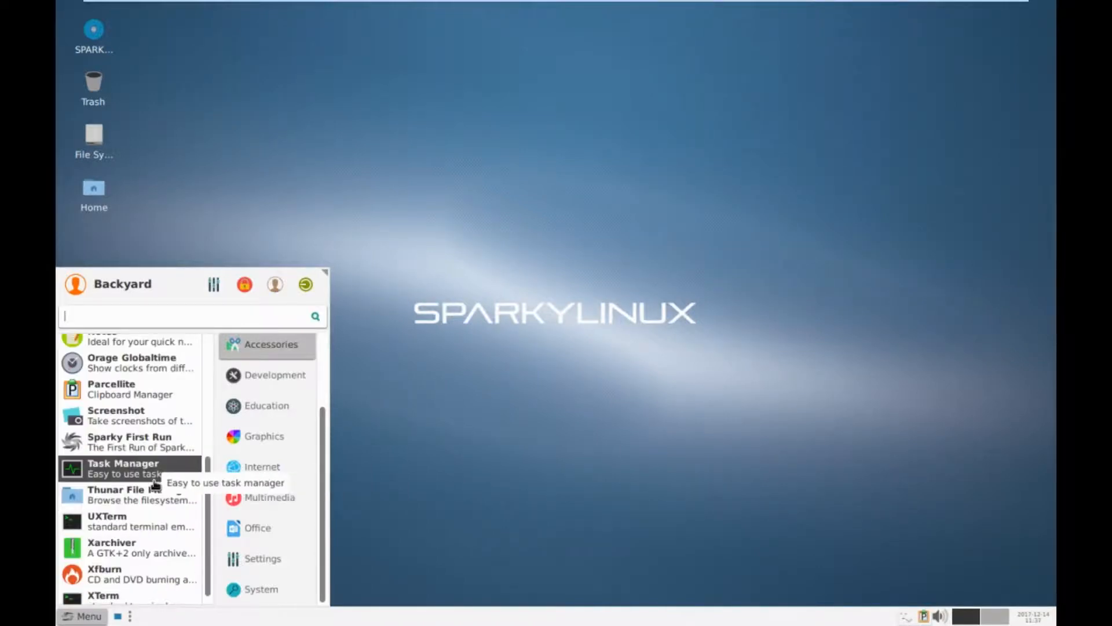
pyautogui.moveTo(142, 510)
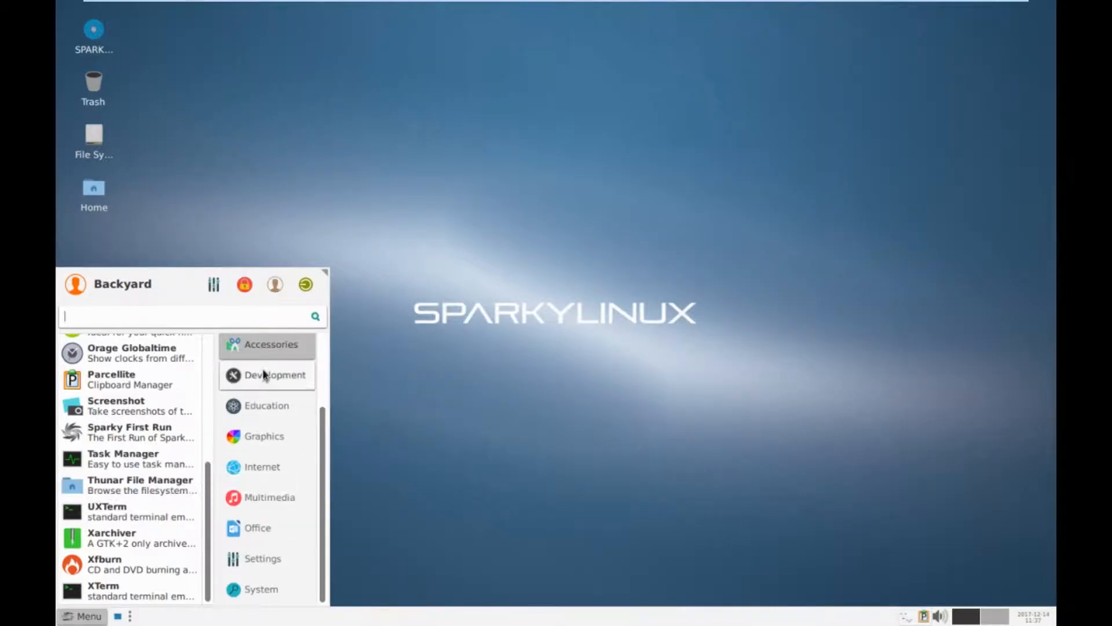
# - Launch VLC media player from the Internet menu, accept its network access policy and close it
pyautogui.click(261, 466)
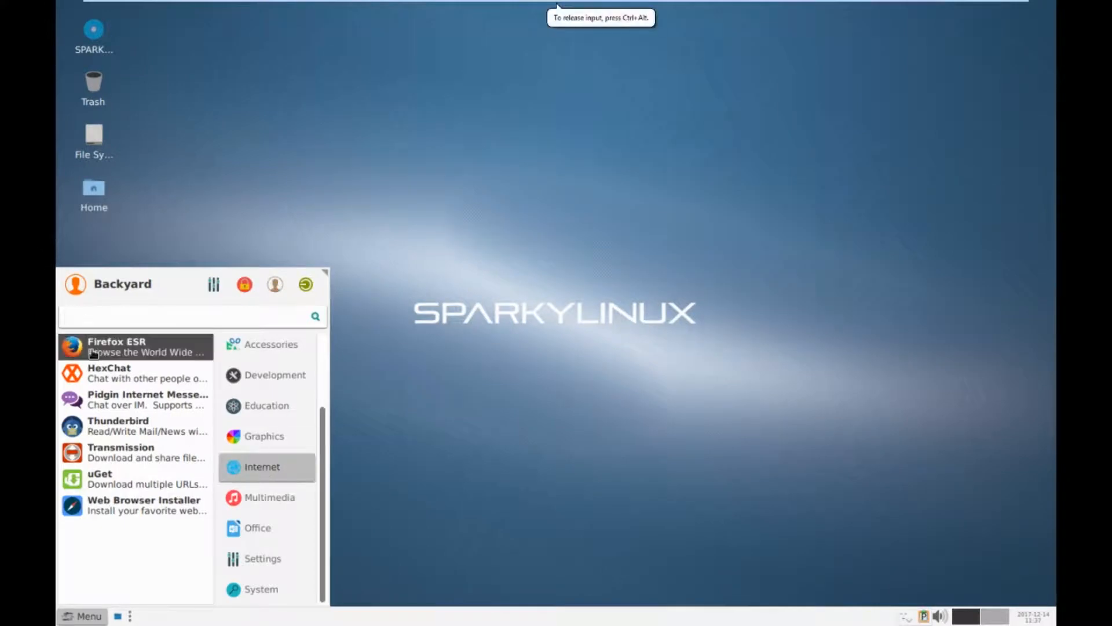
pyautogui.moveTo(115, 346)
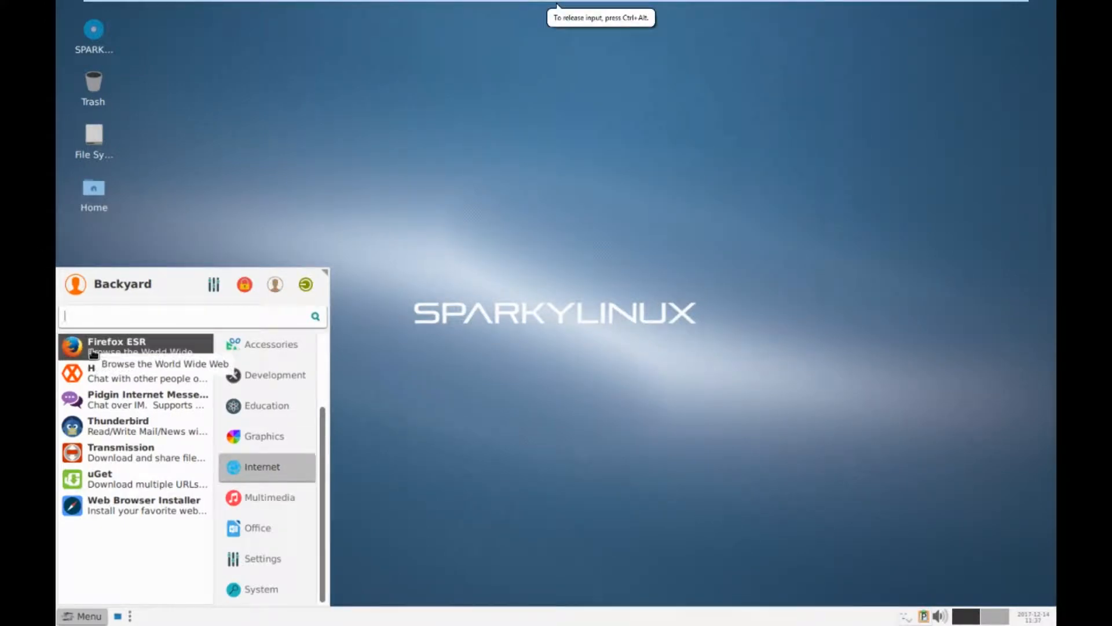
pyautogui.moveTo(131, 478)
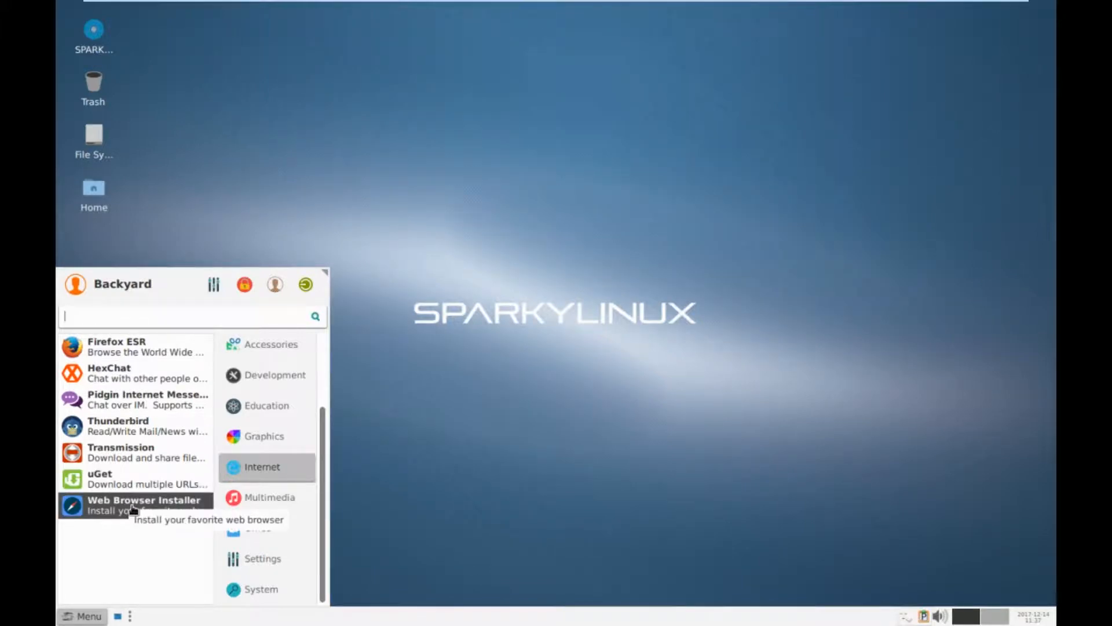
pyautogui.click(270, 497)
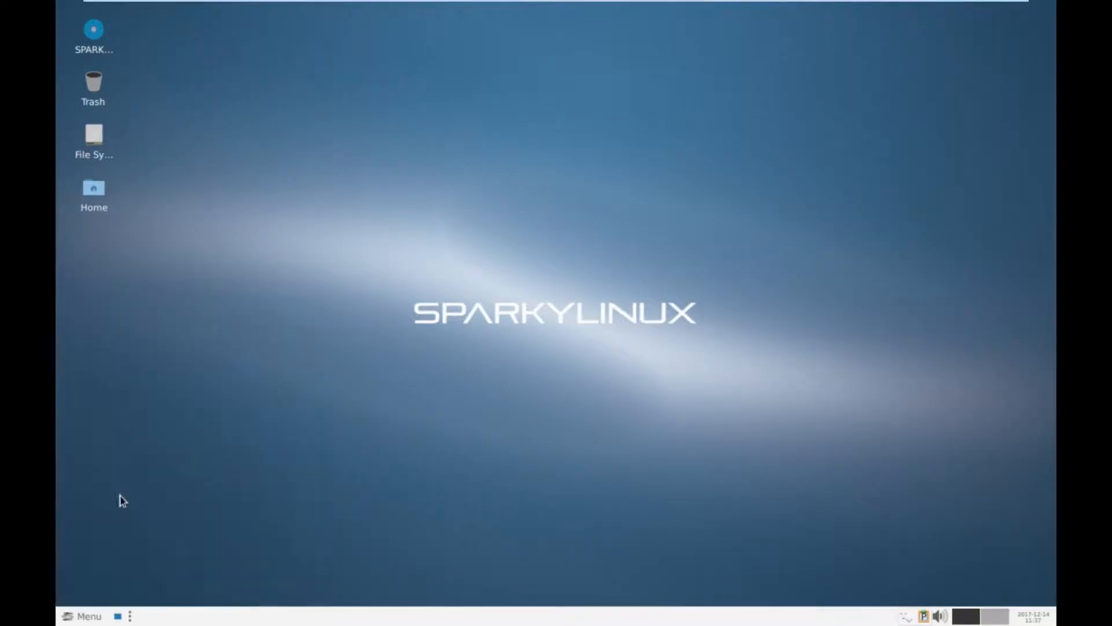
pyautogui.click(131, 478)
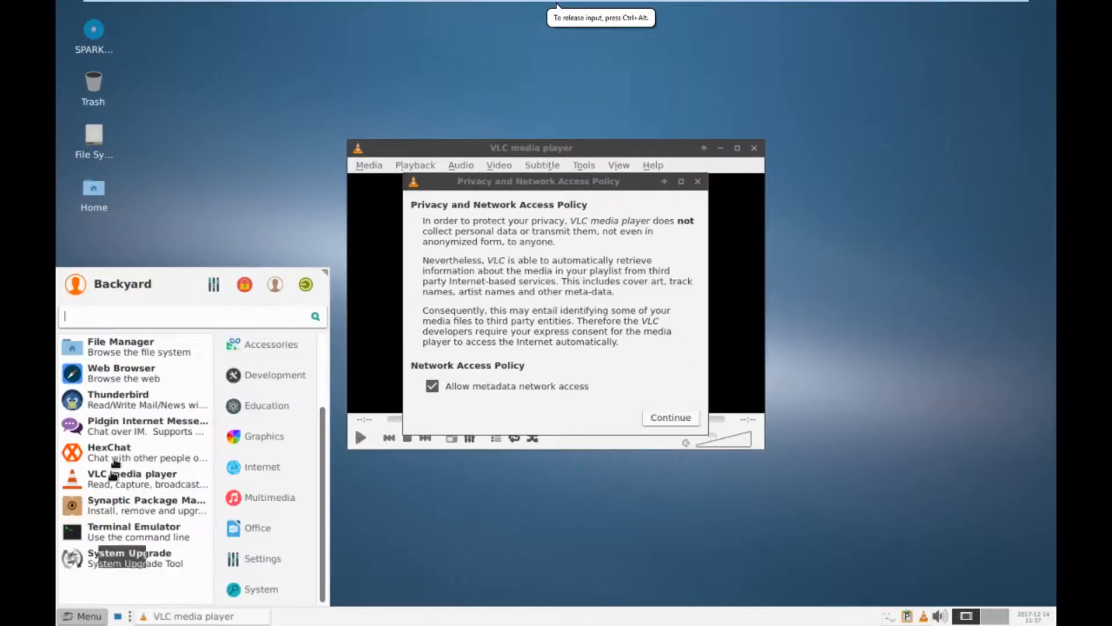
pyautogui.moveTo(263, 467)
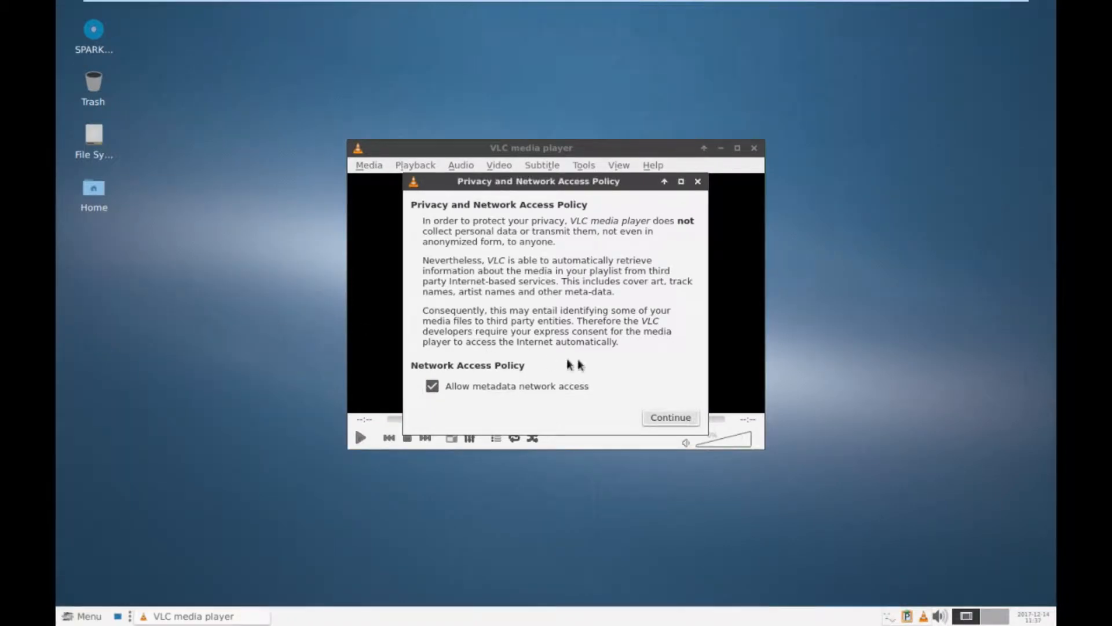
pyautogui.click(670, 417)
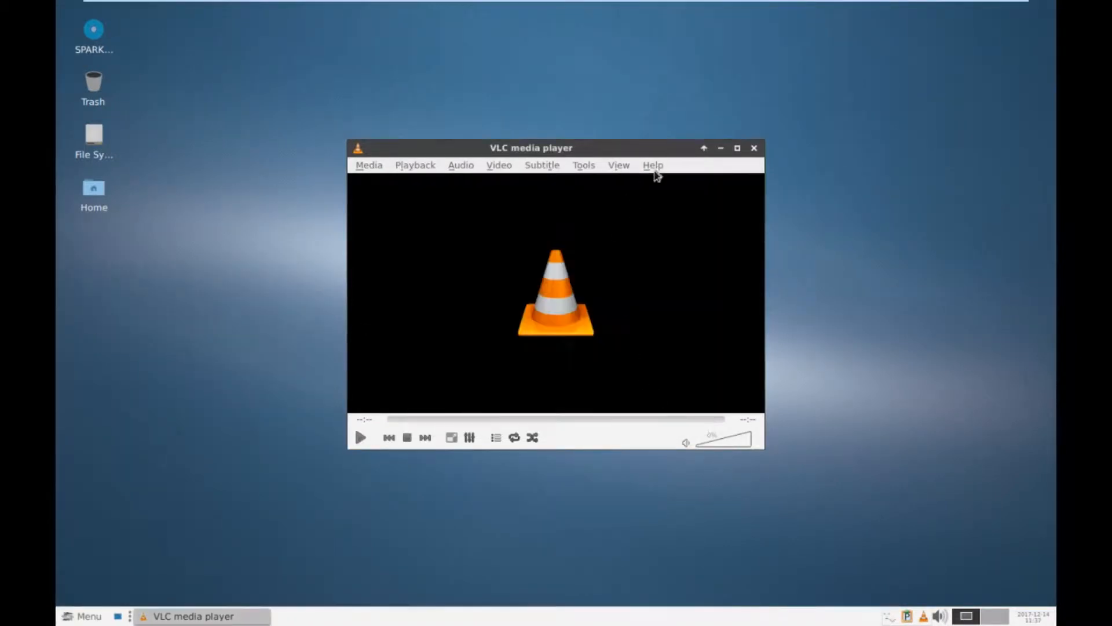
pyautogui.click(652, 165)
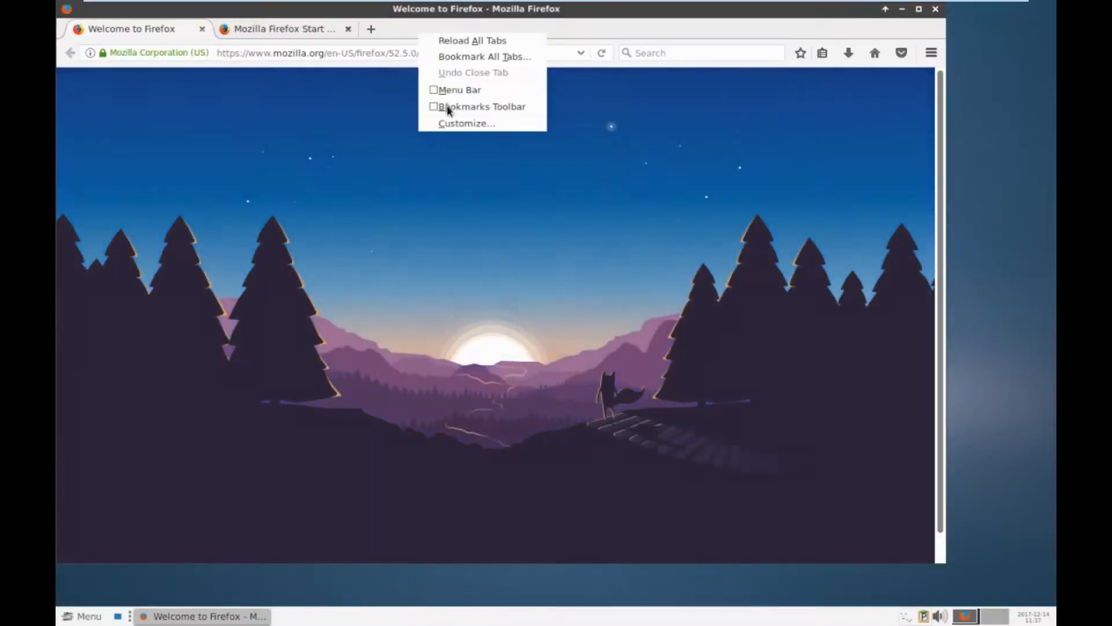
# - Enable the menu bar and check About Firefox showing version 52.5.0 (64-bit)
pyautogui.click(460, 89)
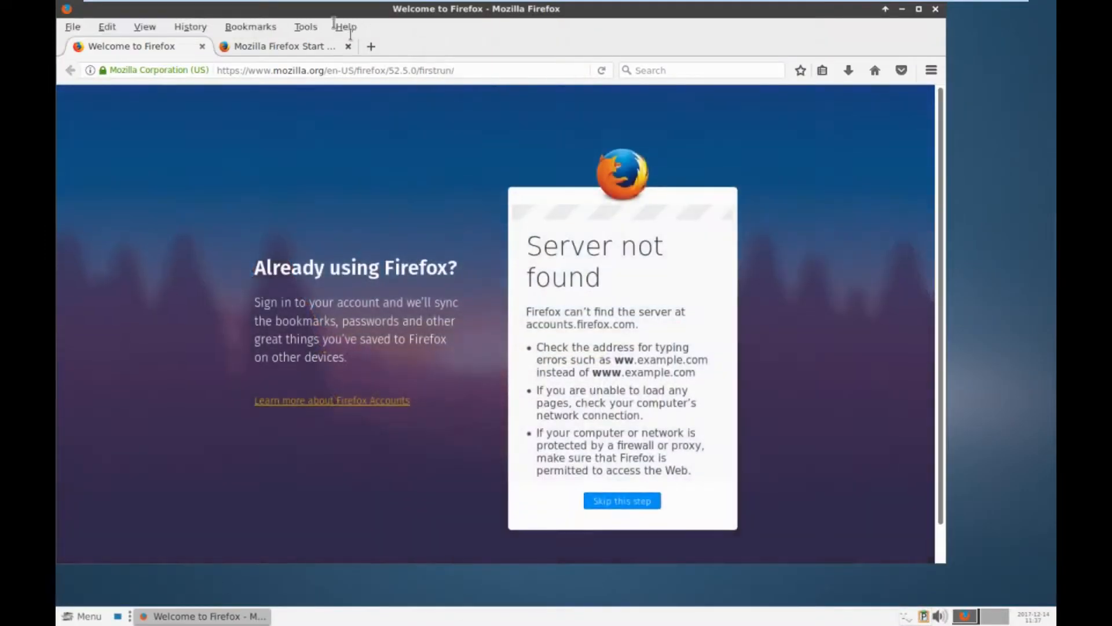
pyautogui.click(346, 27)
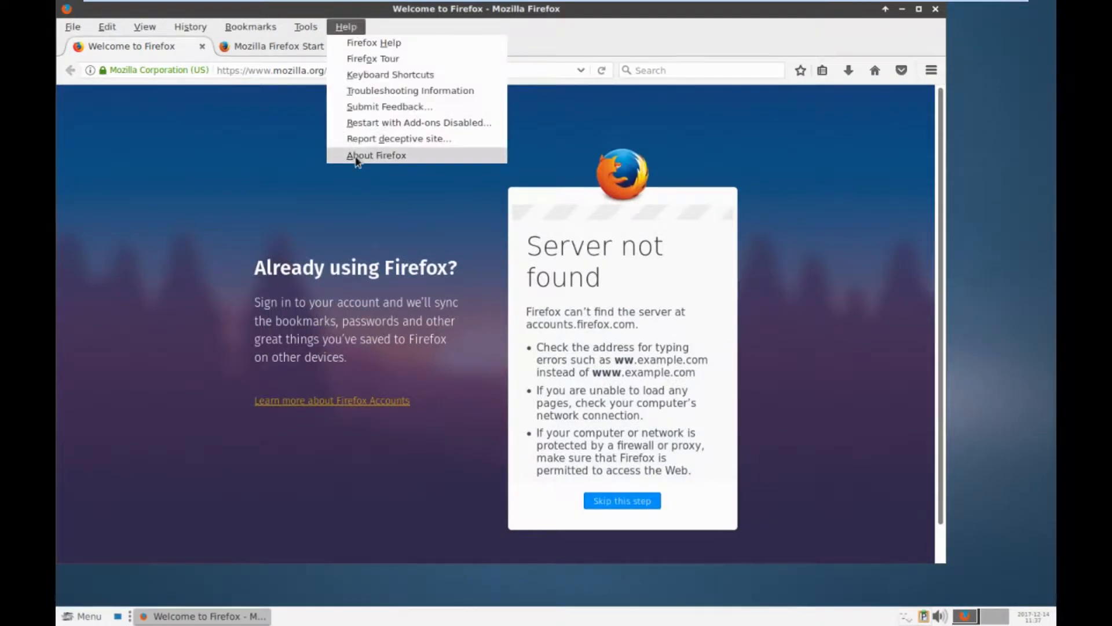
pyautogui.click(375, 155)
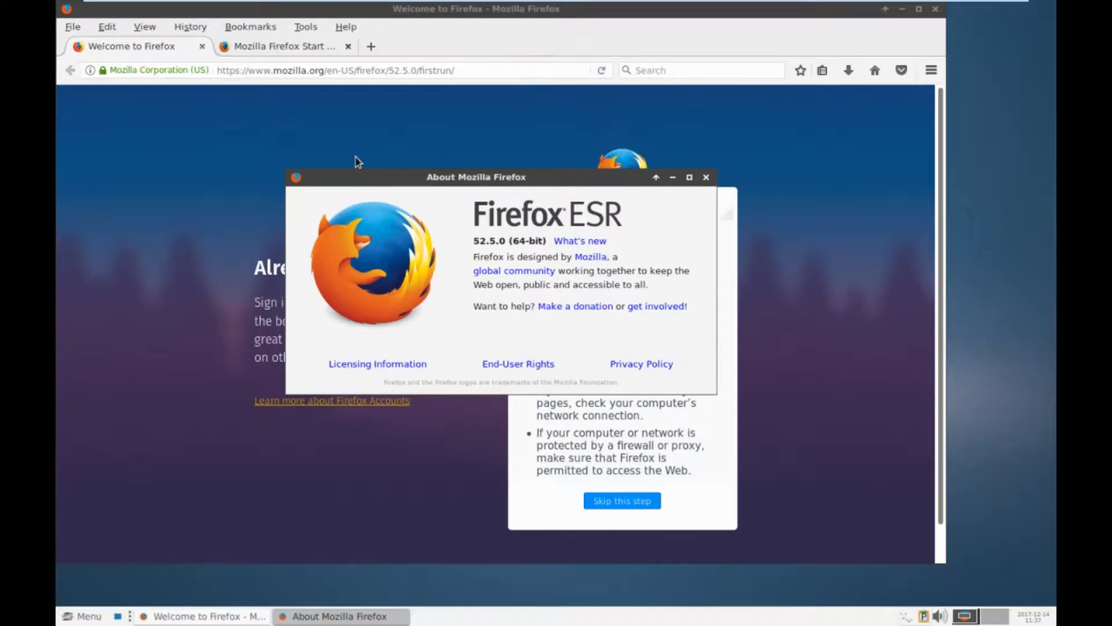
pyautogui.click(706, 177)
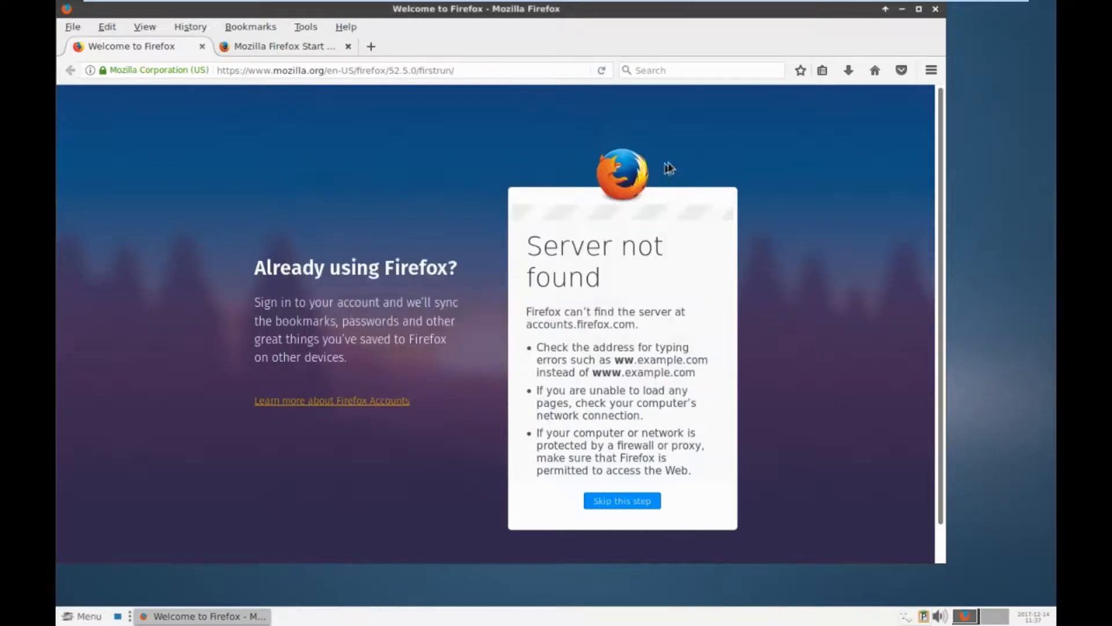
# - Close the Firefox window, confirming closing both tabs
pyautogui.click(935, 8)
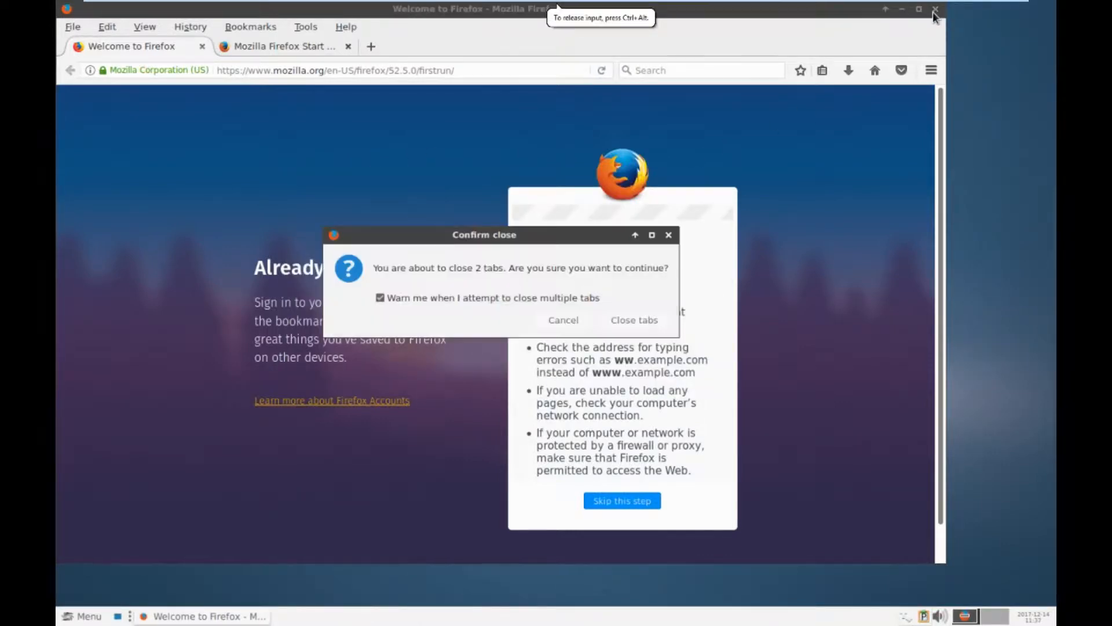
pyautogui.click(634, 320)
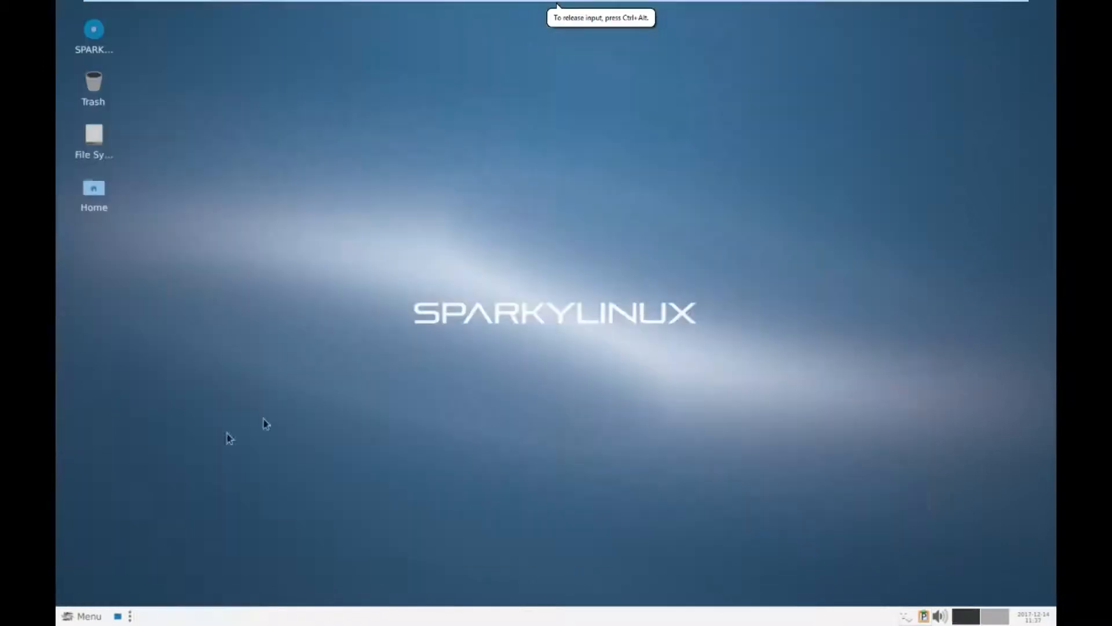
# - Browse the Multimedia category in the application menu, then move on to Office
pyautogui.click(81, 615)
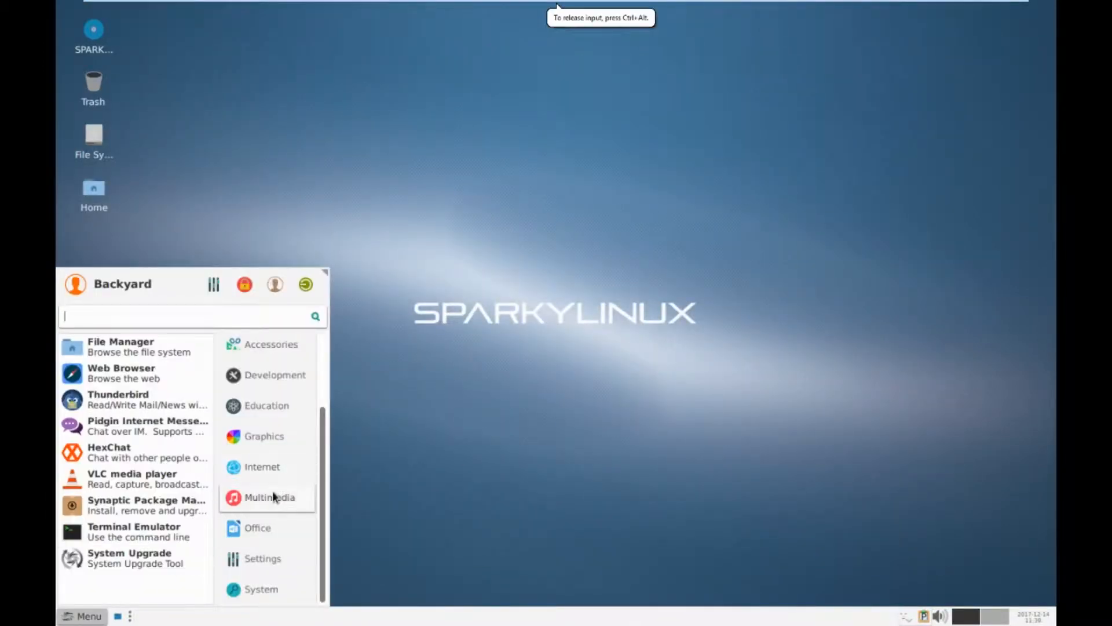
pyautogui.click(269, 497)
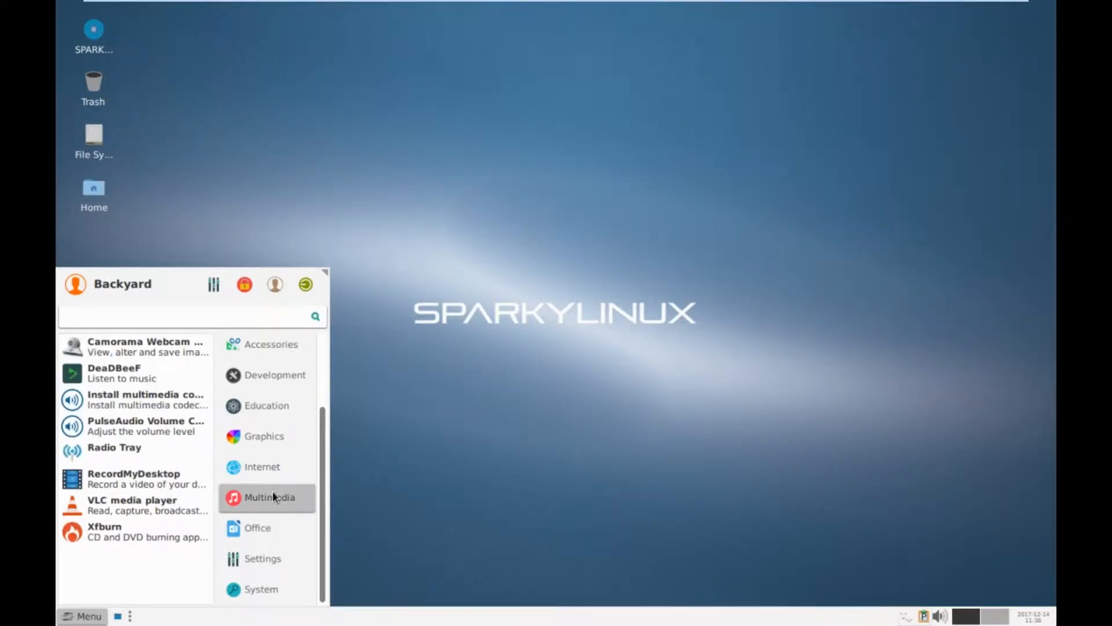
pyautogui.click(191, 316)
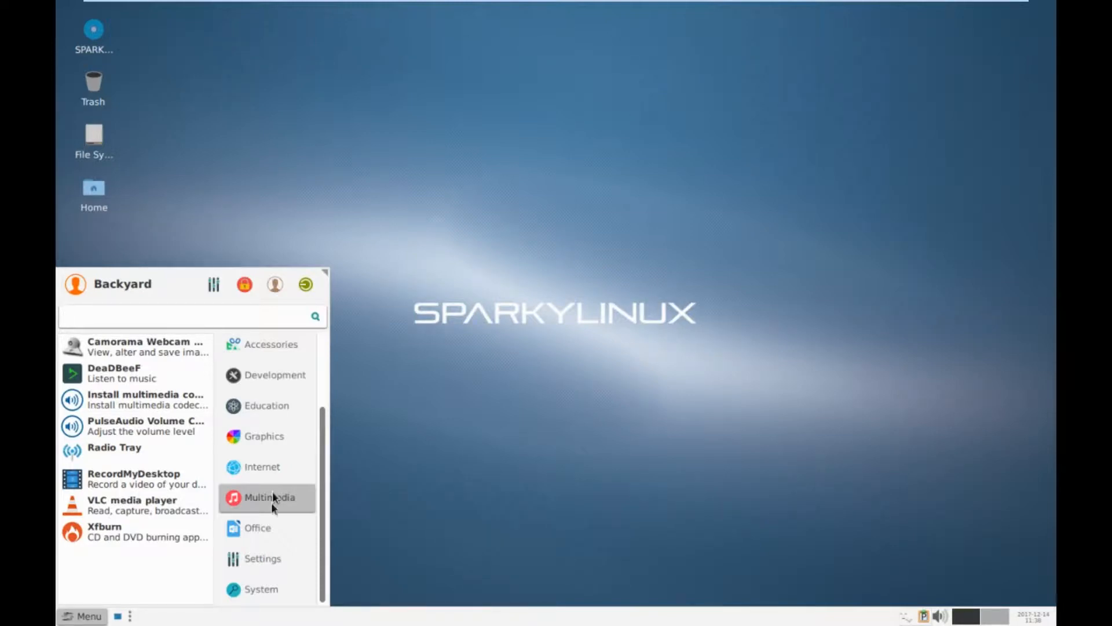
pyautogui.click(257, 527)
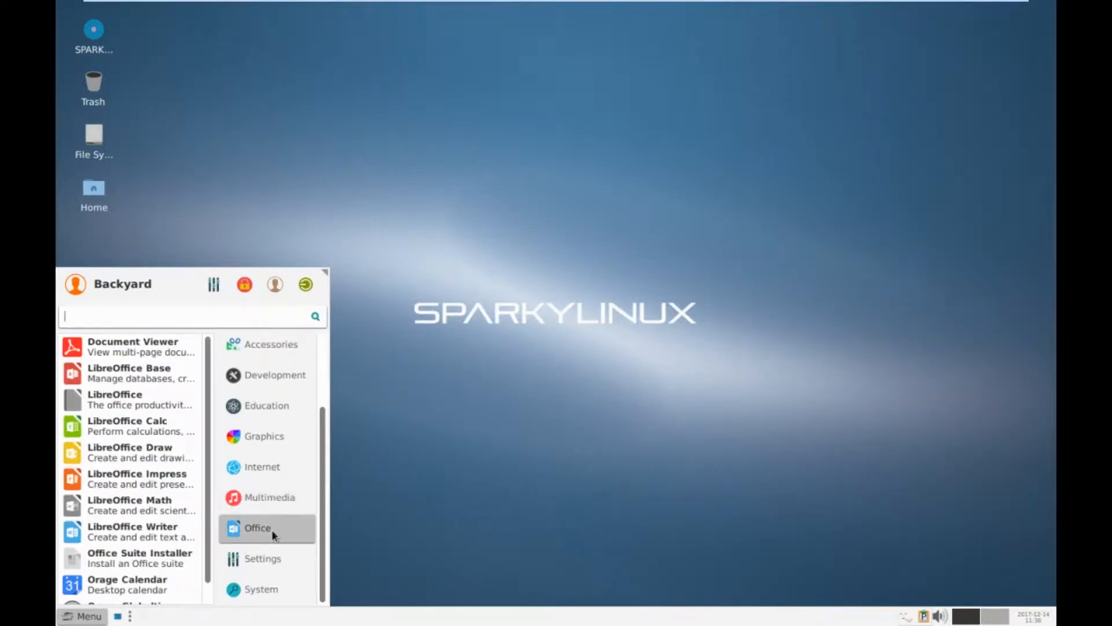
# - Look through the Office and Settings application lists, scrolling down the settings tools
pyautogui.click(263, 558)
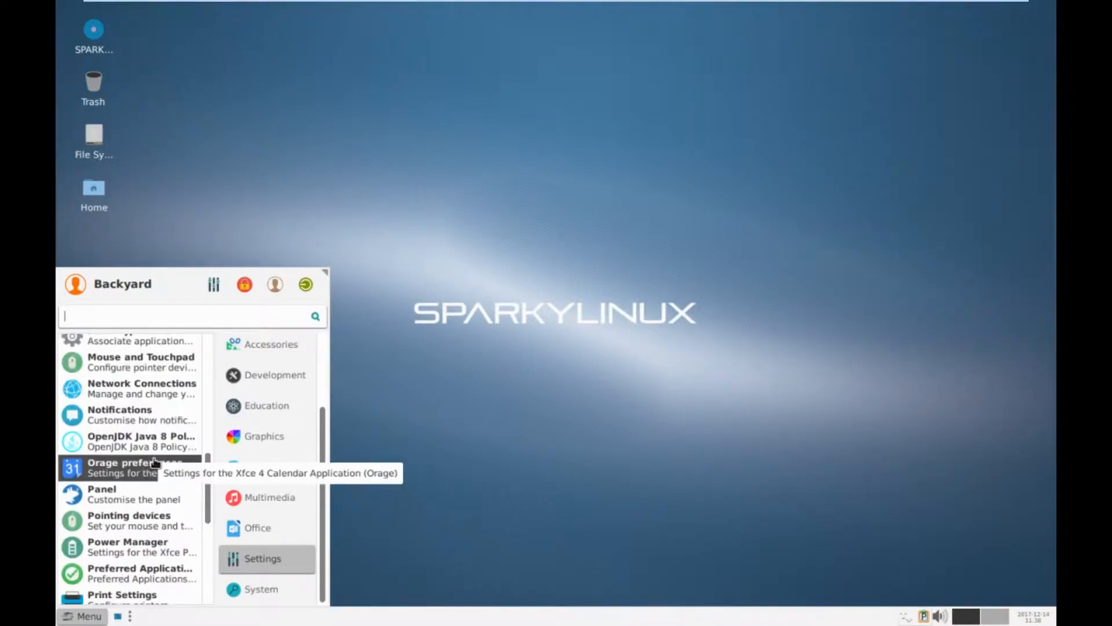
pyautogui.scroll(-3)
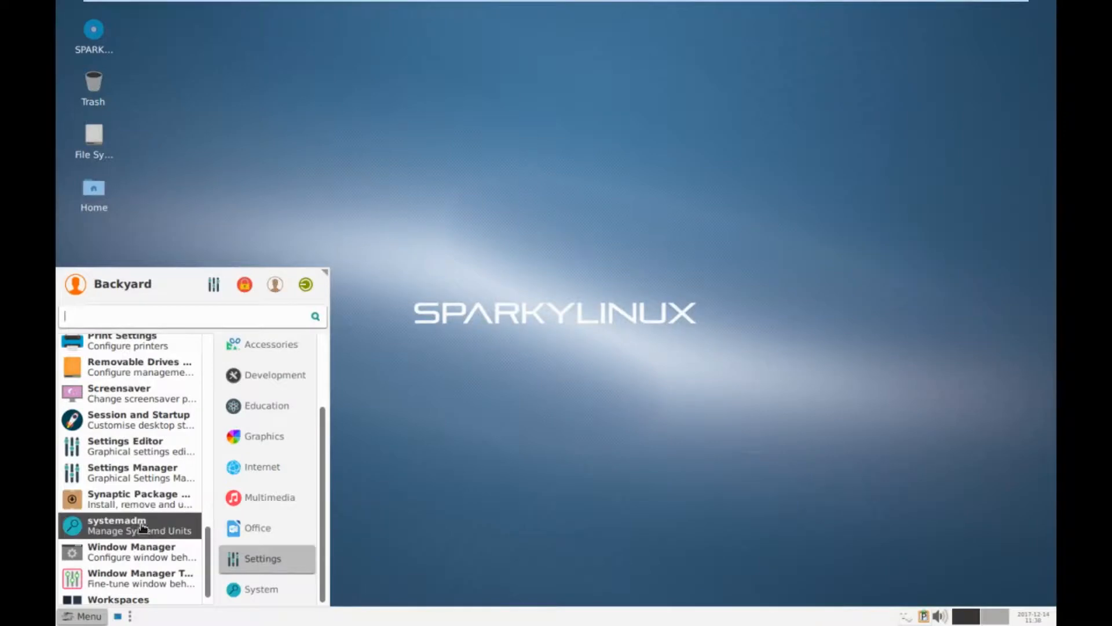
pyautogui.moveTo(140, 525)
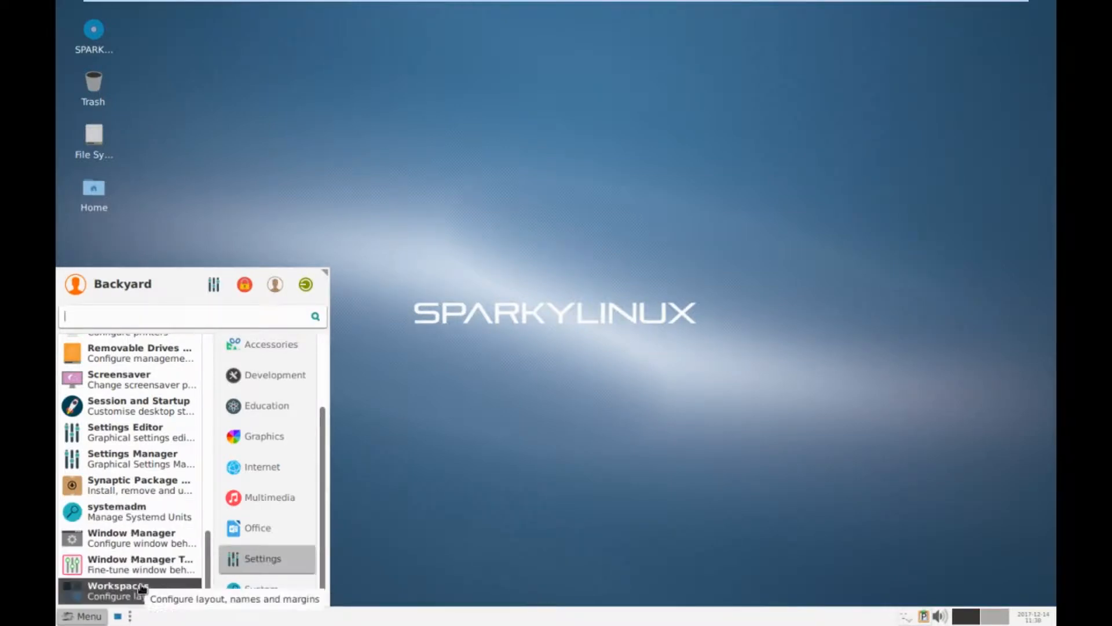
# - Browse the System category listing APTus, Htop, System Upgrade and Xfce Terminal
pyautogui.click(261, 589)
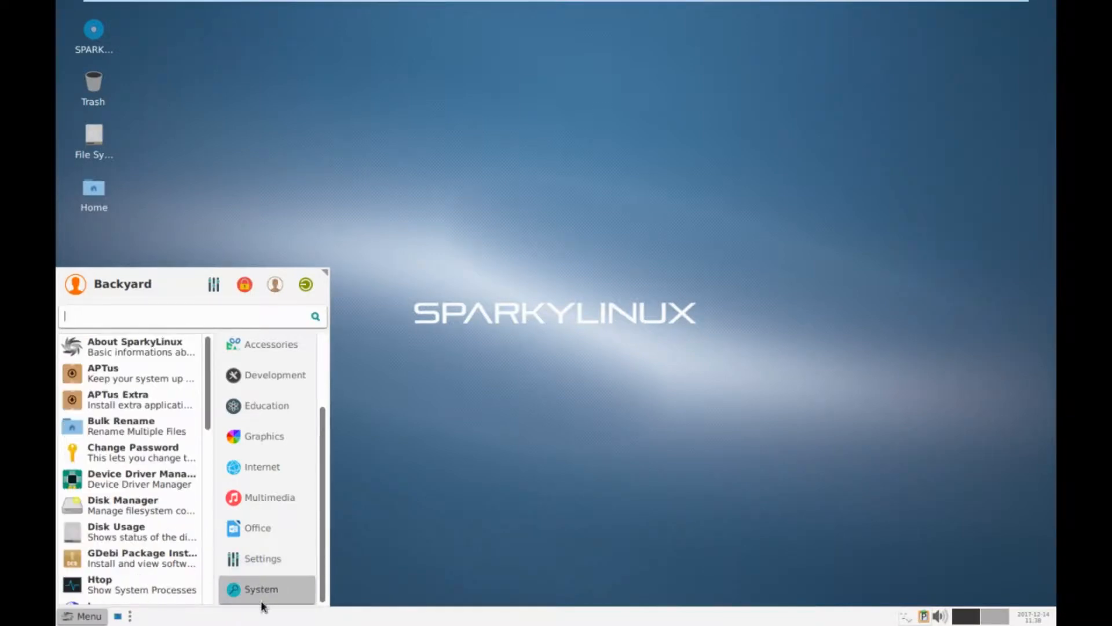
pyautogui.moveTo(127, 347)
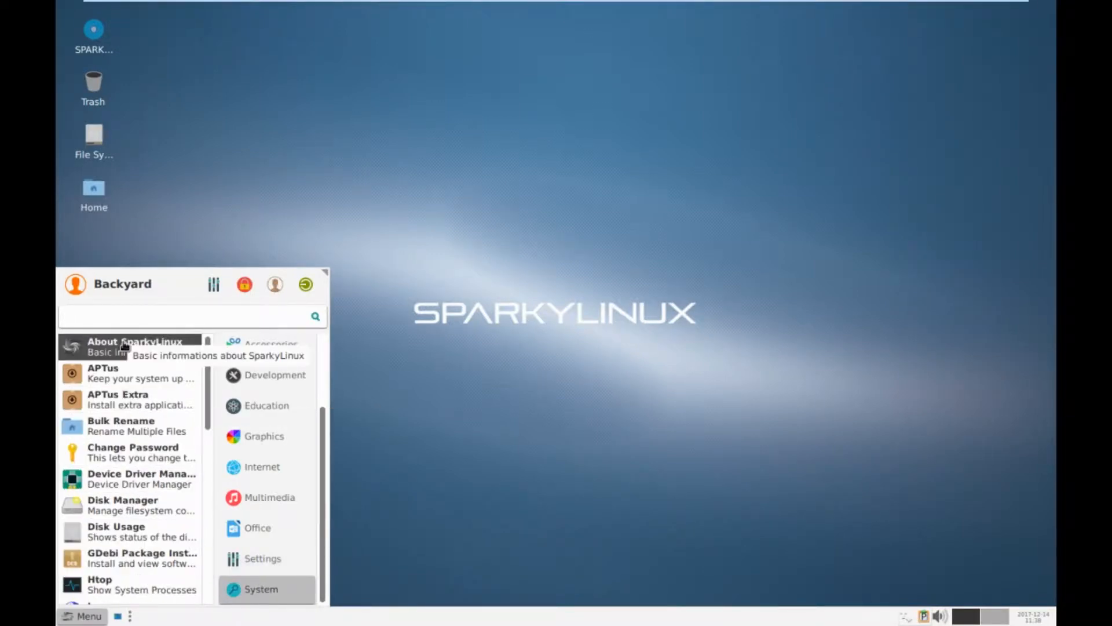
pyautogui.click(560, 319)
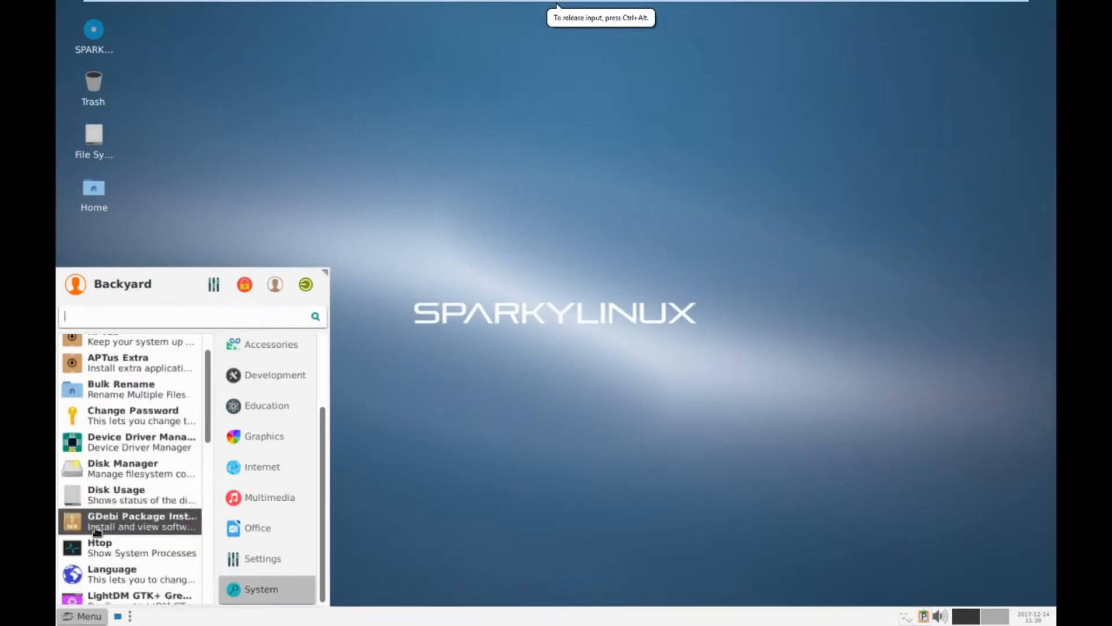
pyautogui.scroll(-3)
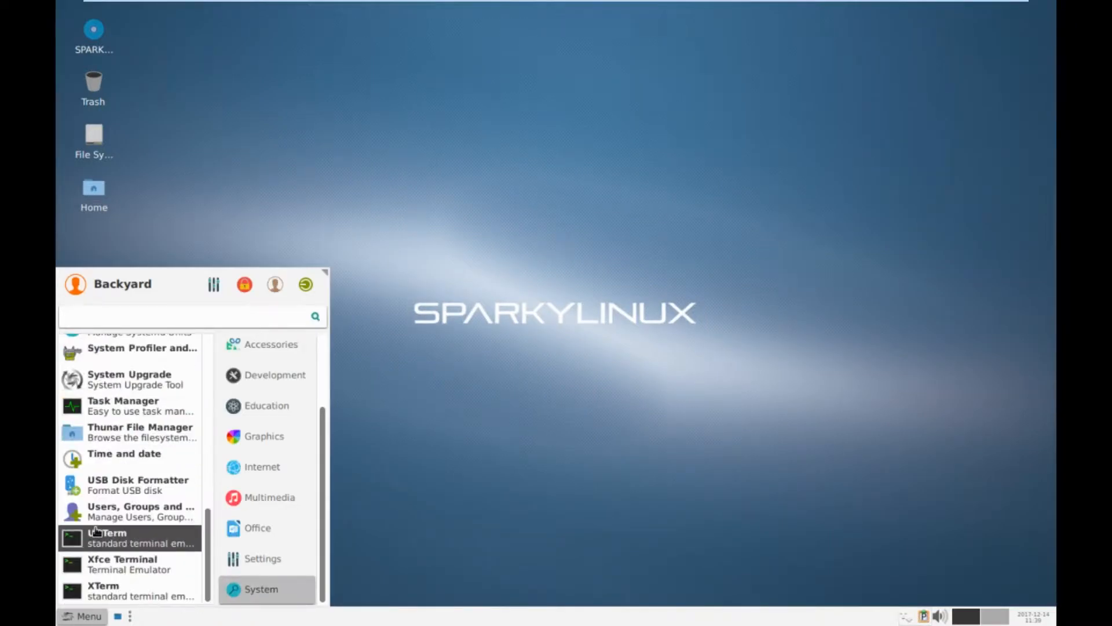
pyautogui.moveTo(108, 542)
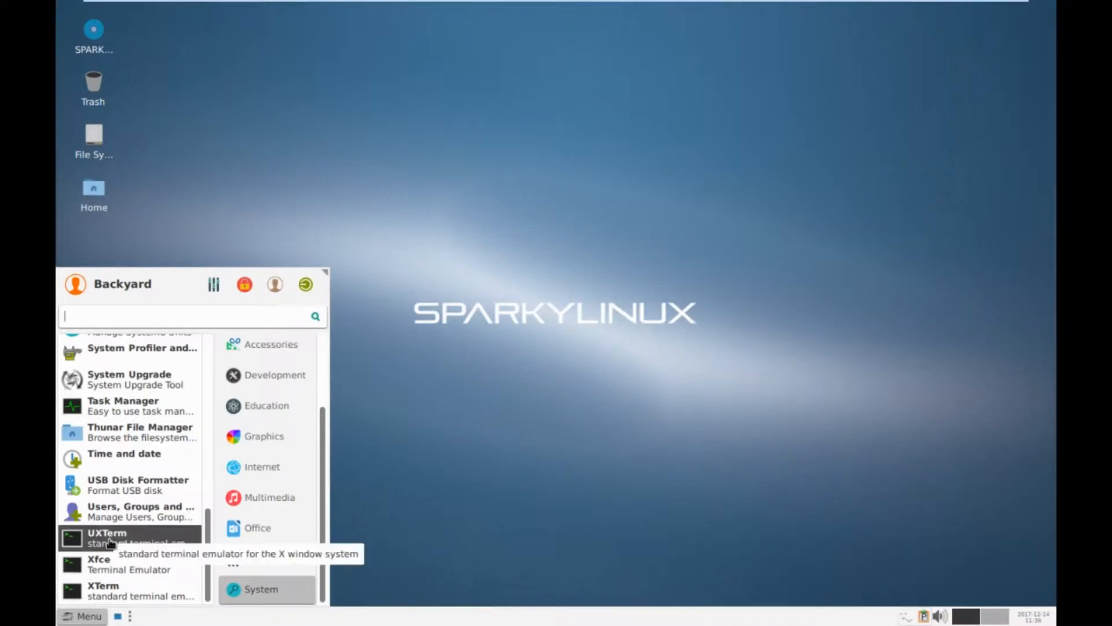
pyautogui.moveTo(103, 589)
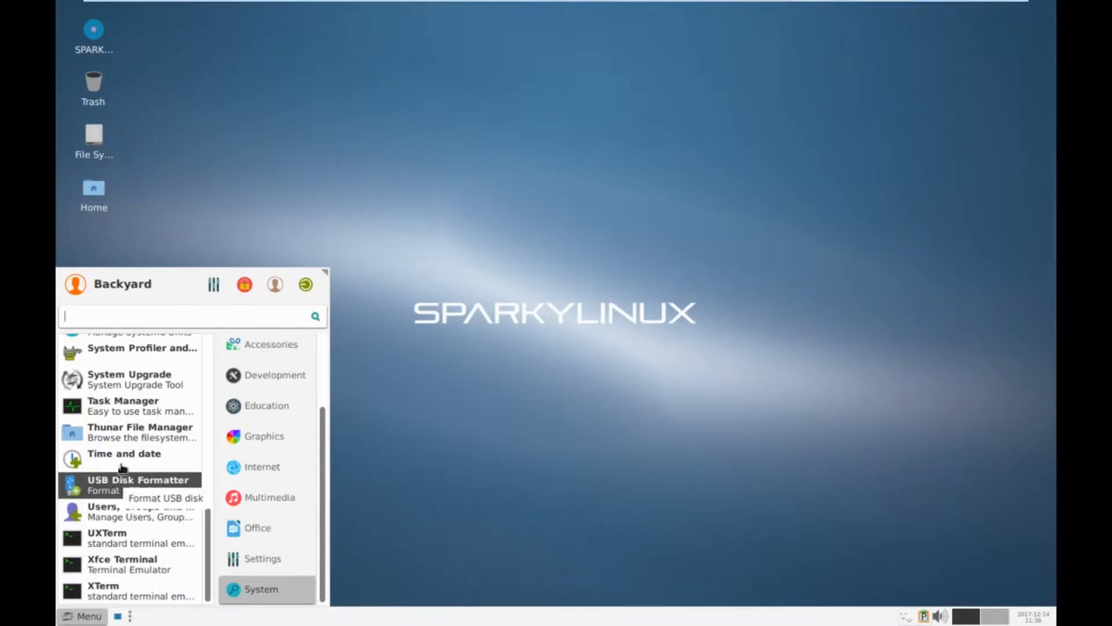
pyautogui.moveTo(124, 457)
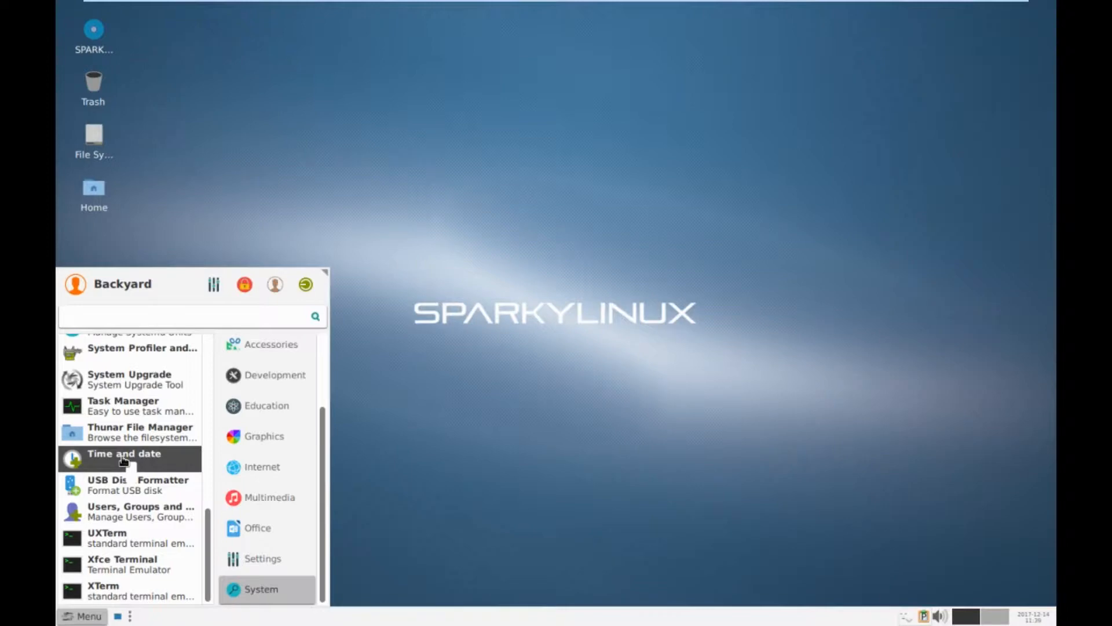
pyautogui.click(191, 315)
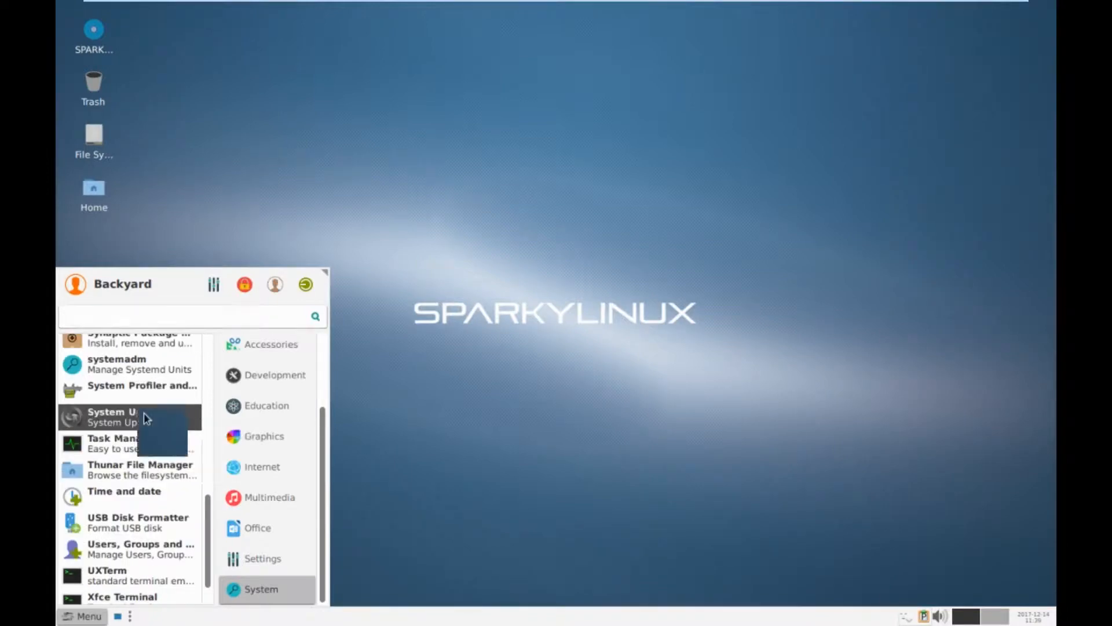
# - Run System Upgrade with the administrator password, let apt-get update finish and close it
pyautogui.click(113, 416)
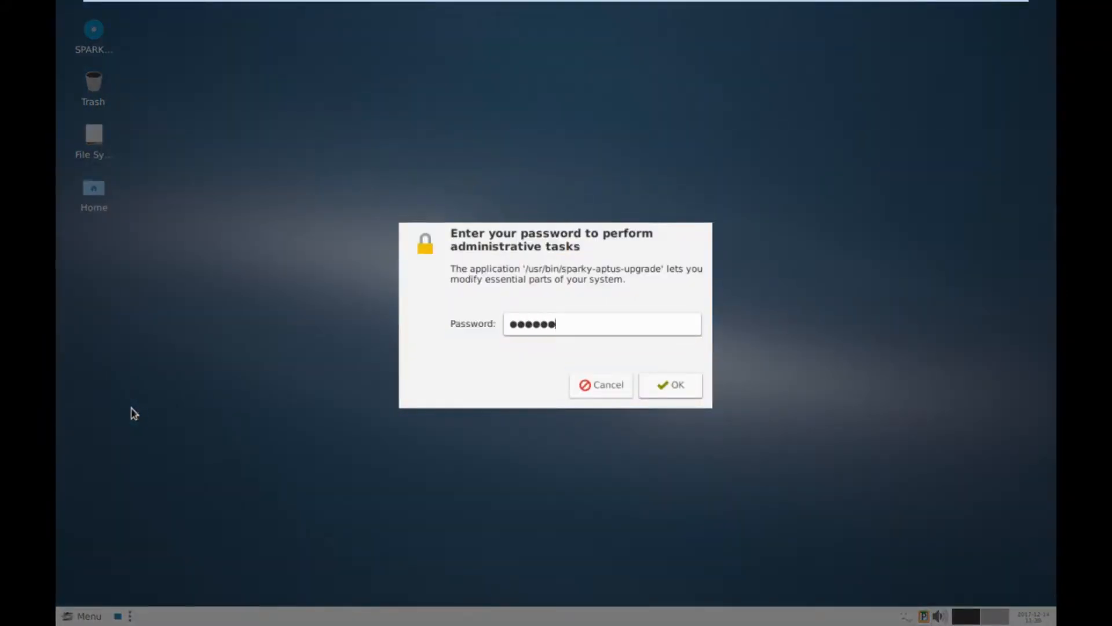
pyautogui.click(668, 384)
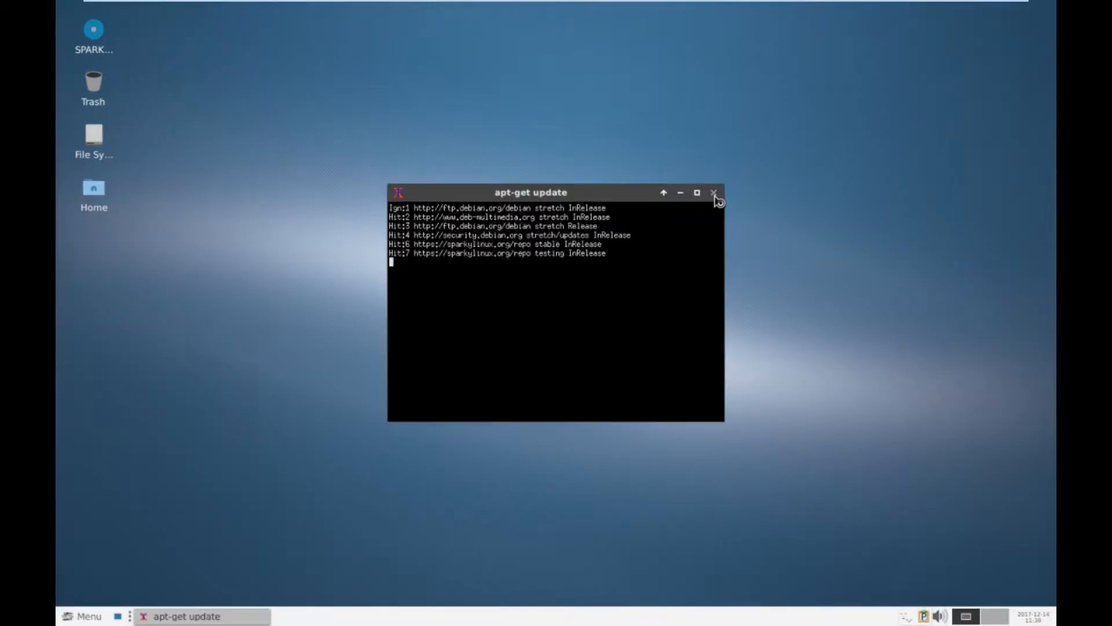
pyautogui.click(81, 615)
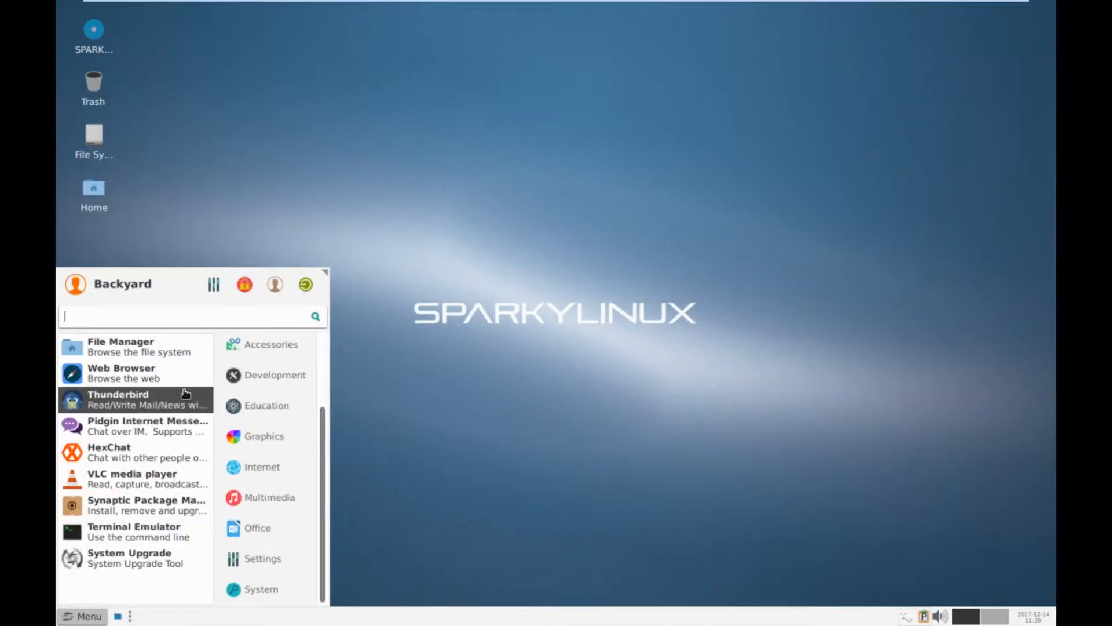
pyautogui.click(130, 557)
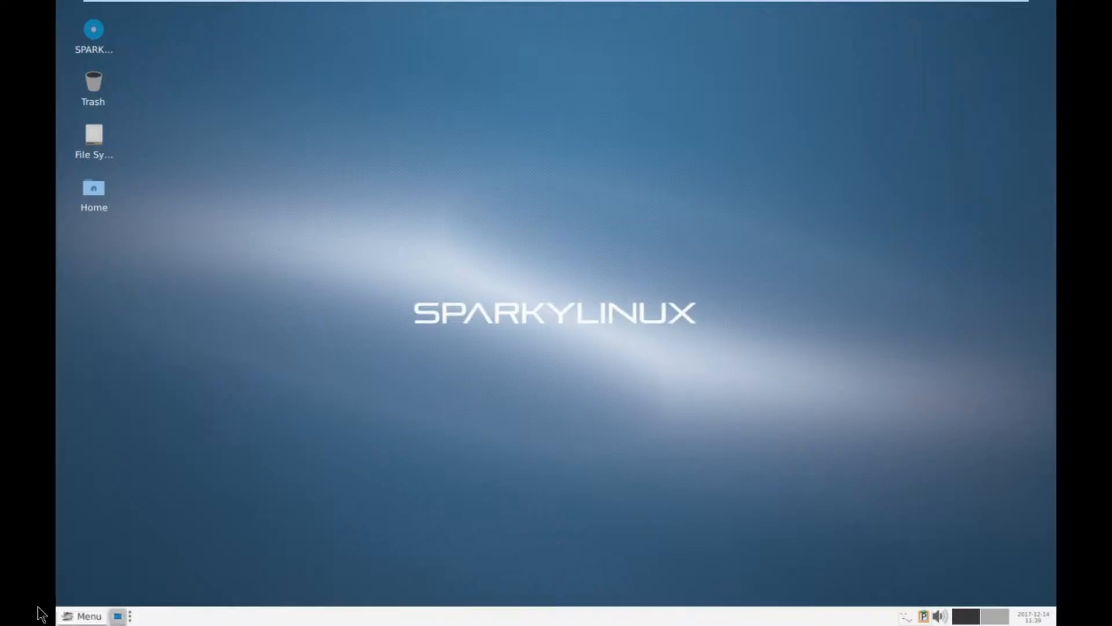
# - Open the Settings Manager, briefly view Firewall Configuration and close it
pyautogui.click(83, 615)
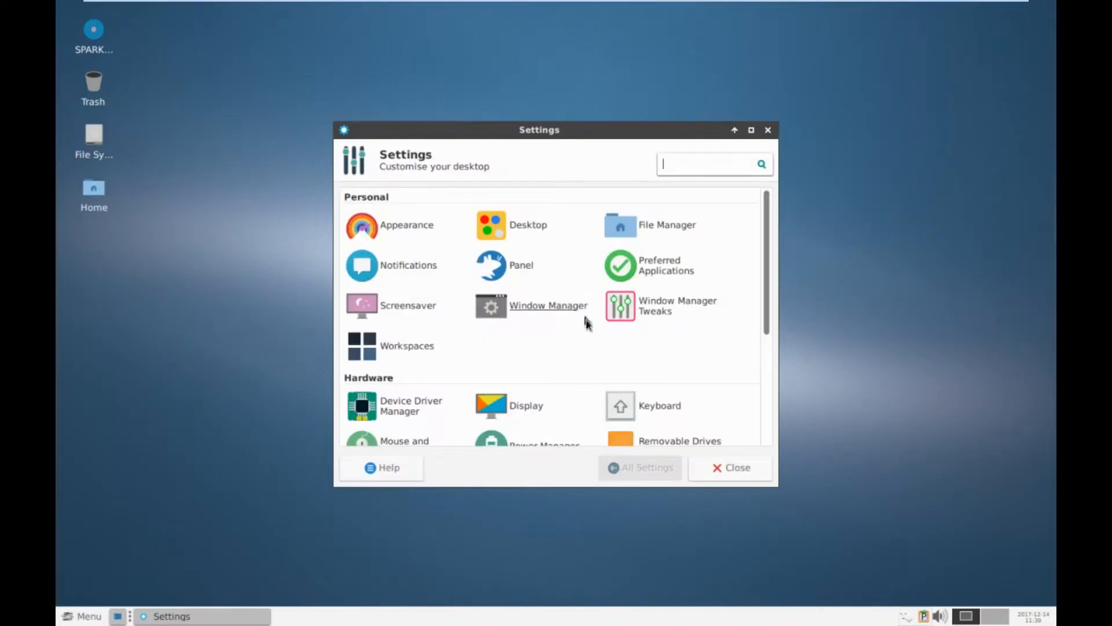
pyautogui.moveTo(592, 340)
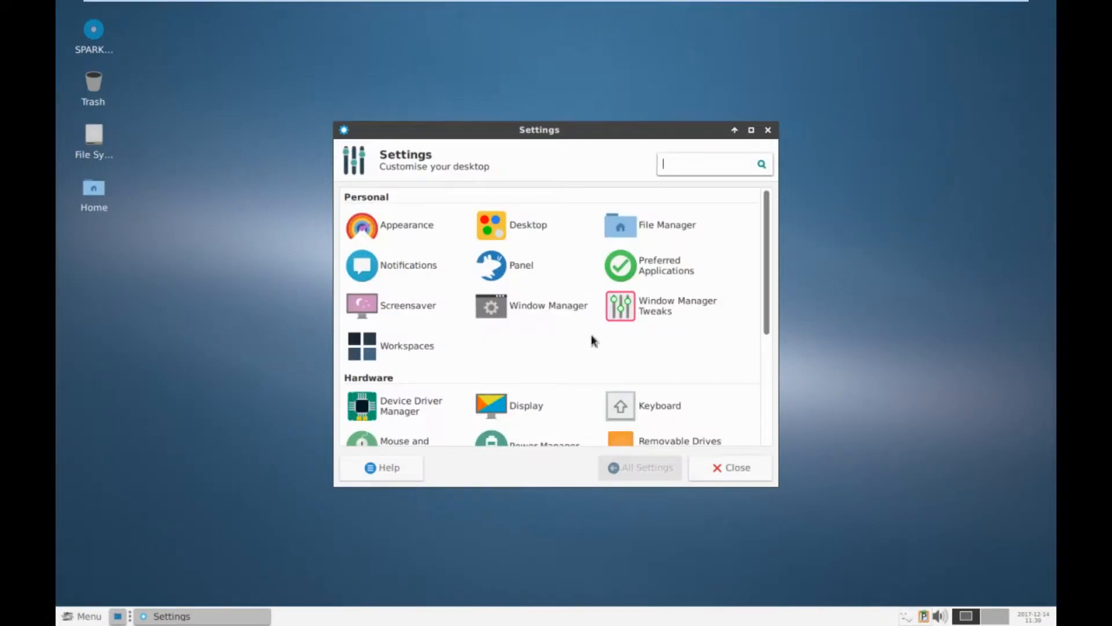
pyautogui.scroll(-3)
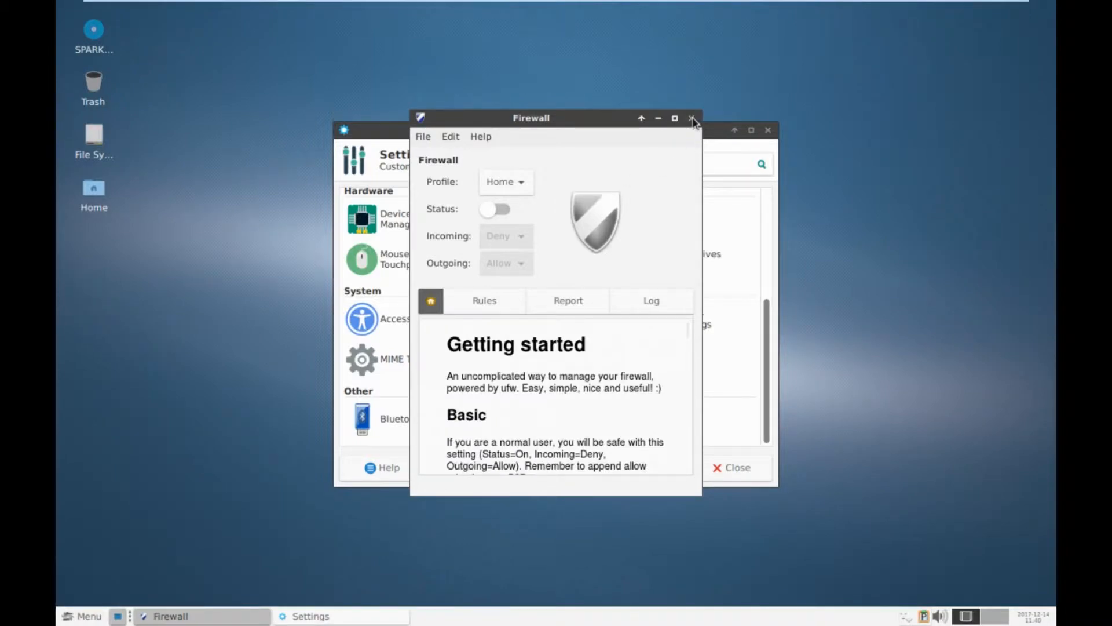
pyautogui.click(692, 118)
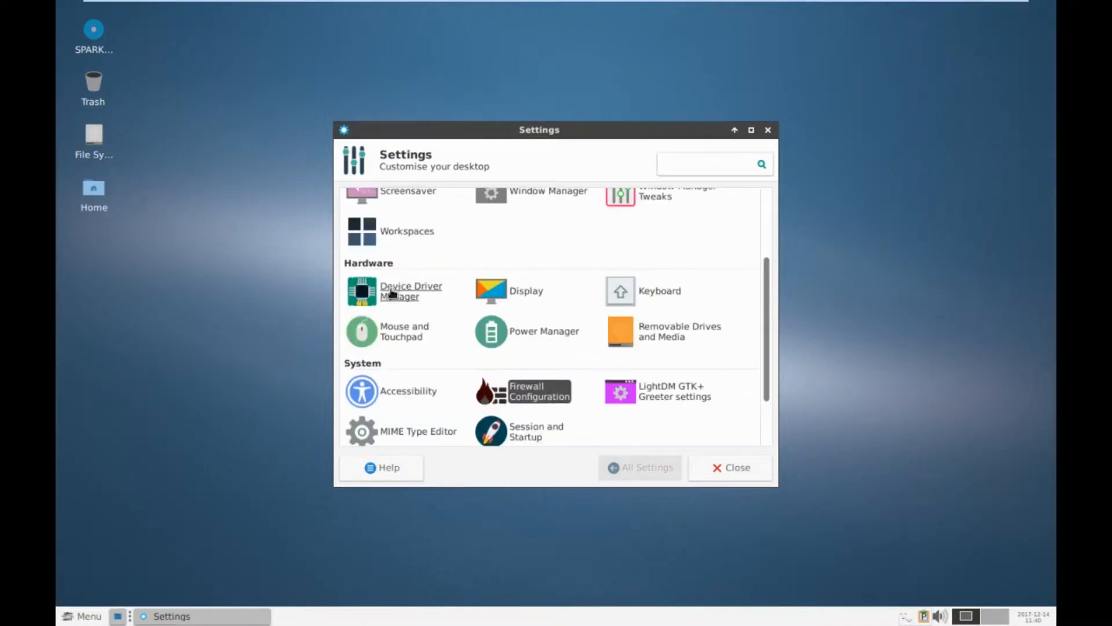
# - Run Device Driver Manager as administrator, acknowledge no supported hardware found and close it
pyautogui.click(361, 291)
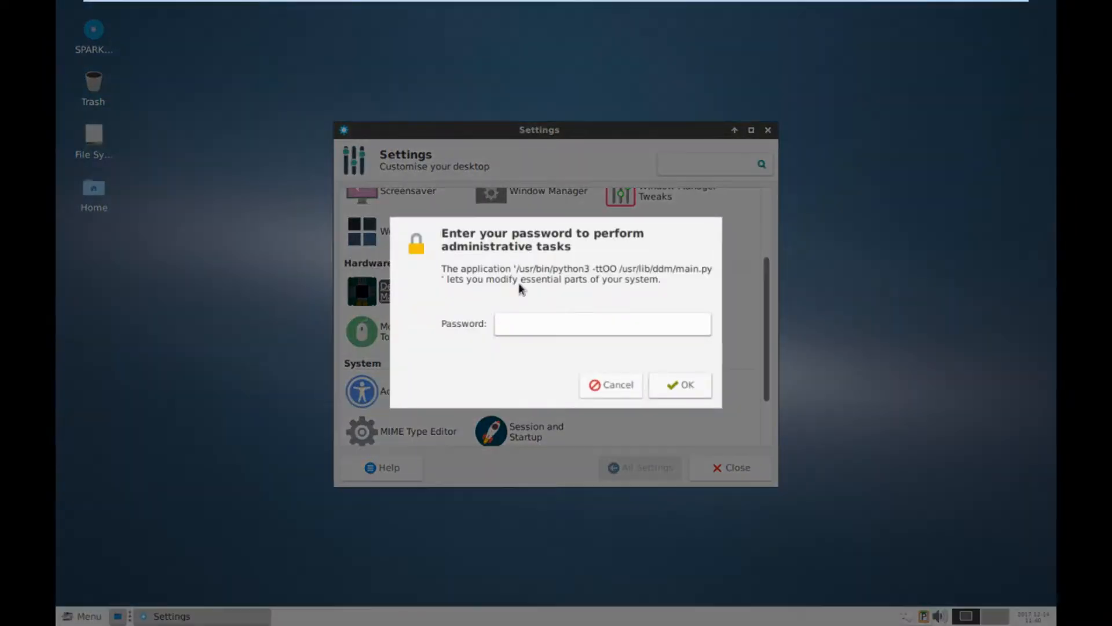
pyautogui.write('••••••')
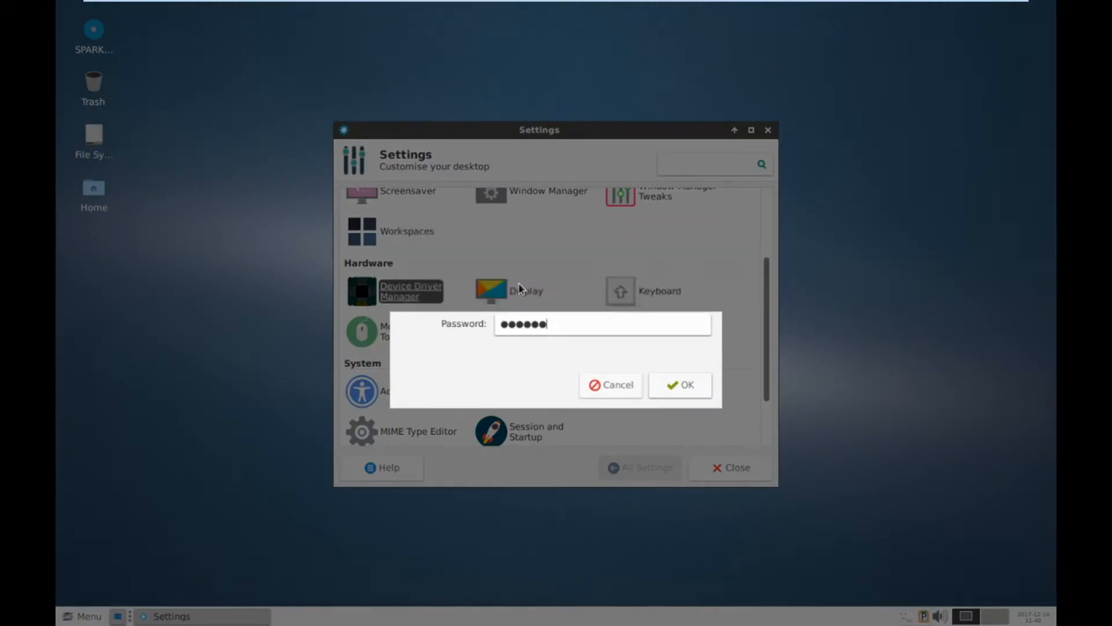
pyautogui.click(678, 385)
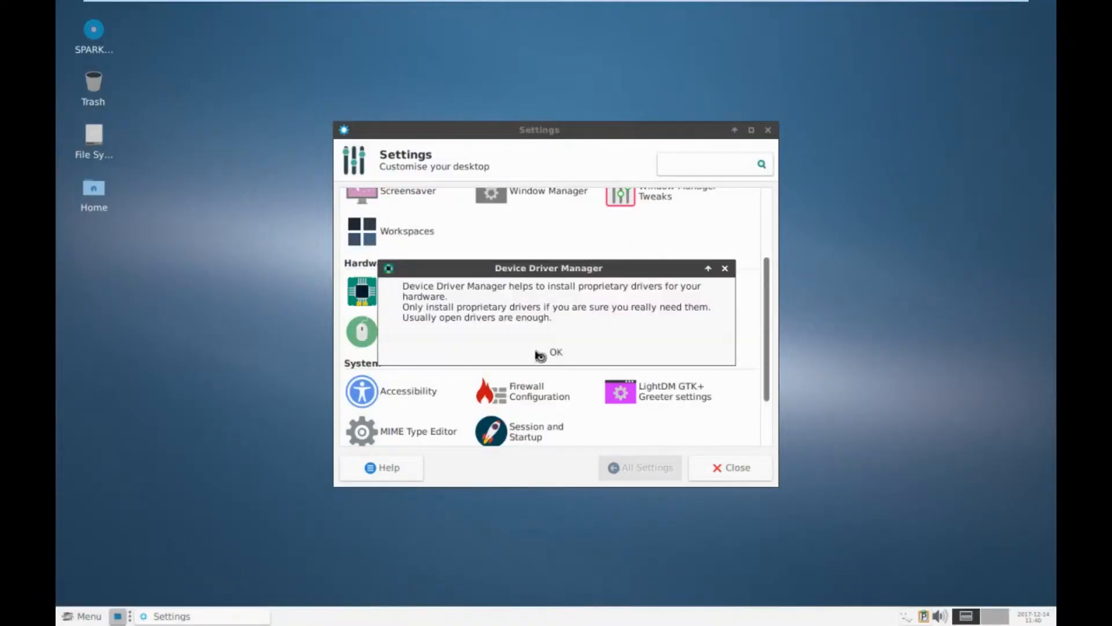
pyautogui.click(555, 352)
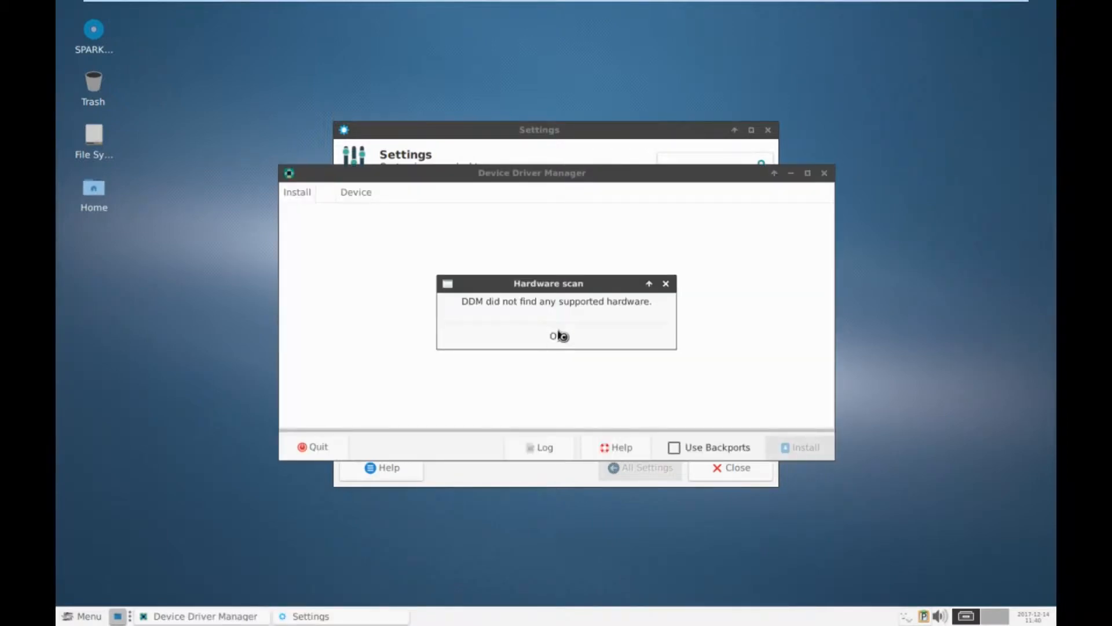
pyautogui.click(556, 336)
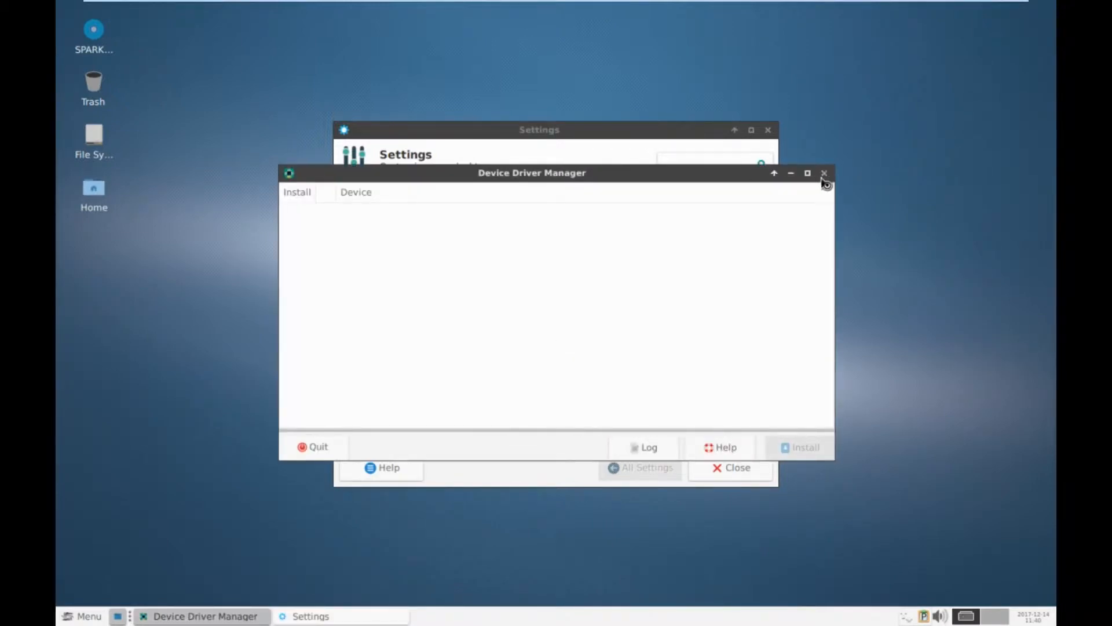
pyautogui.click(824, 172)
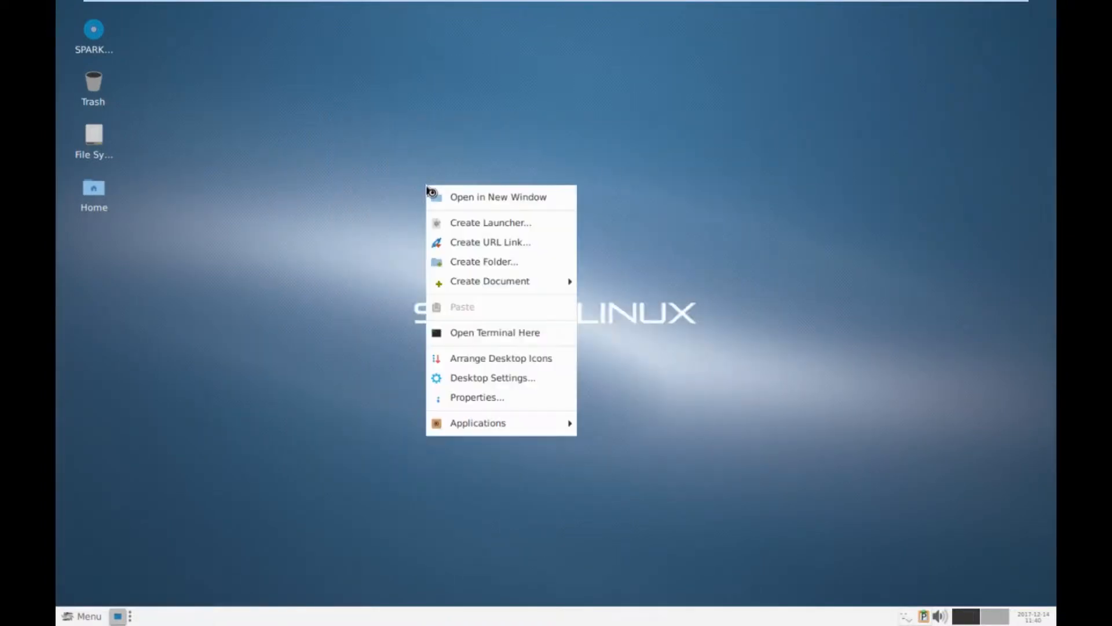
pyautogui.moveTo(494, 397)
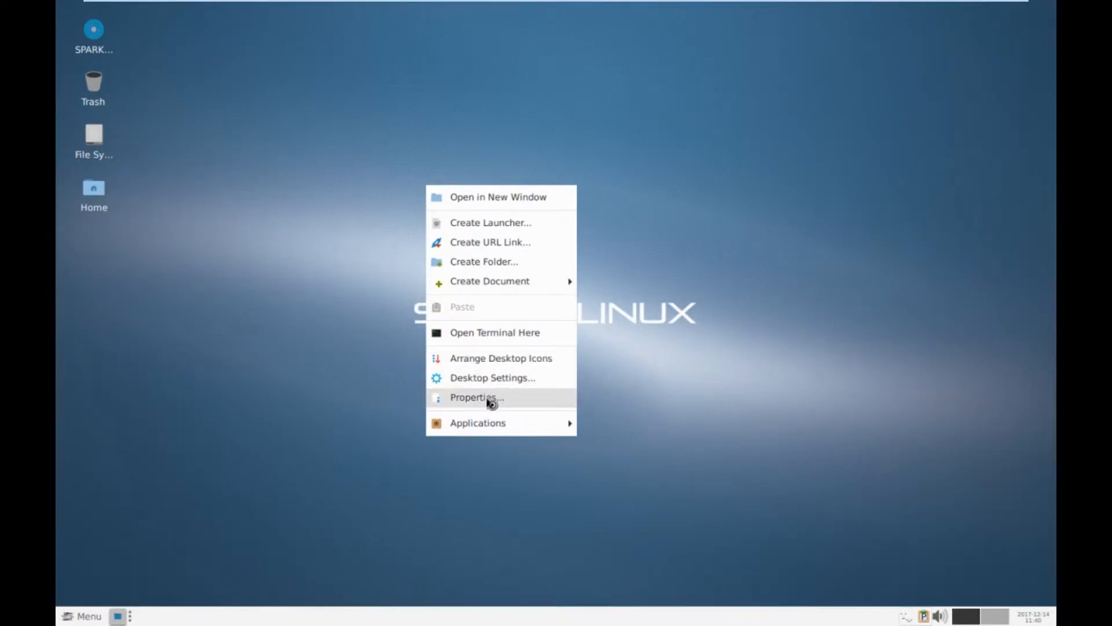
pyautogui.click(476, 398)
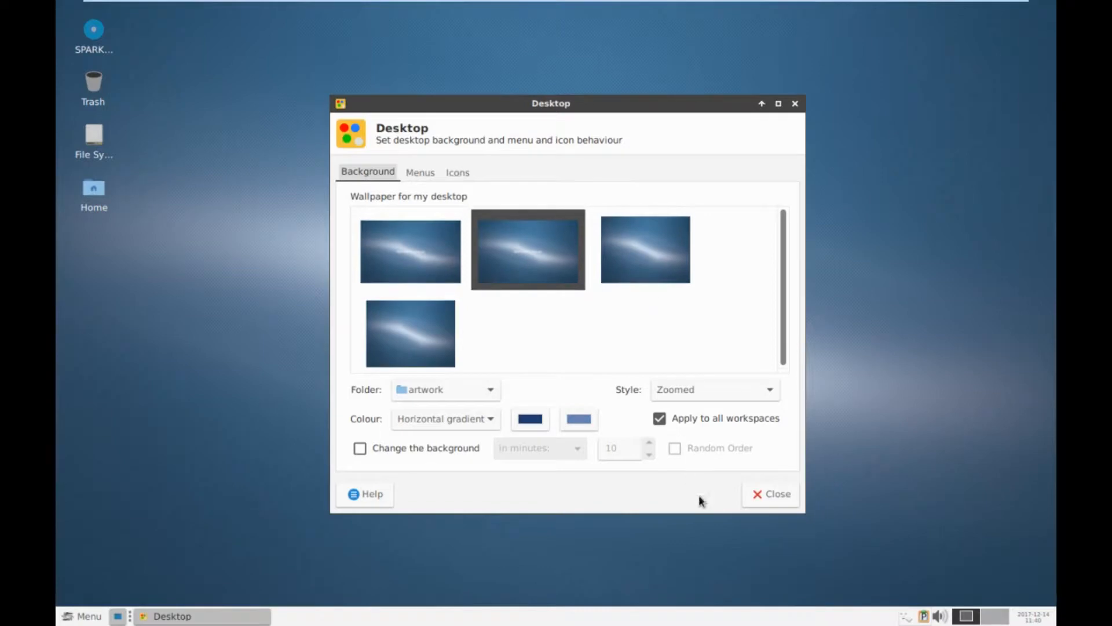
pyautogui.moveTo(772, 501)
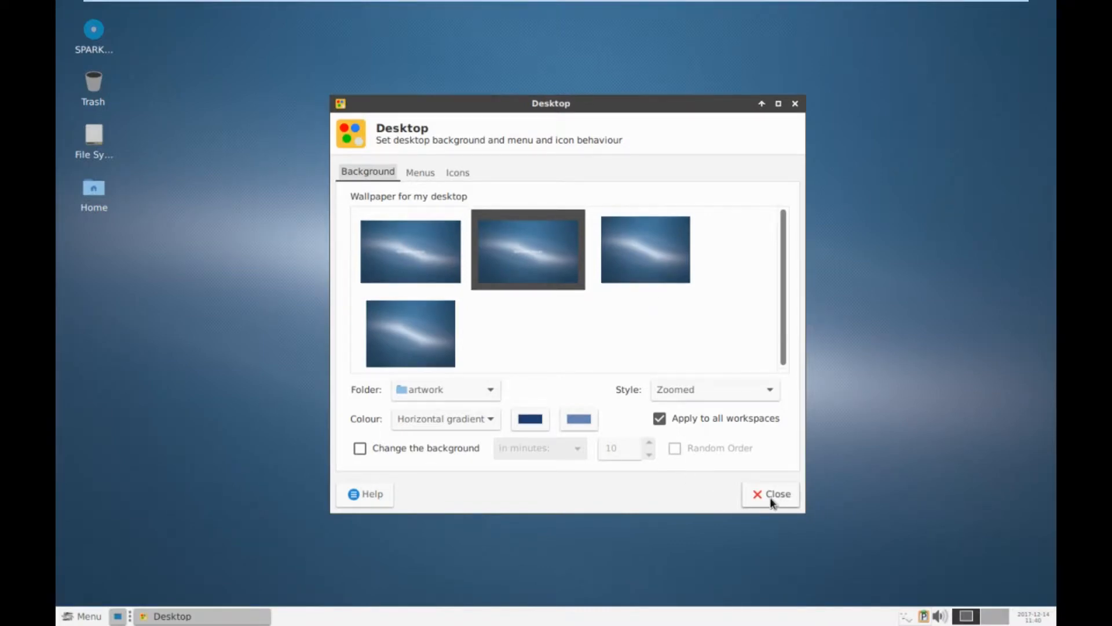
pyautogui.click(771, 494)
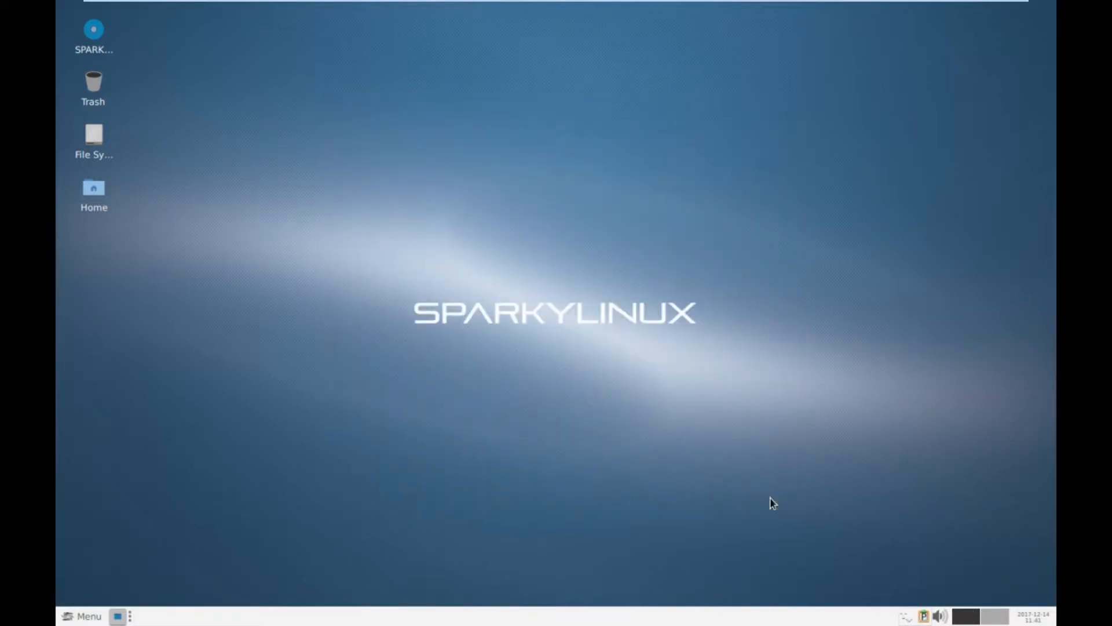
pyautogui.moveTo(61, 37)
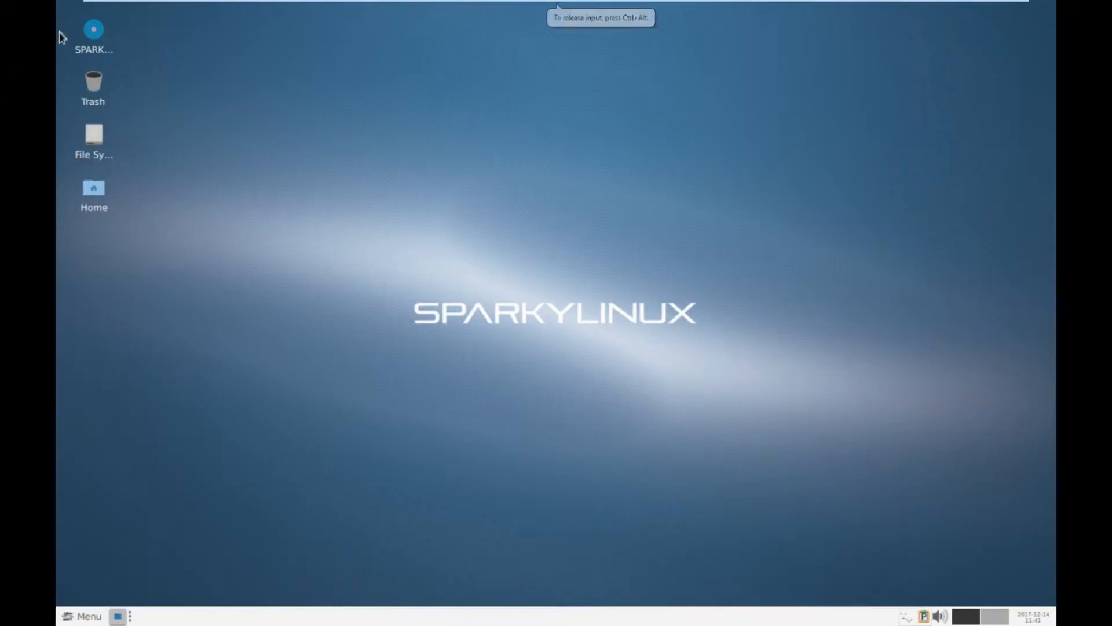
# - Browse through the /etc system folder in the file manager, then close the window
pyautogui.doubleClick(93, 135)
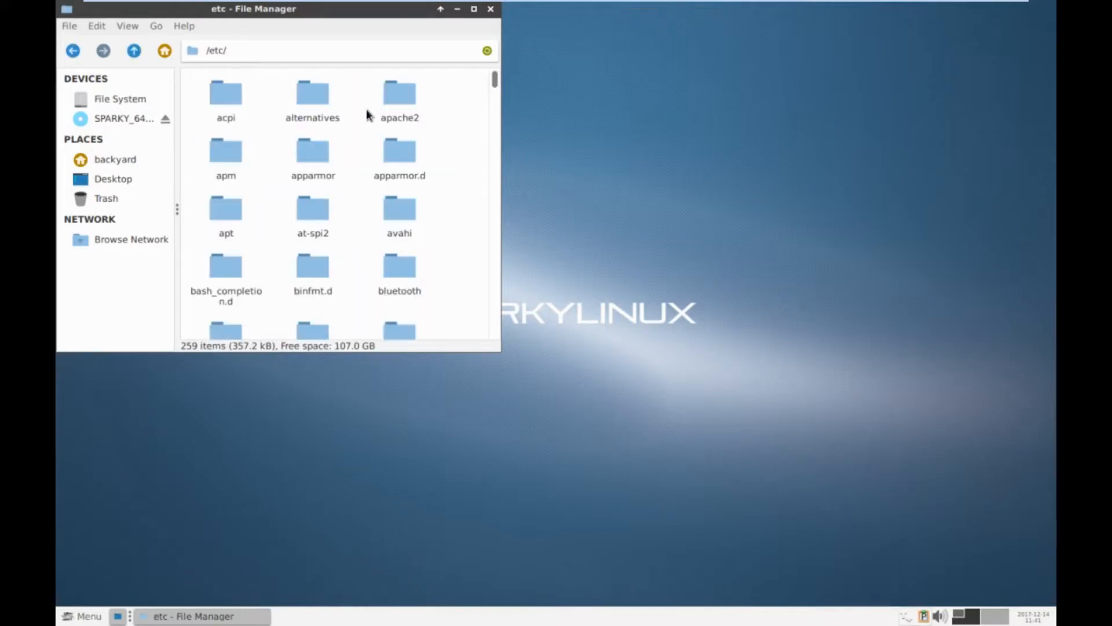
pyautogui.scroll(-3)
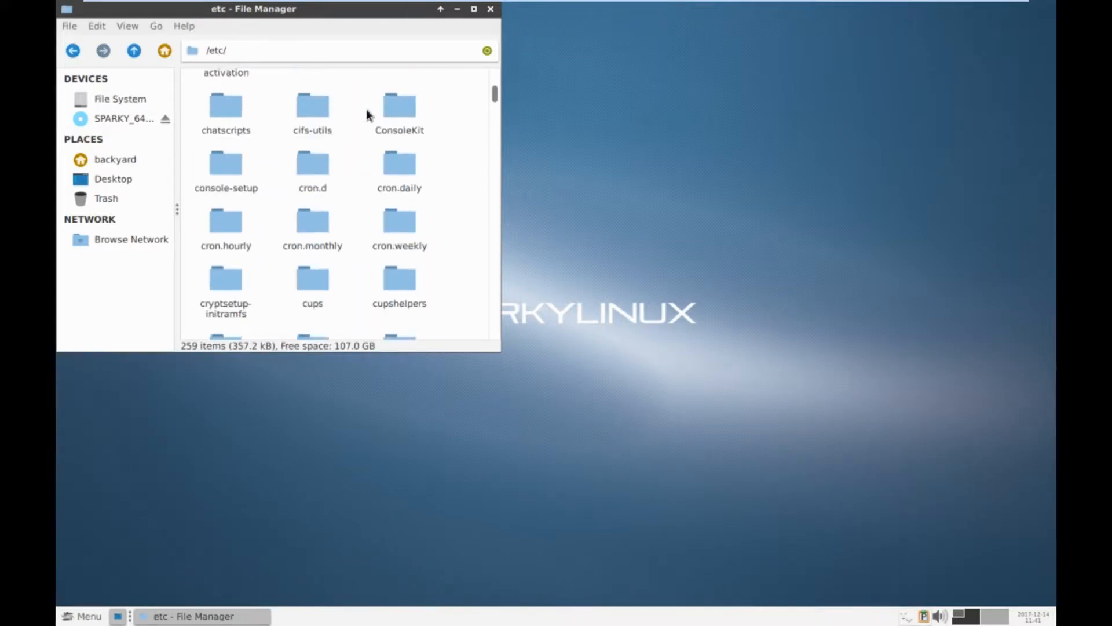
pyautogui.scroll(-3)
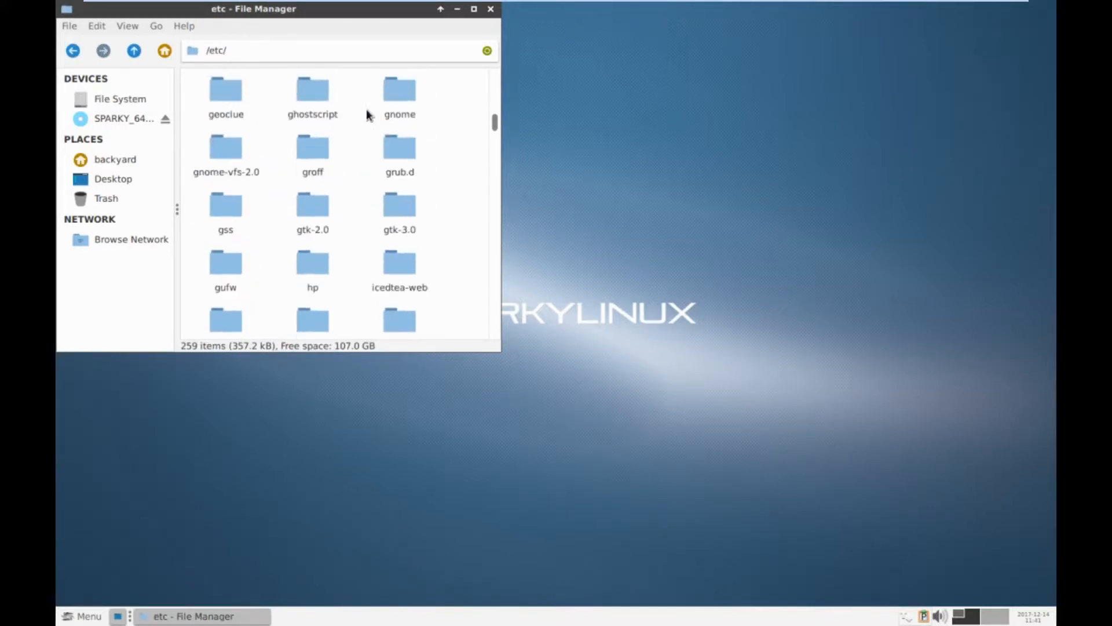
pyautogui.scroll(-3)
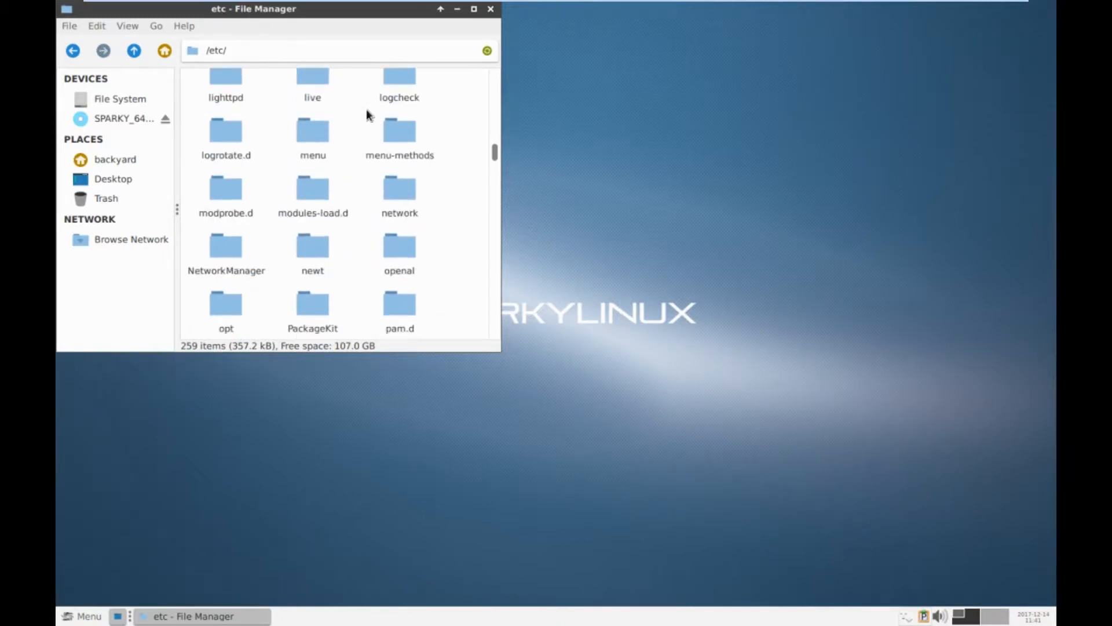
pyautogui.scroll(-3)
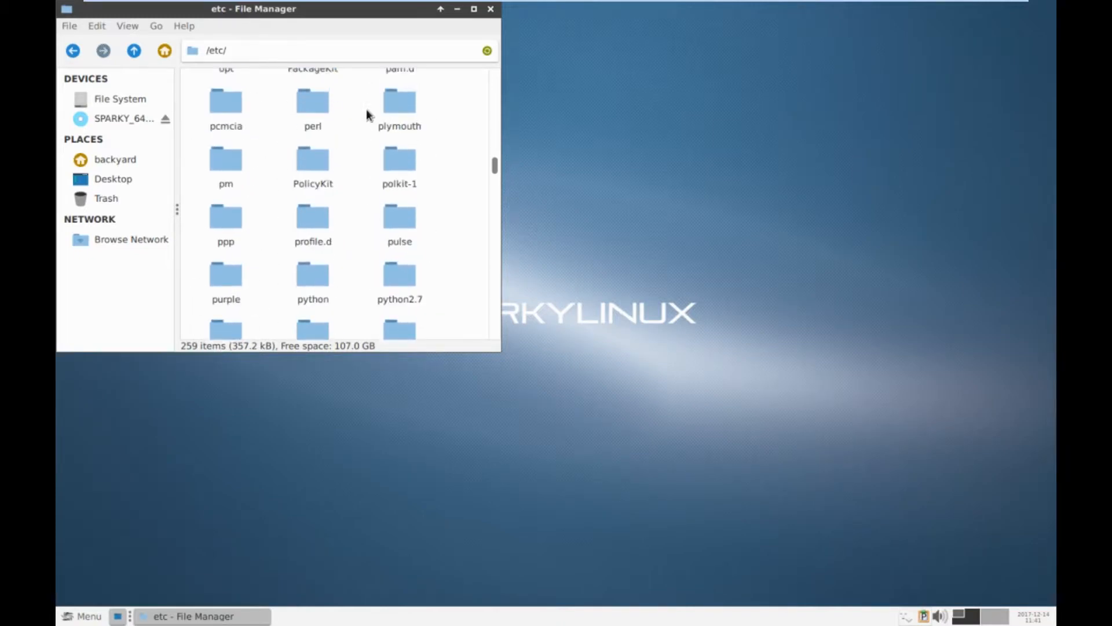
pyautogui.scroll(-3)
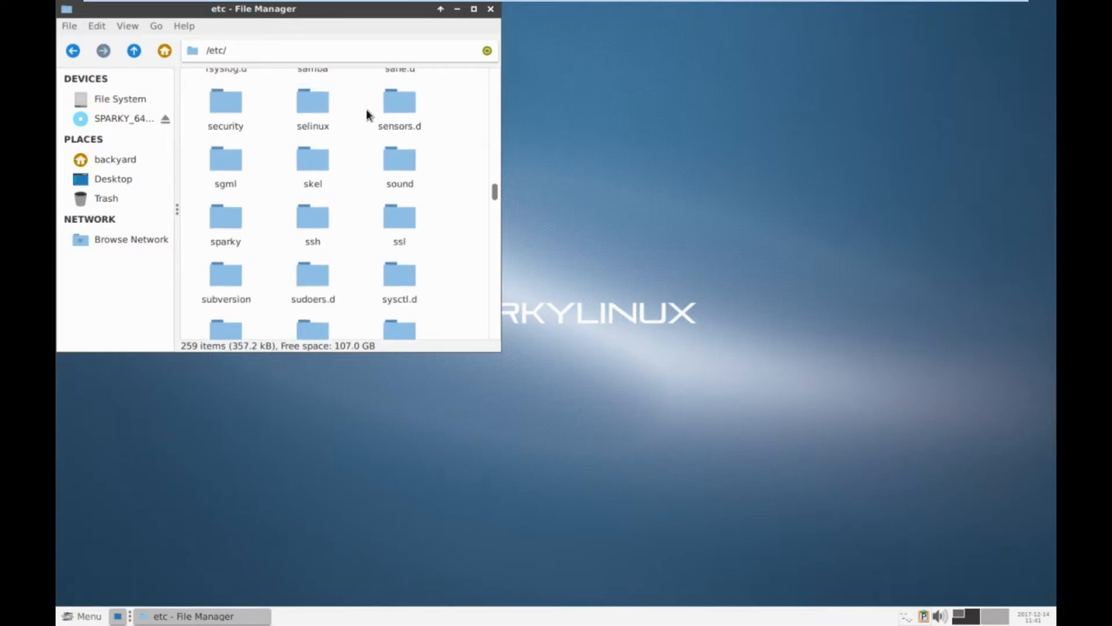
pyautogui.scroll(-3)
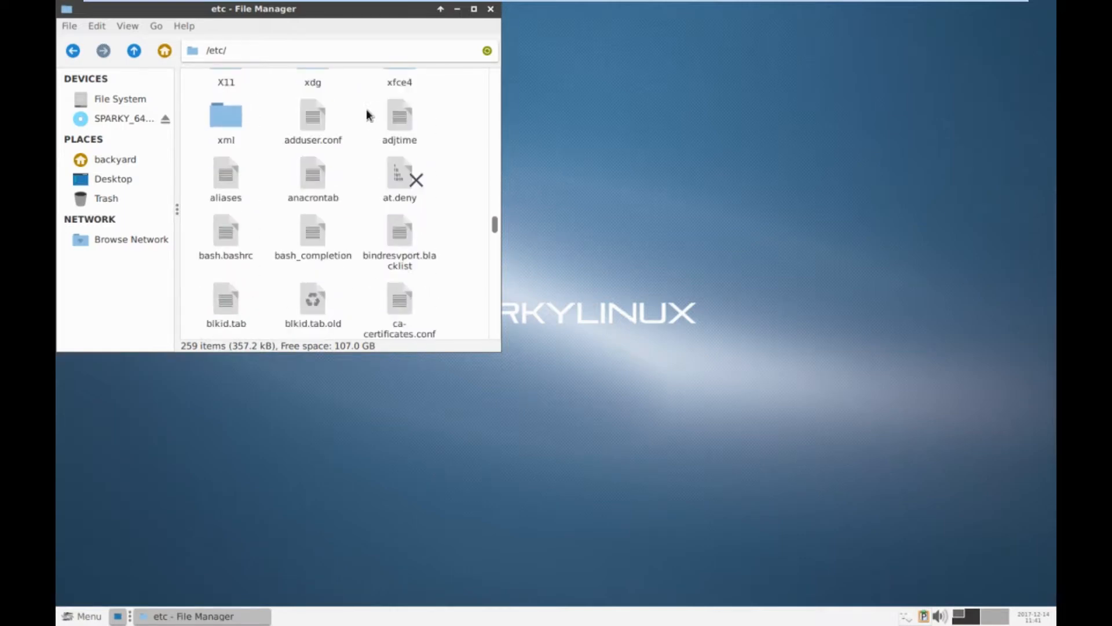
pyautogui.scroll(-3)
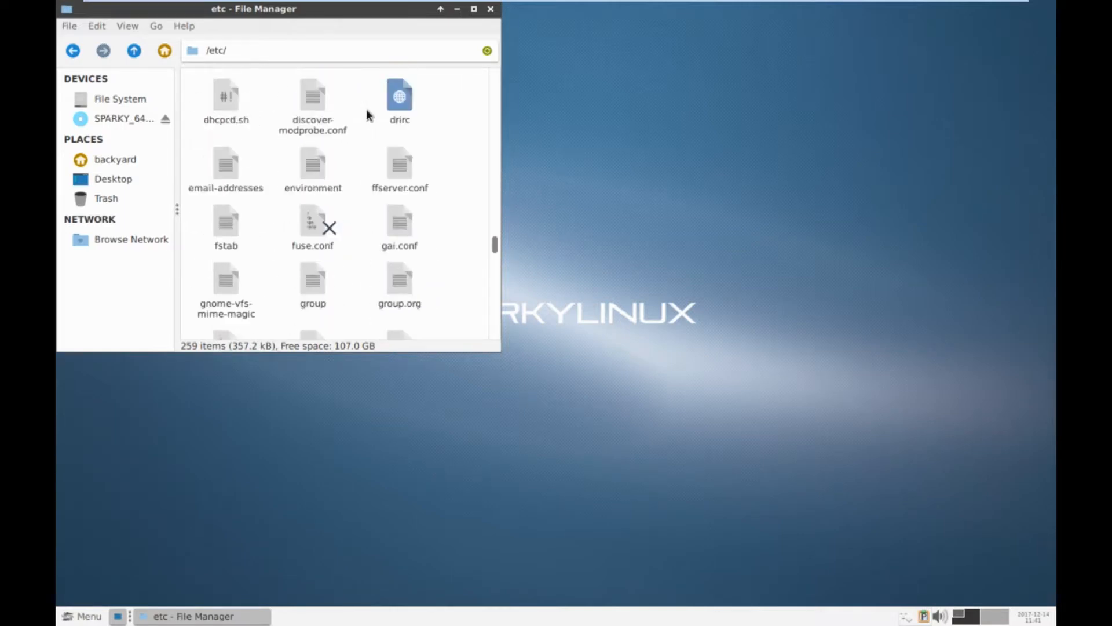
pyautogui.scroll(-3)
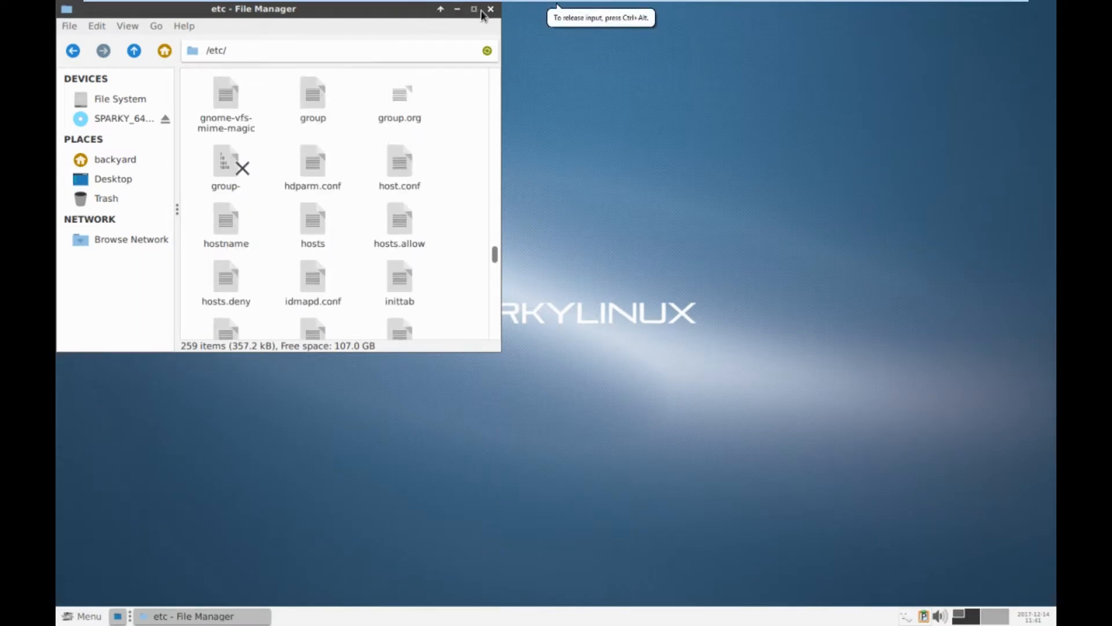
pyautogui.click(490, 8)
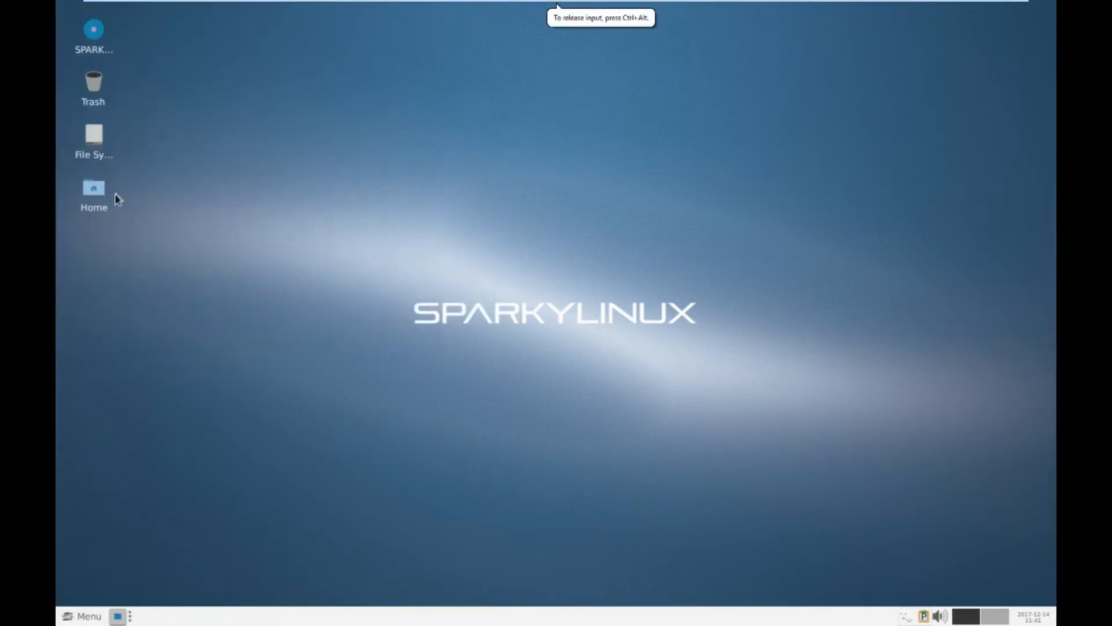
# - Look at the home folder briefly and close it, leaving the desktop clear
pyautogui.doubleClick(94, 191)
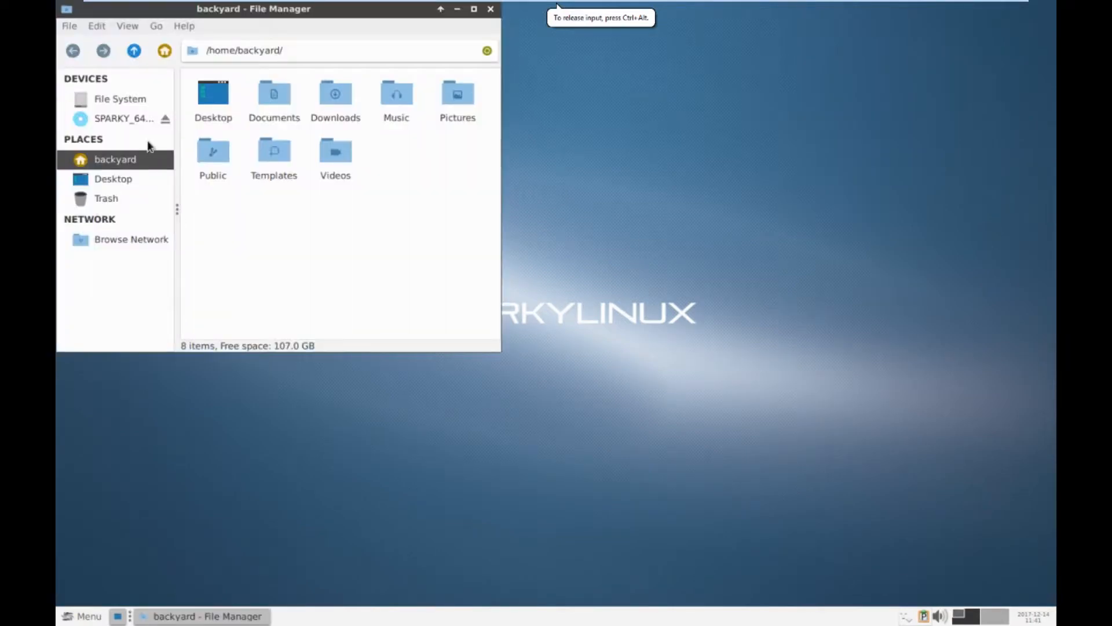
pyautogui.click(490, 8)
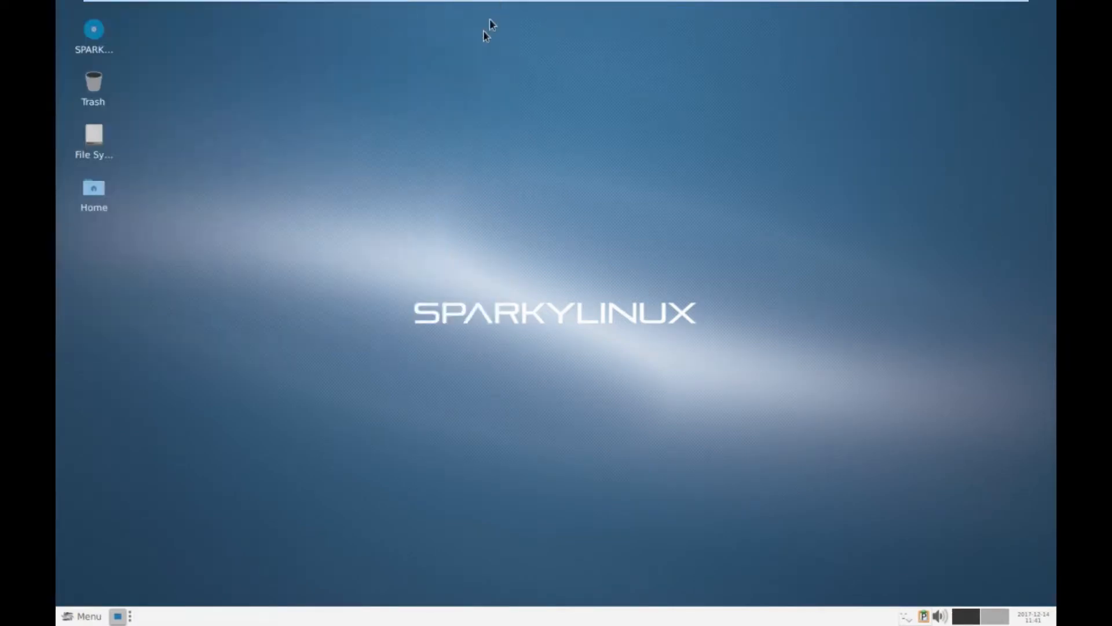
pyautogui.moveTo(467, 294)
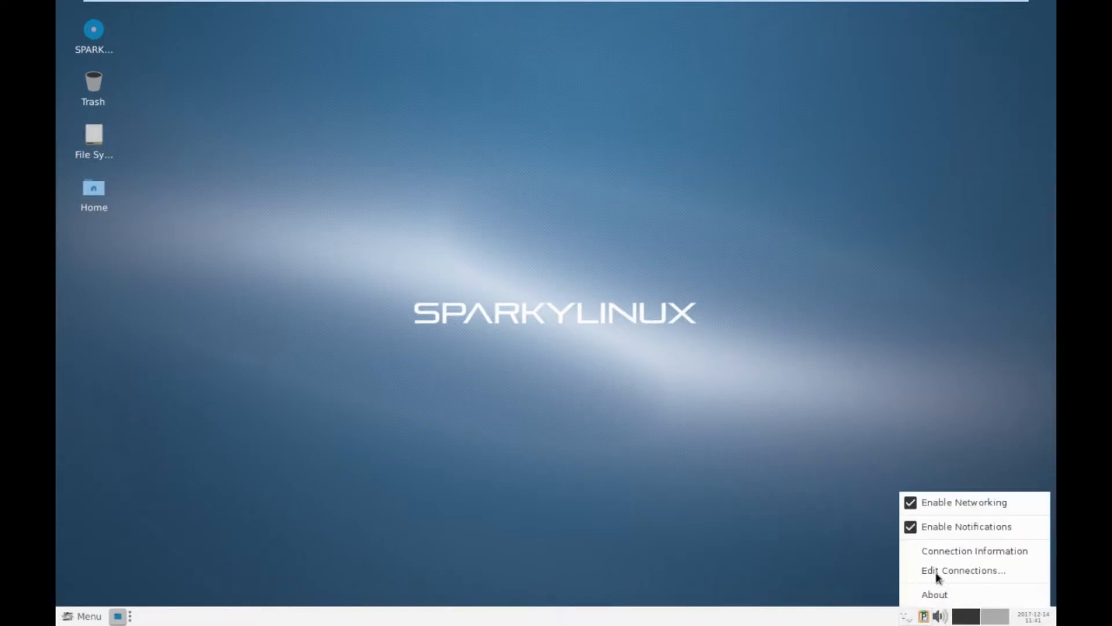
pyautogui.click(974, 550)
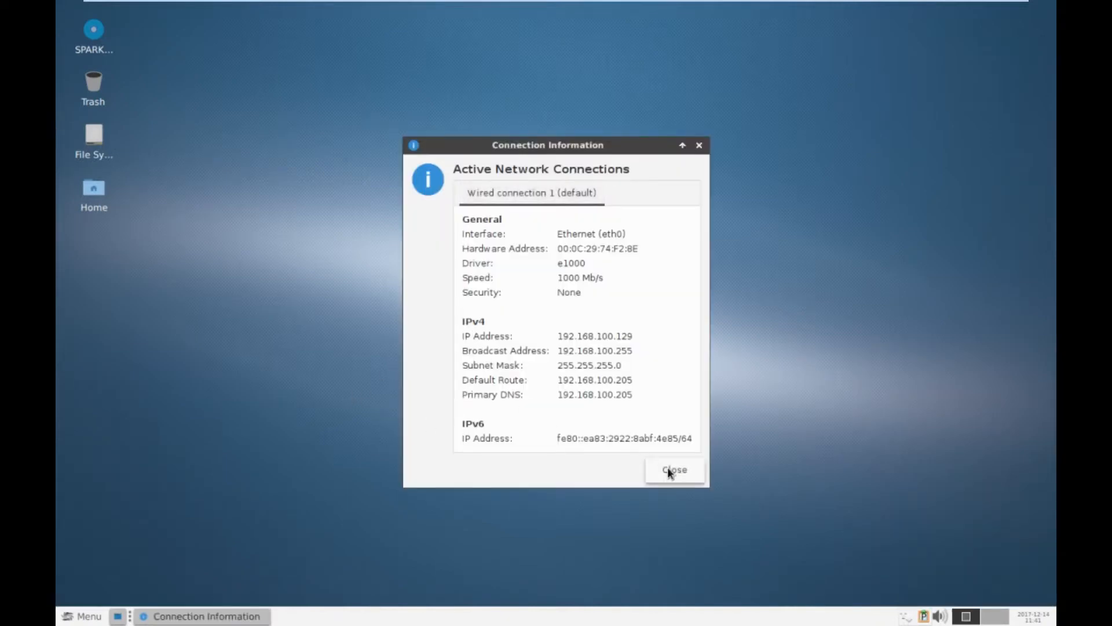
pyautogui.click(673, 469)
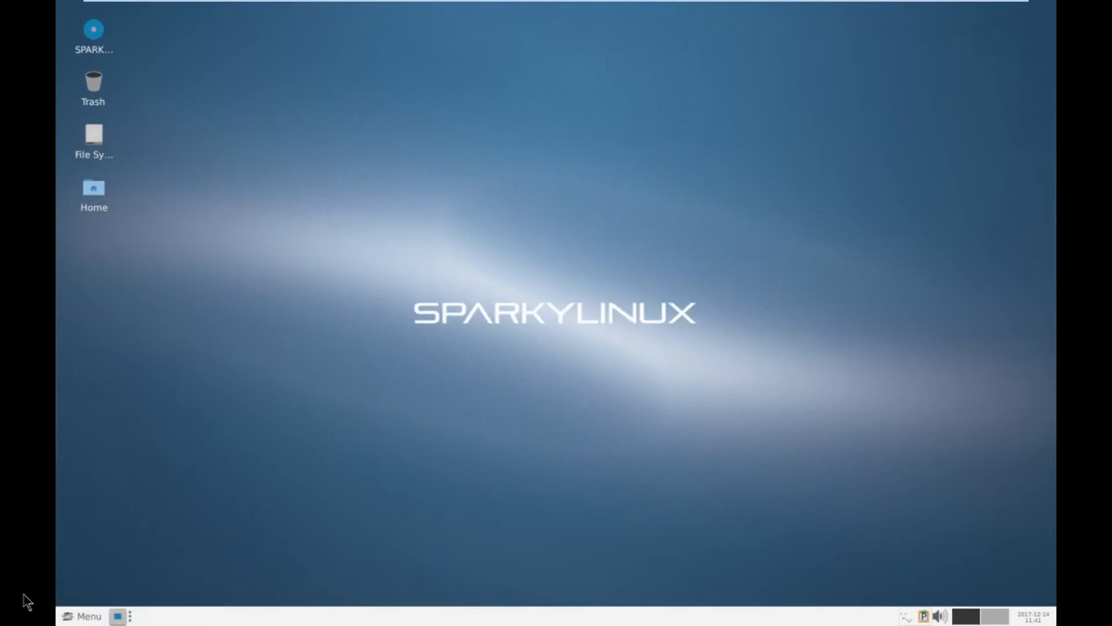
pyautogui.click(81, 615)
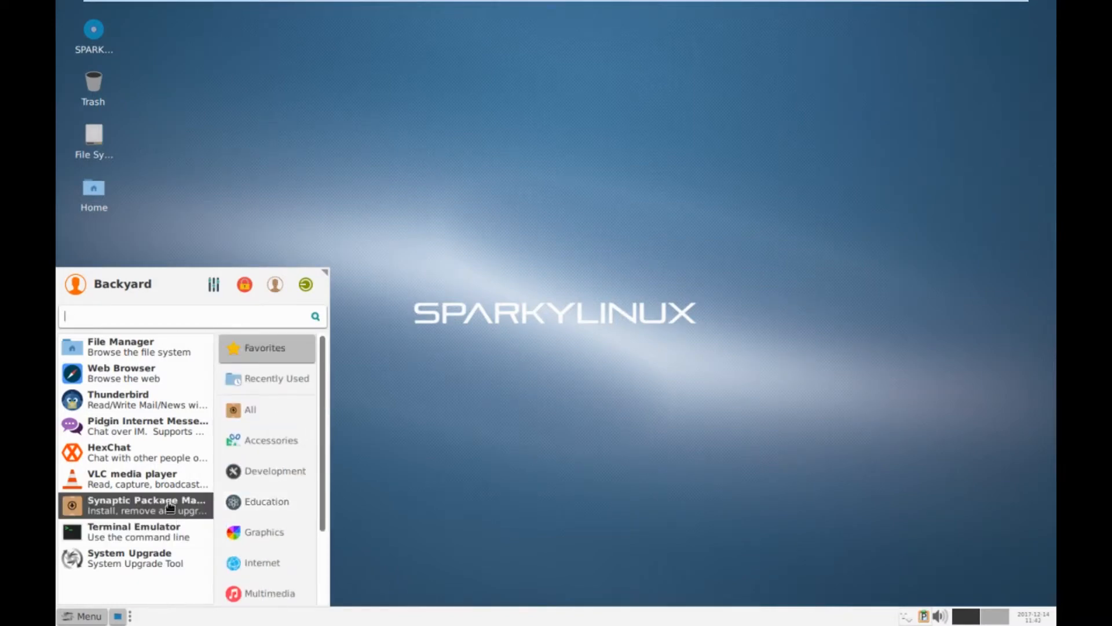
# - Launch Synaptic Package Manager from the menu and authenticate with the user password
pyautogui.click(146, 505)
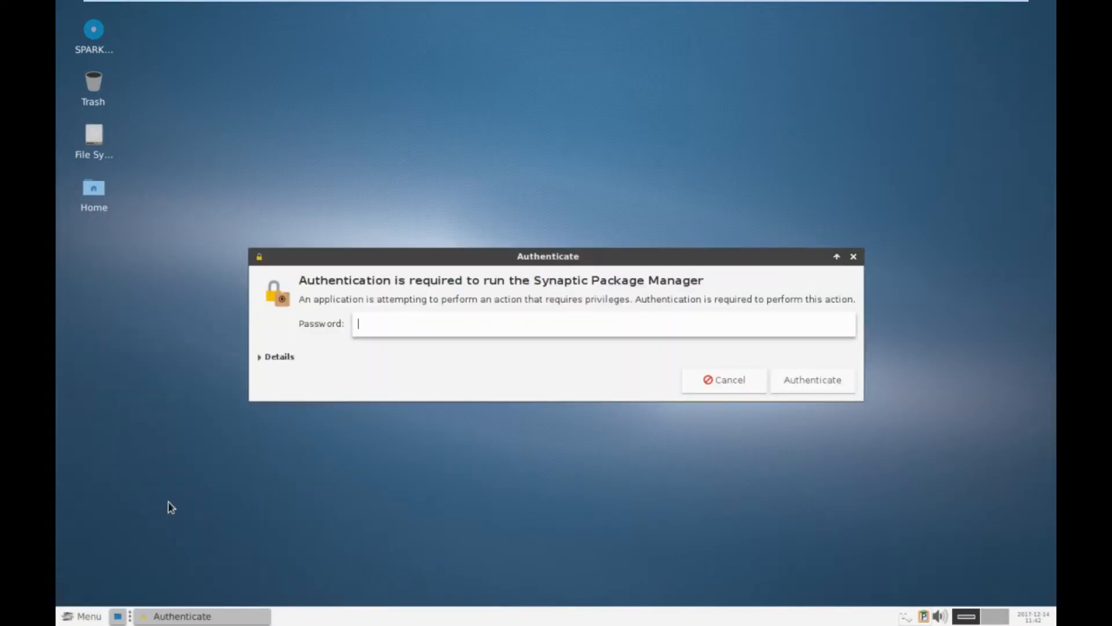
pyautogui.write('password')
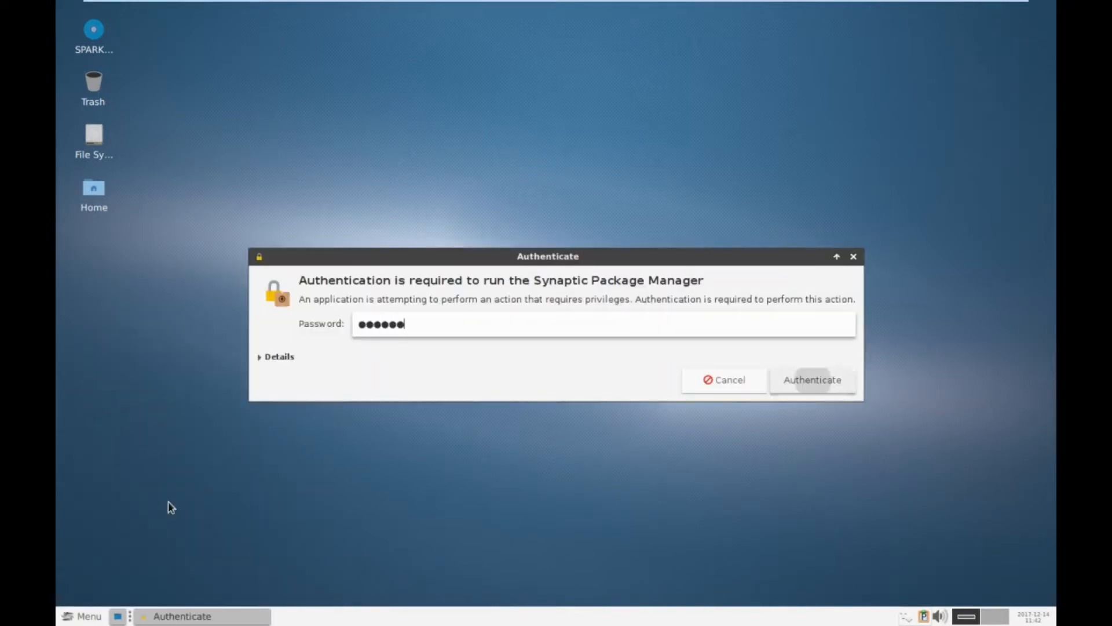
pyautogui.click(812, 380)
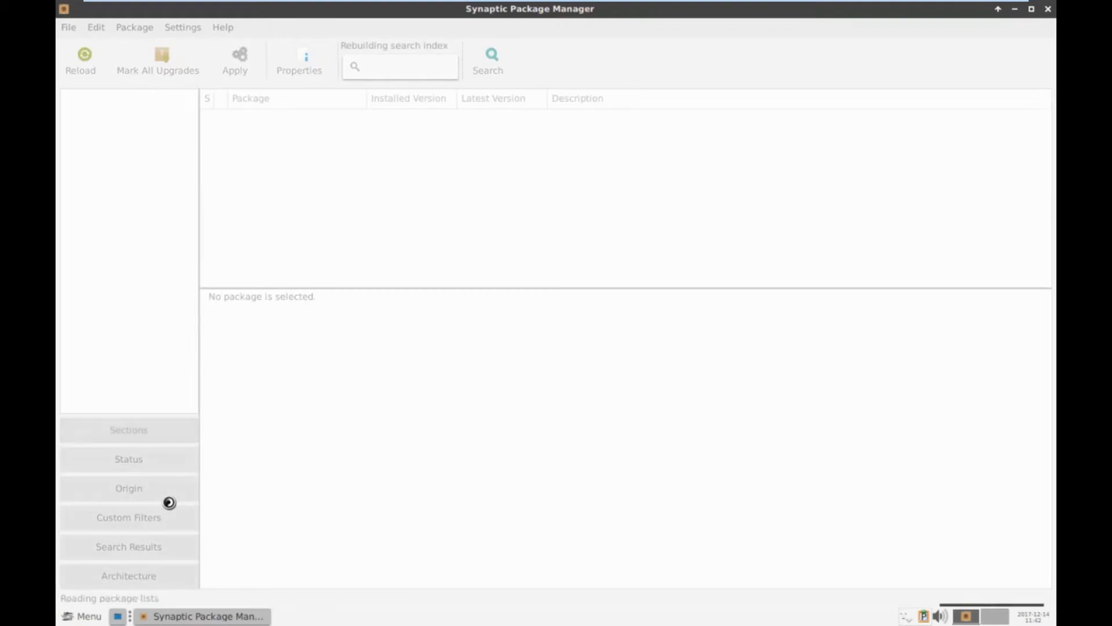
# - Filter packages by Status to show only the Not installed ones
pyautogui.click(129, 458)
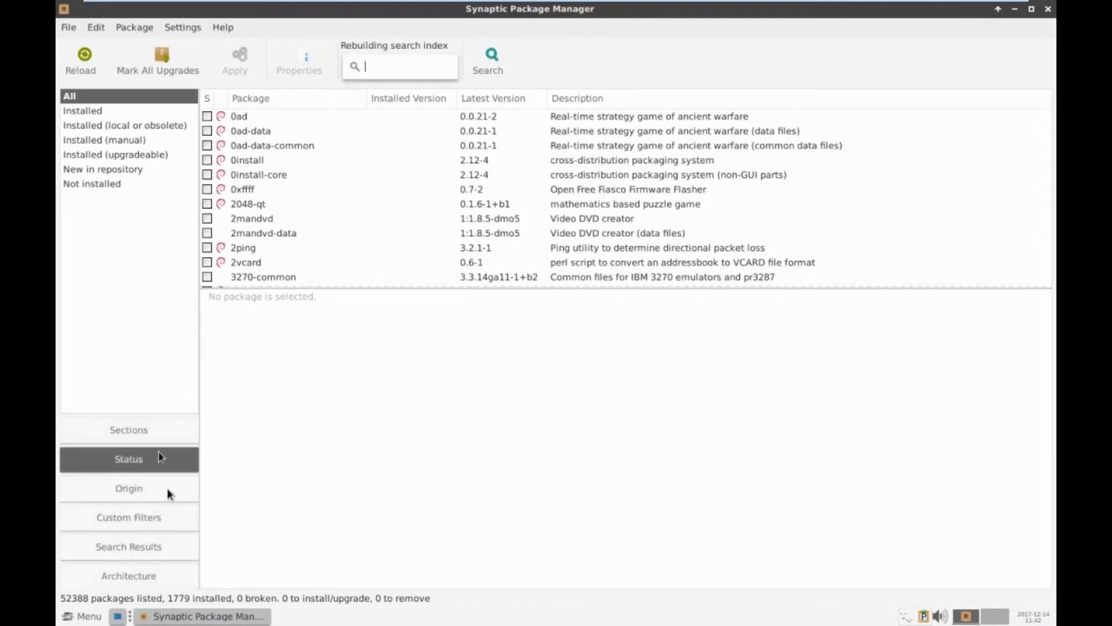
pyautogui.moveTo(202, 164)
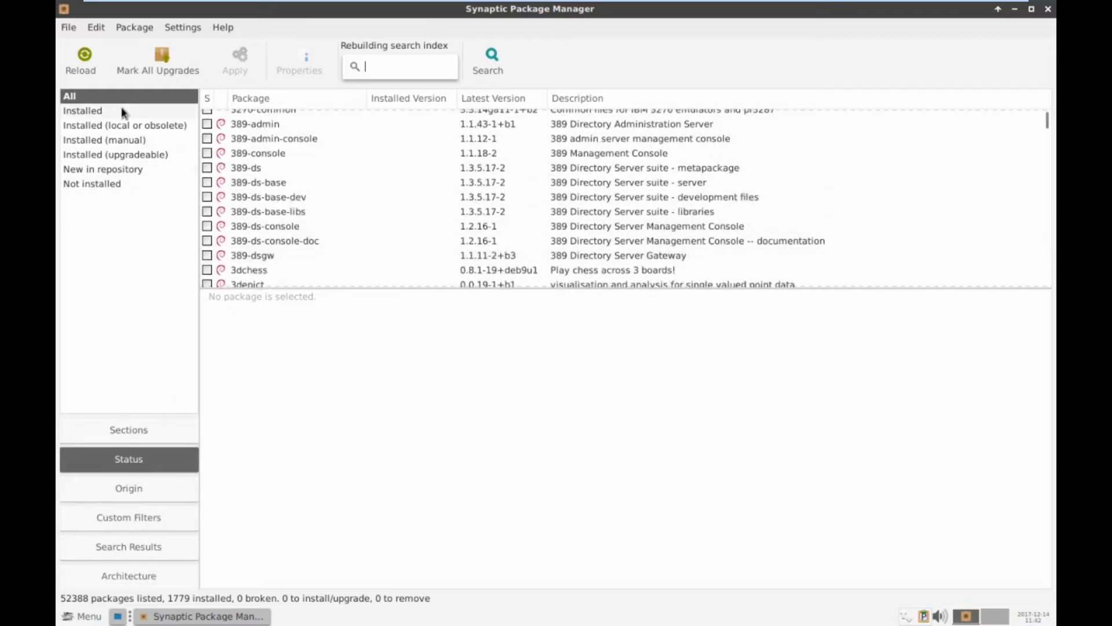
pyautogui.click(91, 183)
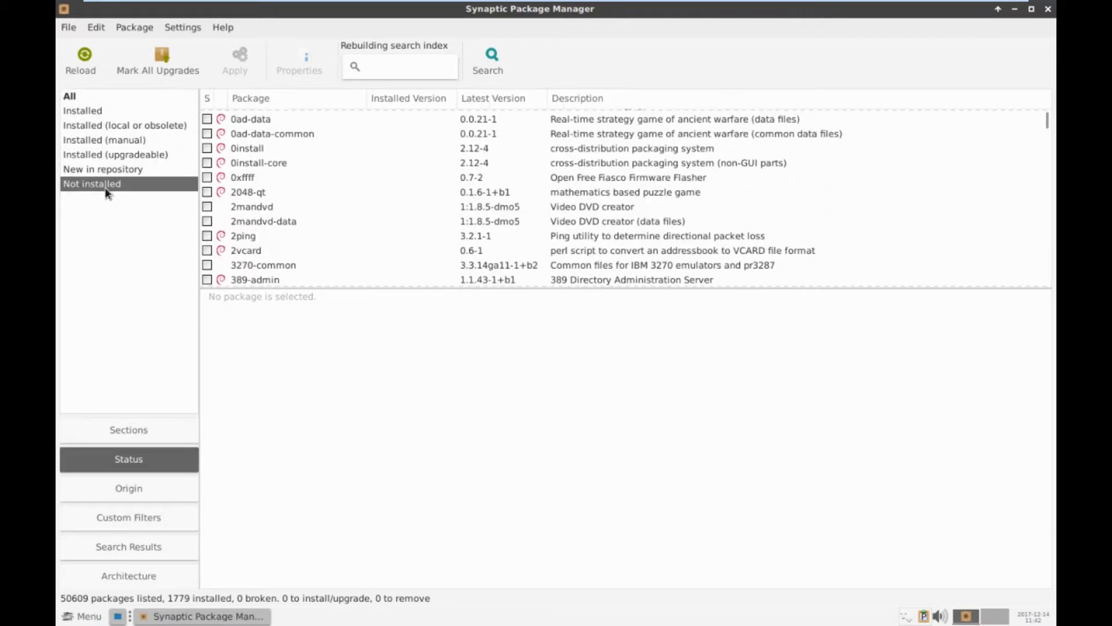
pyautogui.scroll(-3)
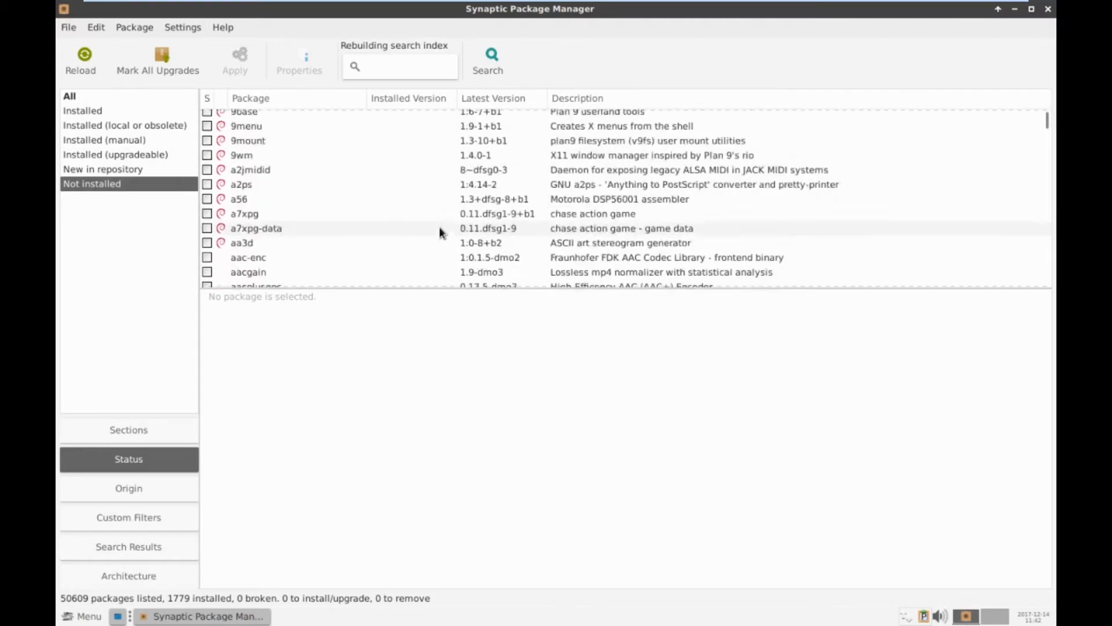
# - Search the repository for 'obs' packages via the quick filter and Find dialog
pyautogui.click(400, 66)
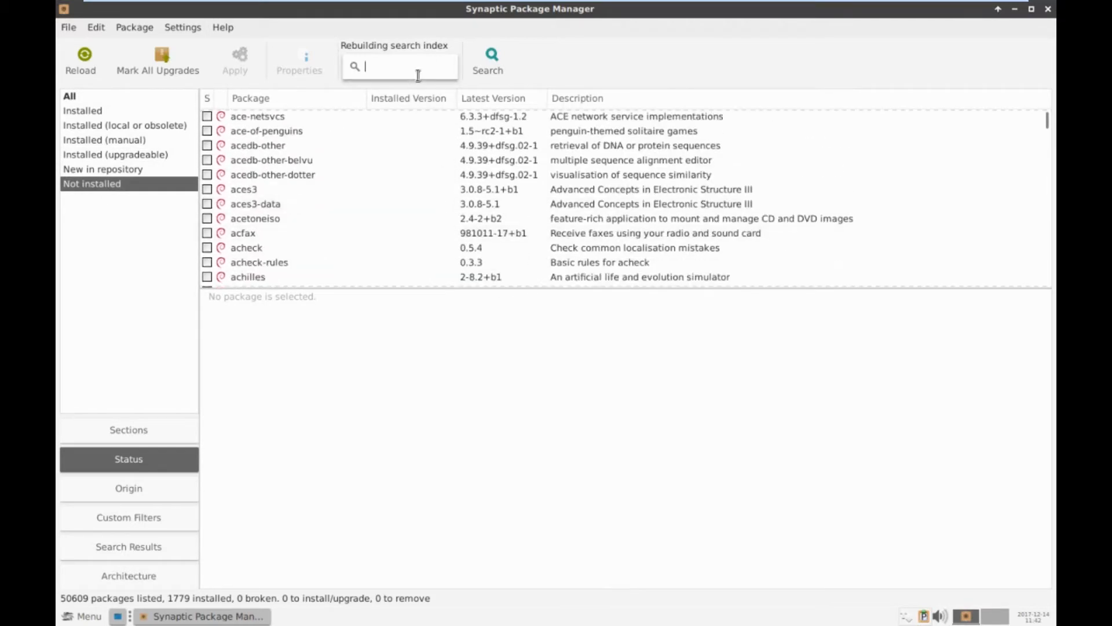
pyautogui.write('obs')
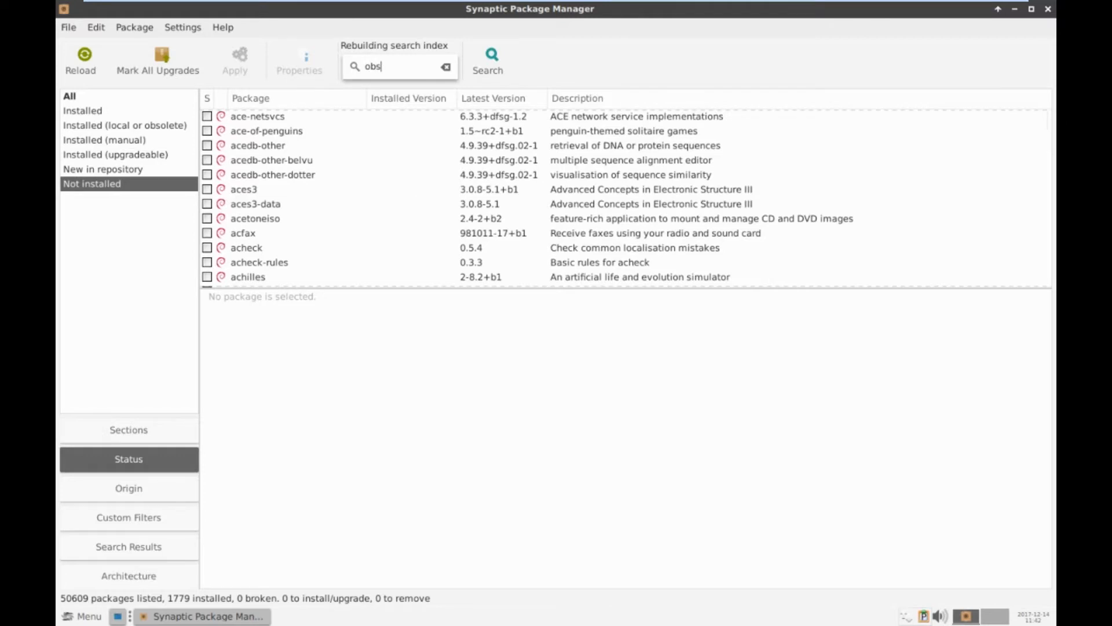
pyautogui.click(488, 58)
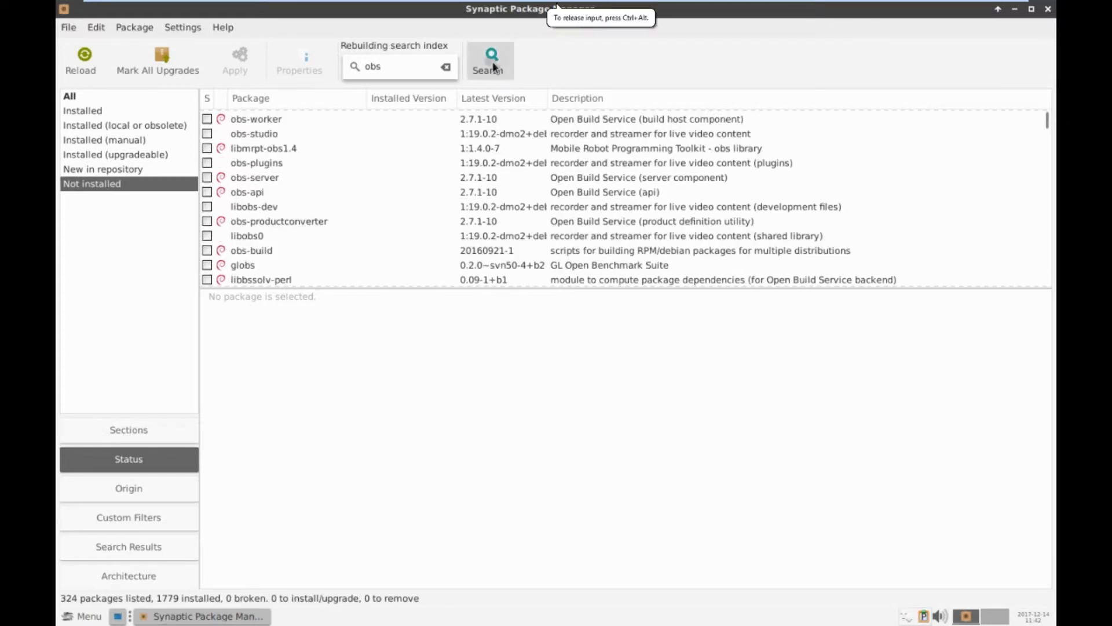
pyautogui.click(490, 60)
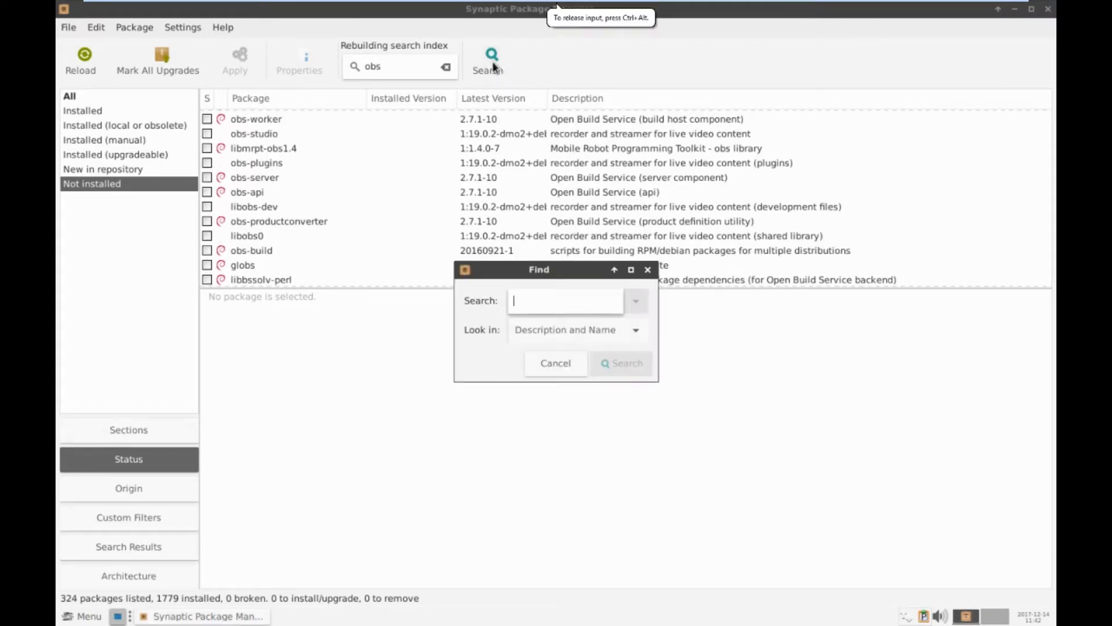
pyautogui.click(555, 362)
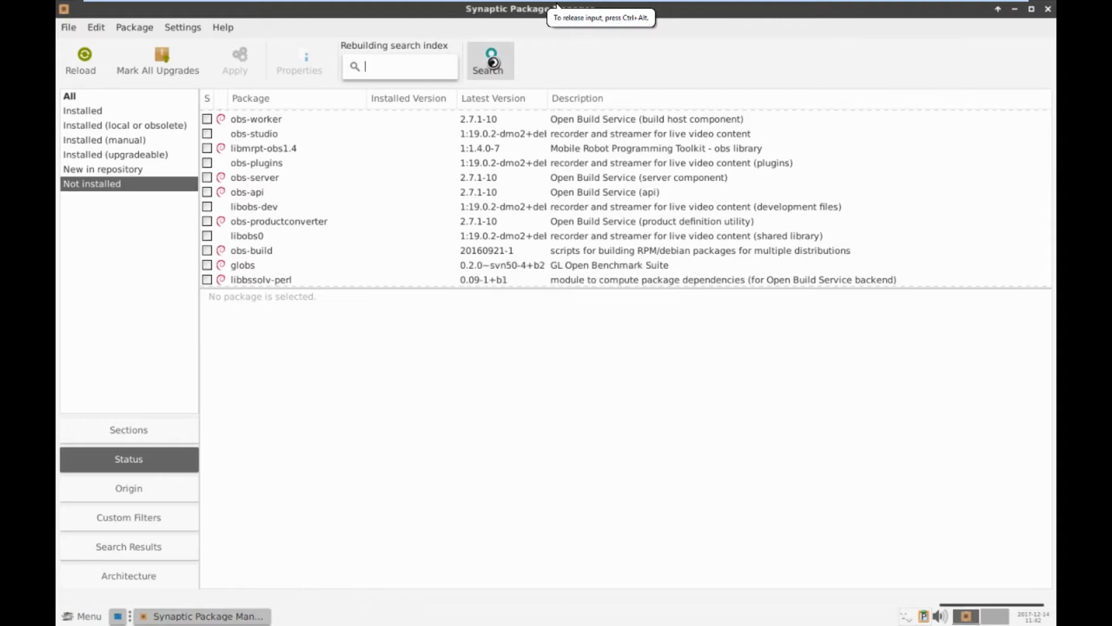
pyautogui.click(488, 60)
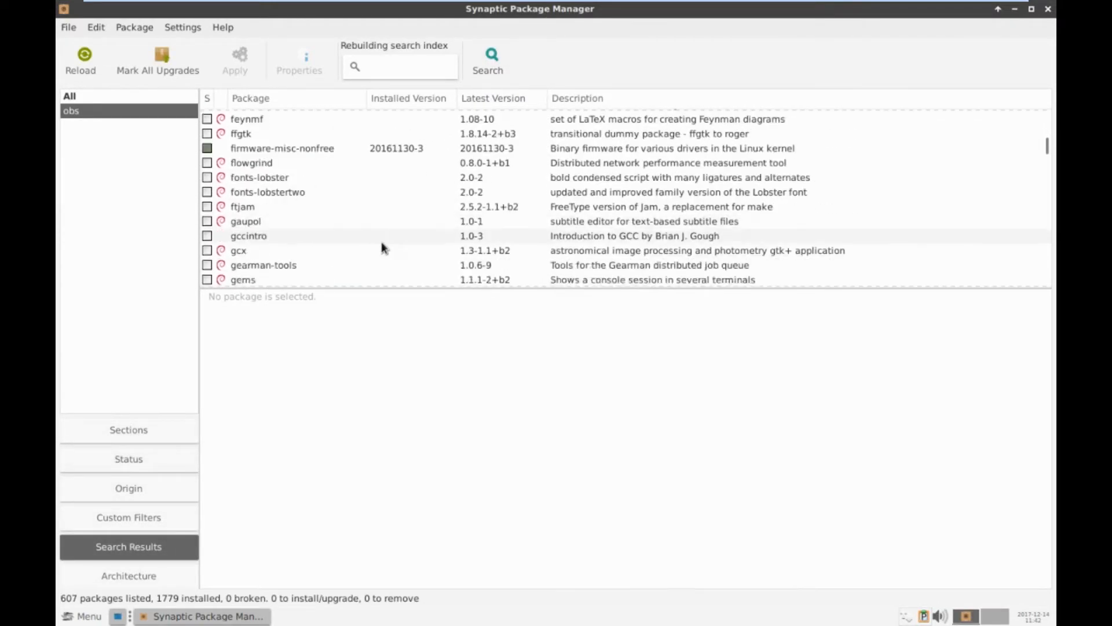
# - Browse the obs search results, then close Synaptic back to the desktop
pyautogui.scroll(-3)
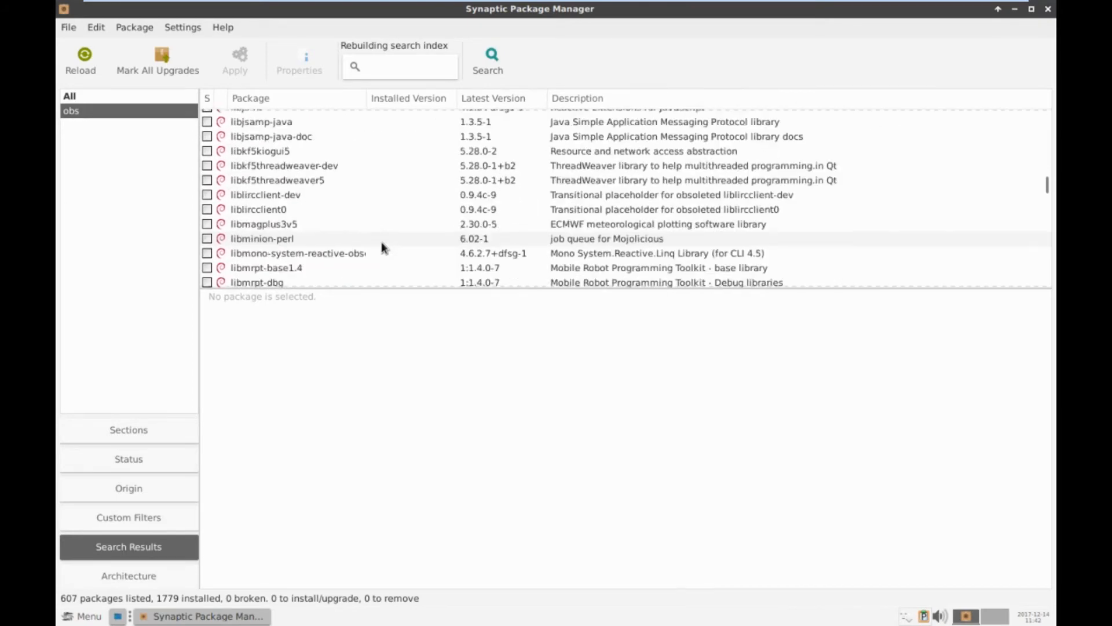
pyautogui.scroll(-3)
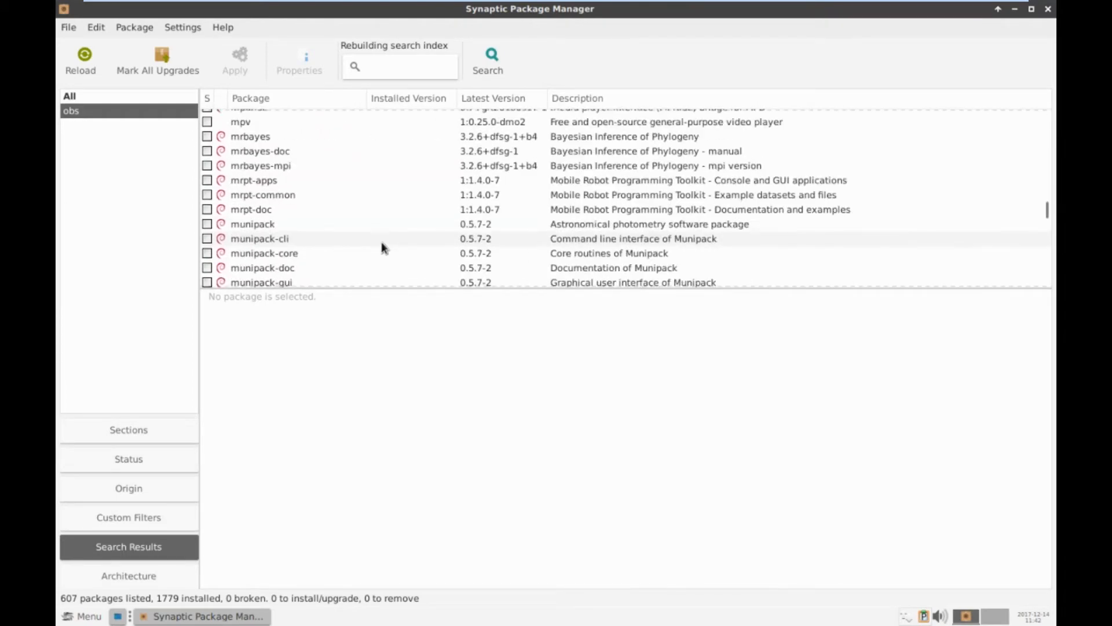
pyautogui.scroll(-3)
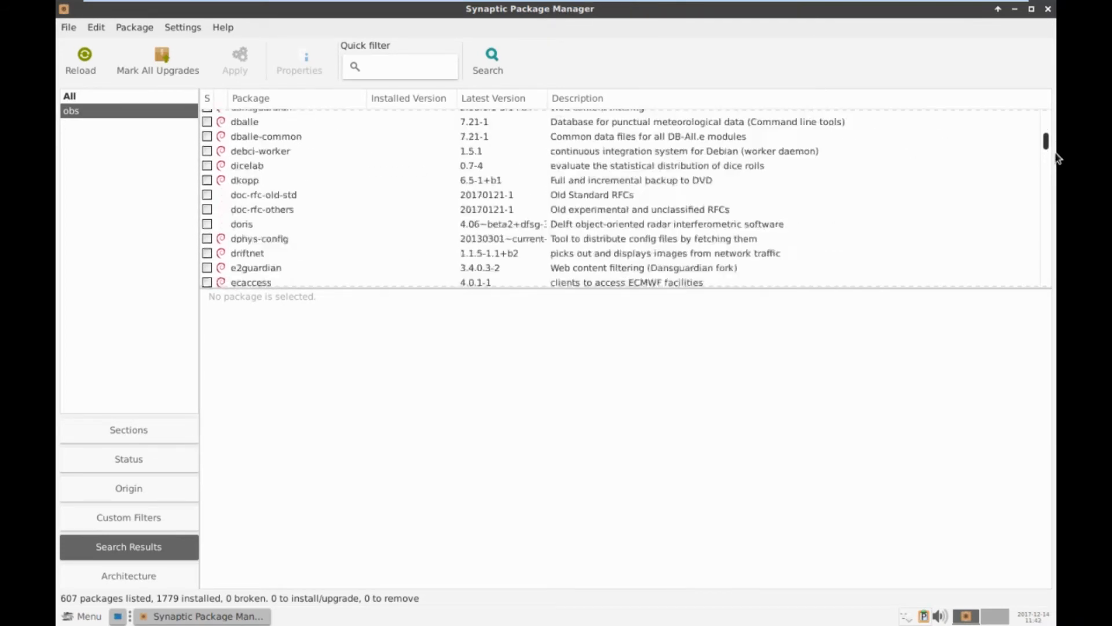
pyautogui.scroll(-3)
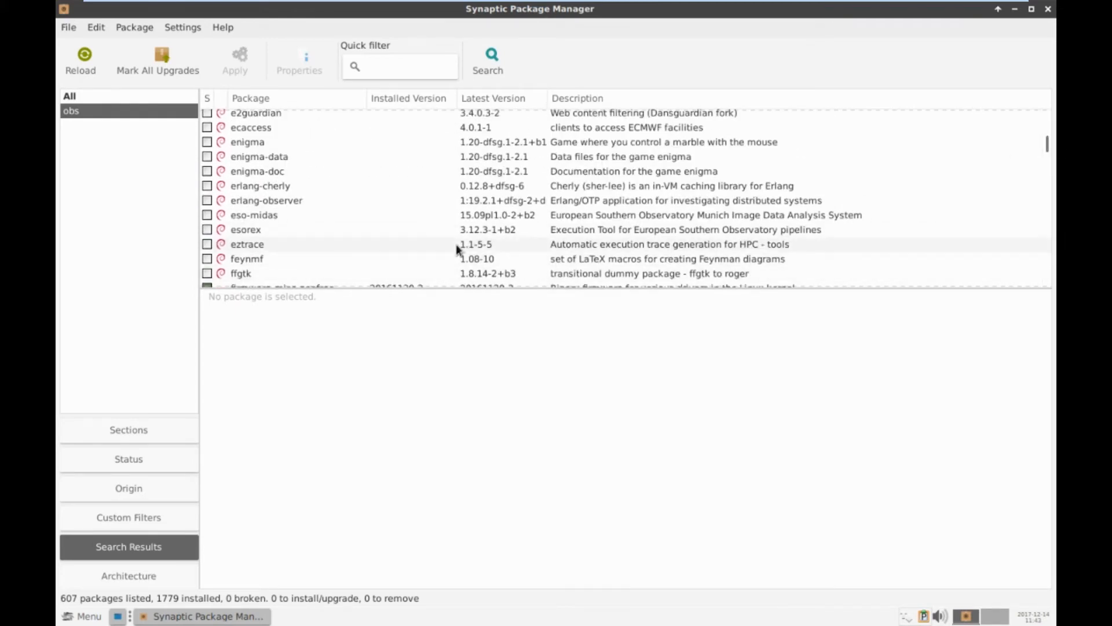
pyautogui.scroll(-3)
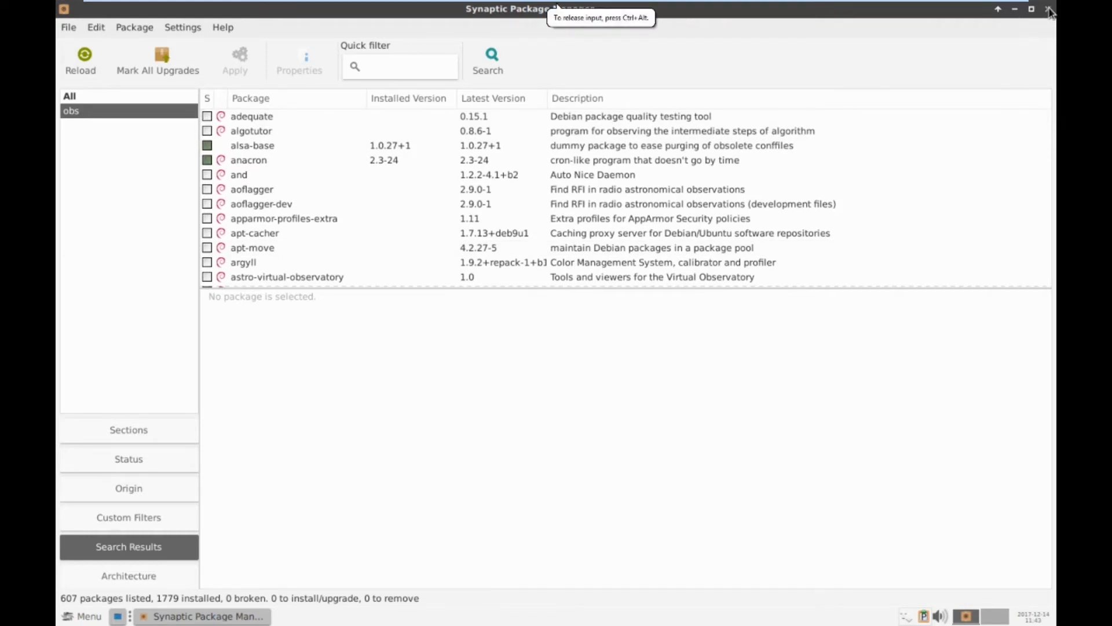
pyautogui.click(1049, 9)
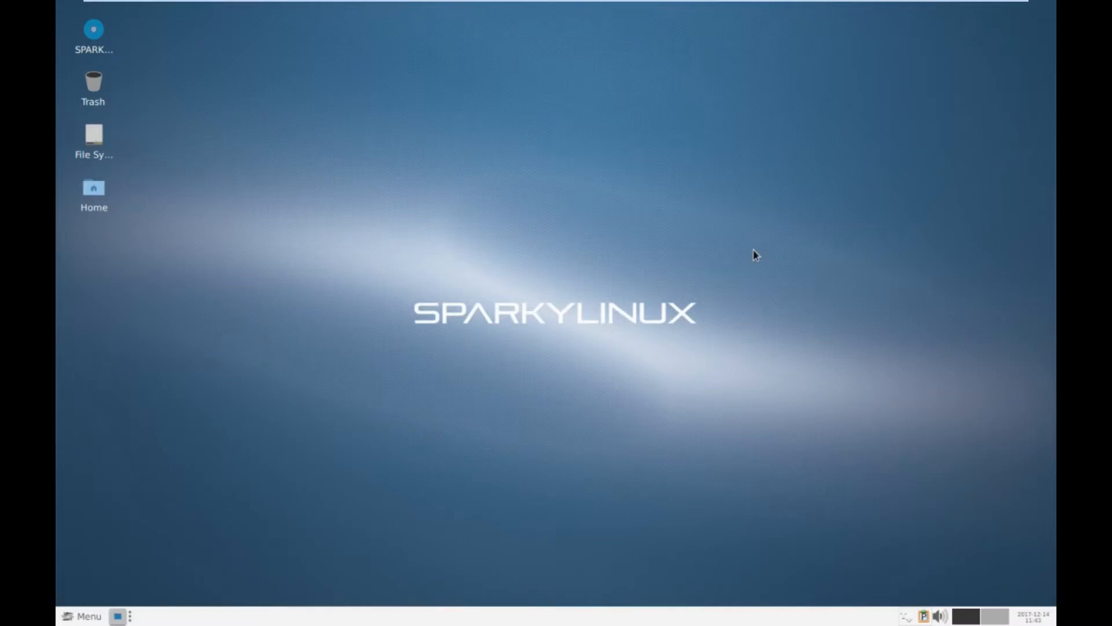